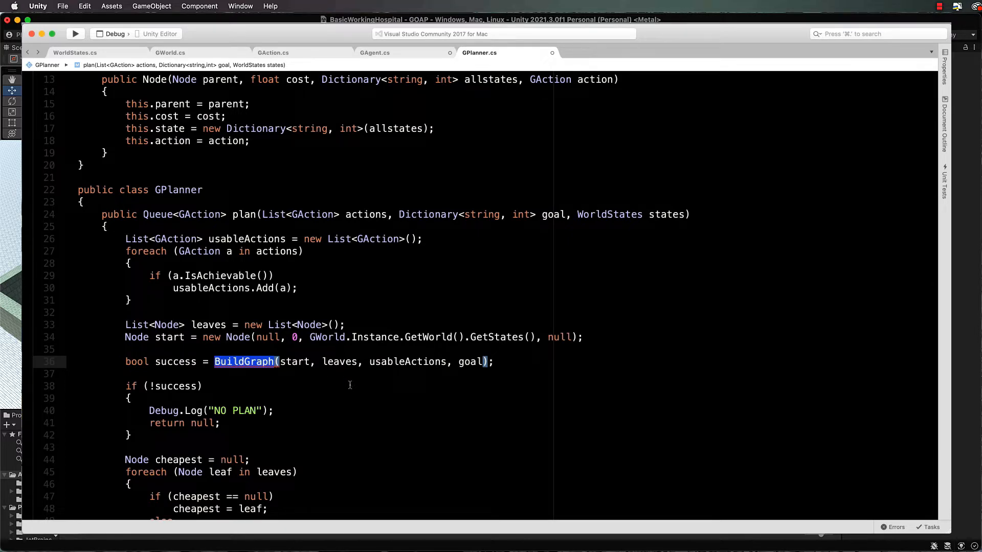
- Start a private bool BuildGraph method after plan, taking Node parent and List<Node> leaves
scroll("down", 3)
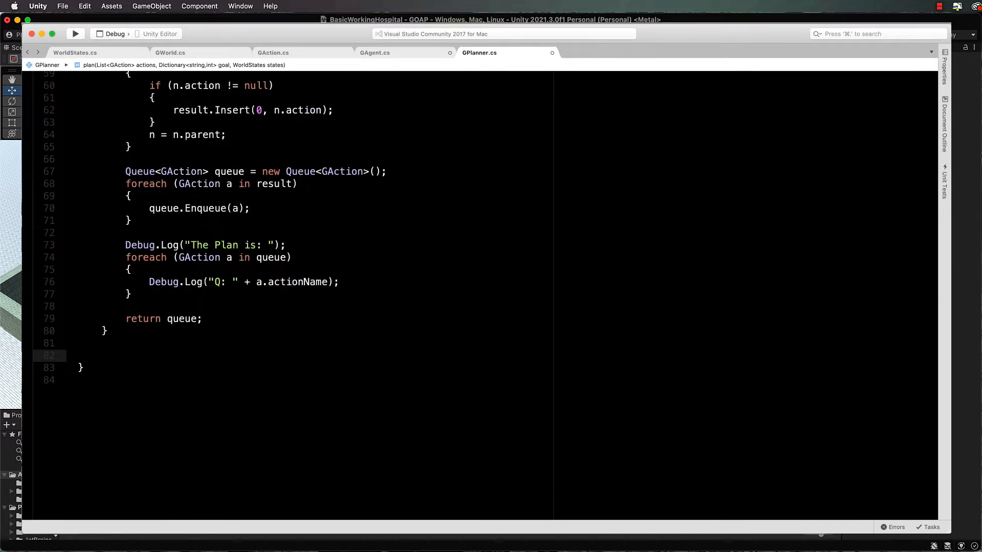
left_click(102, 355)
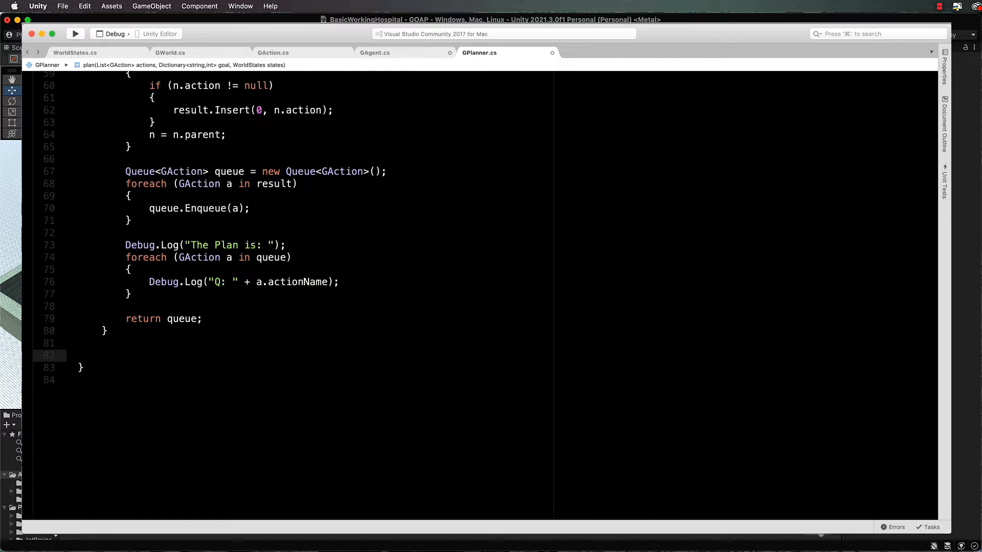
left_click(102, 356)
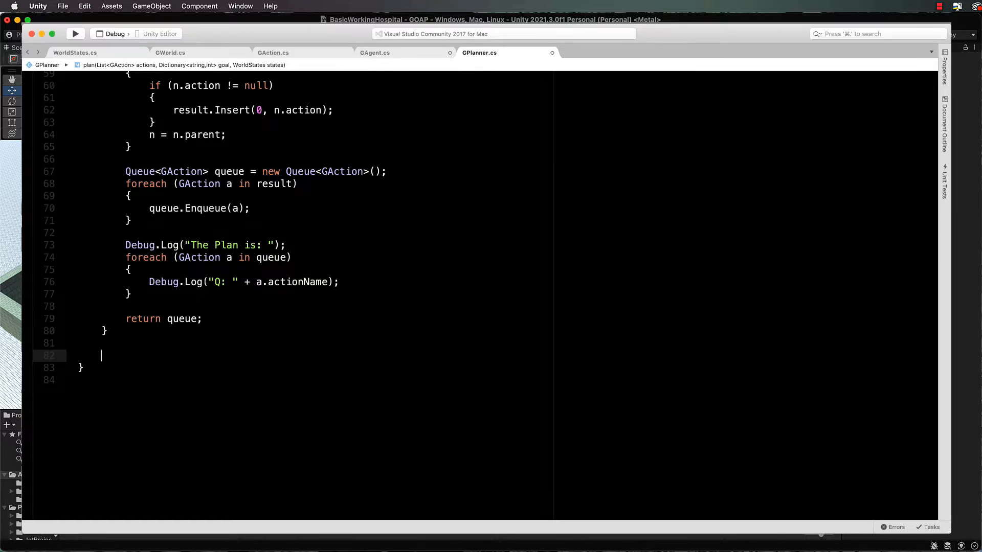
type("private bool Buil")
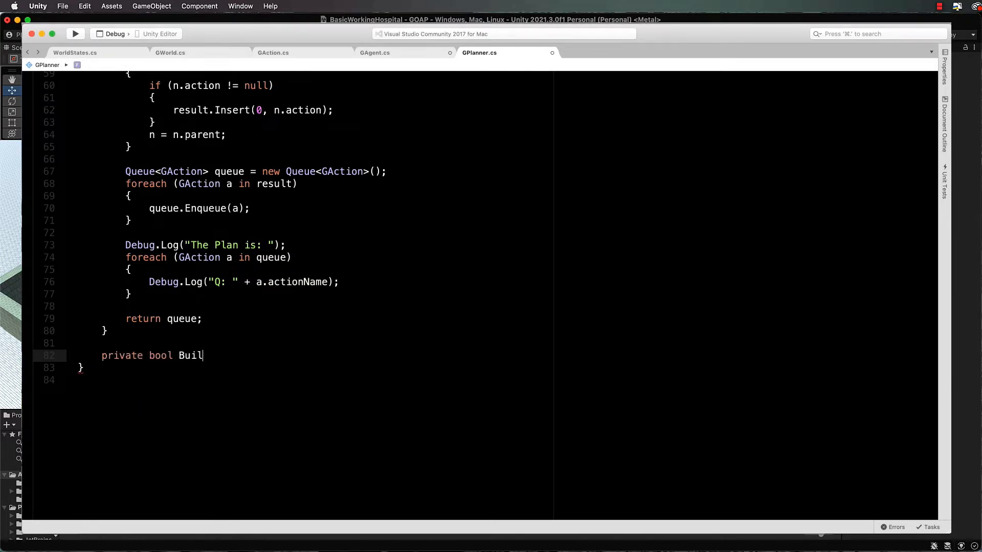
type("dGraph")
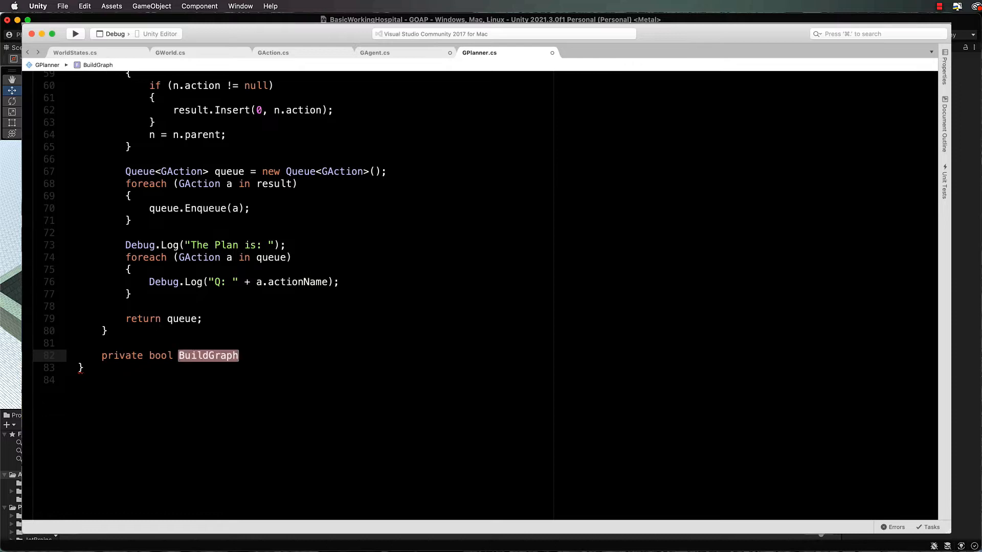
type("(Nod")
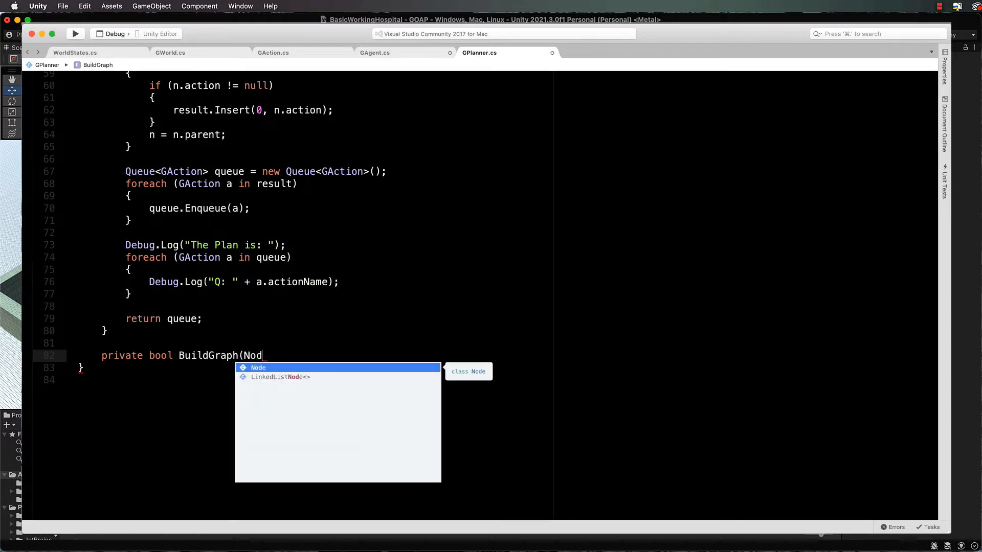
type("e parent,")
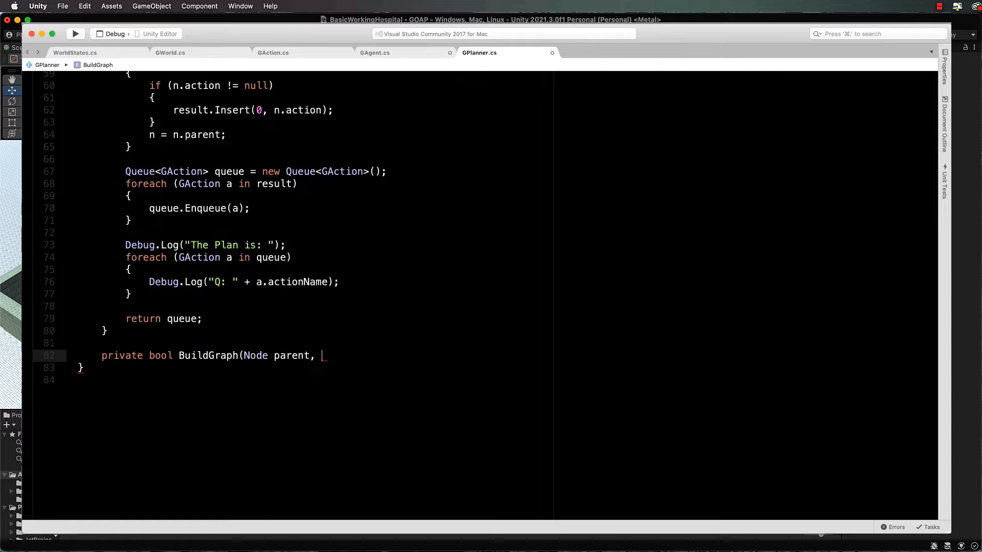
type("List<Node")
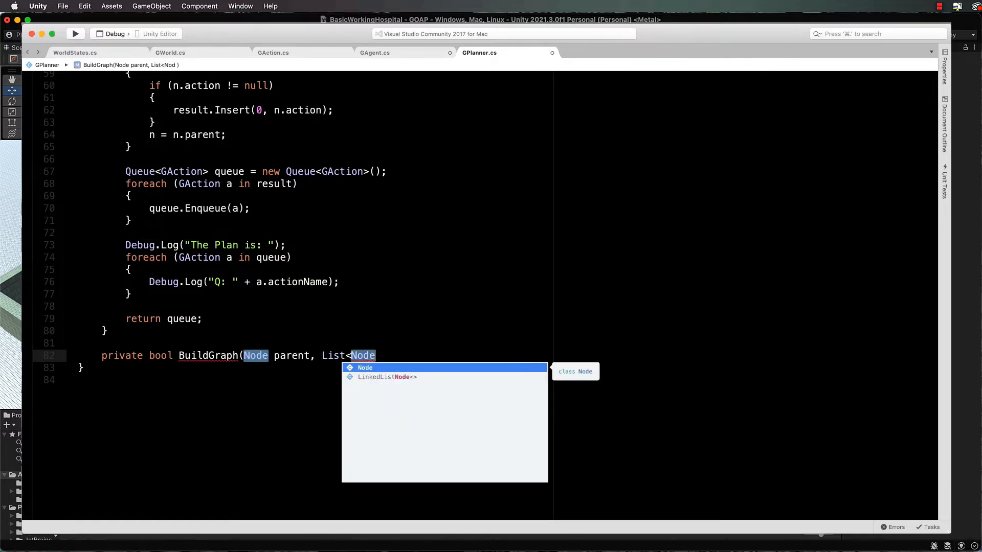
type("> leaves")
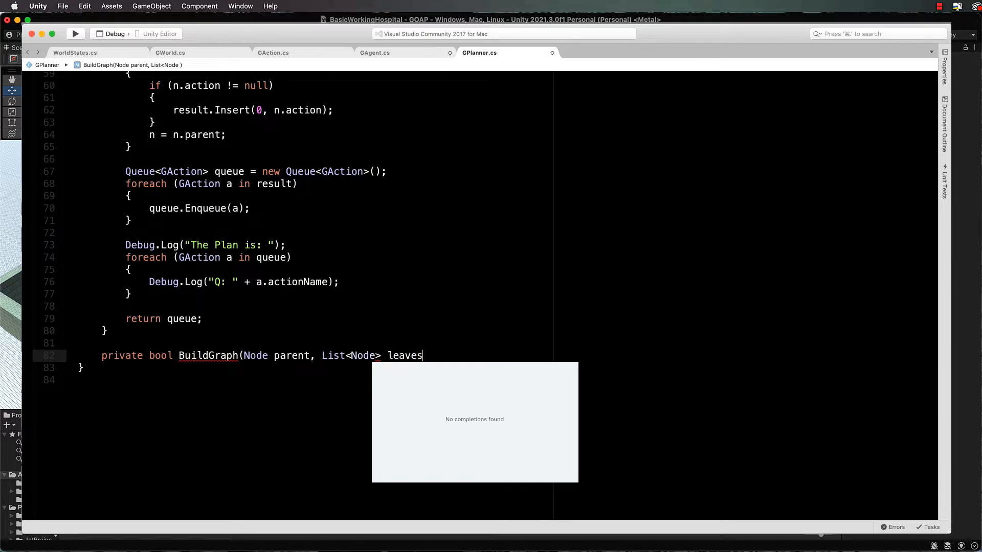
type(", List")
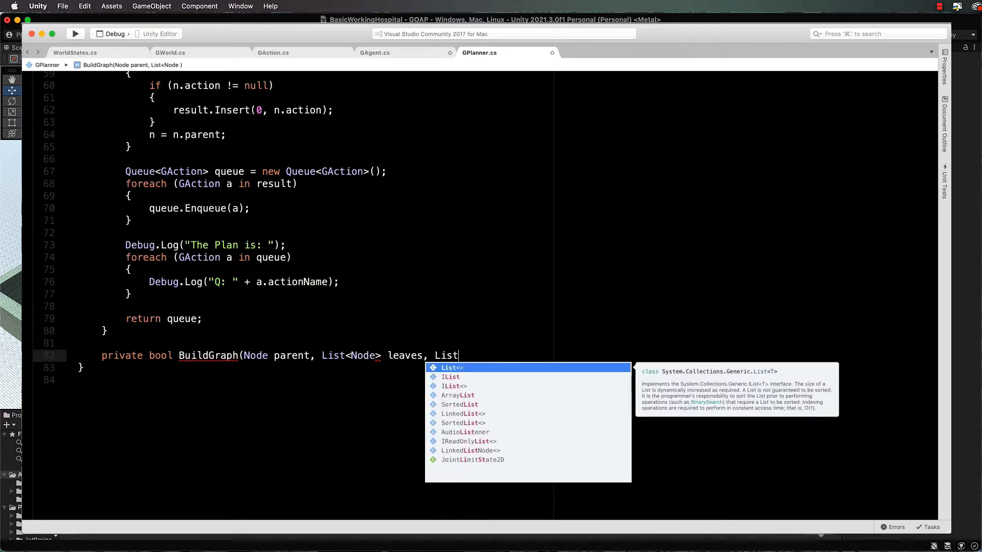
- Finish the signature with List<GAction> usuableActions and Dictionary<string,int> goal parameters
type("Ga")
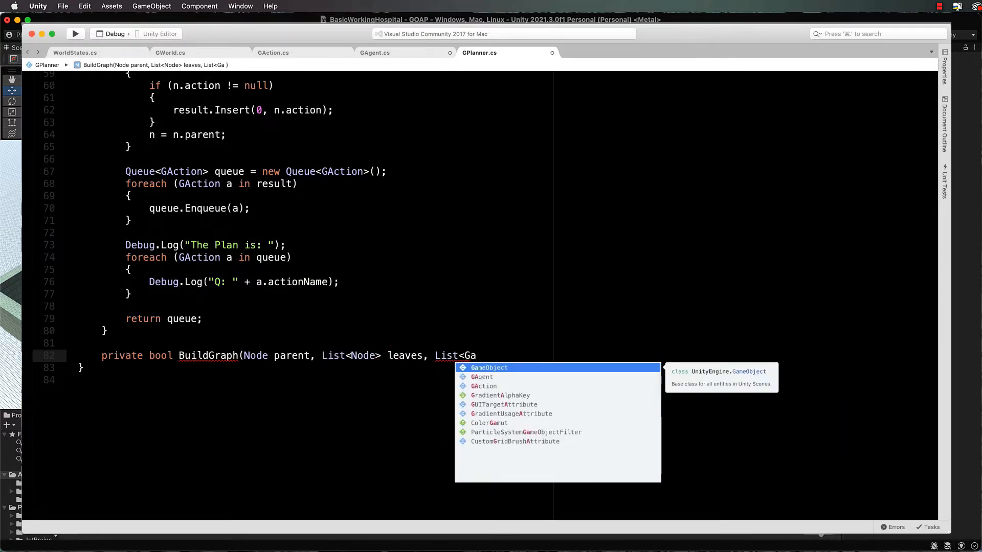
type("cti")
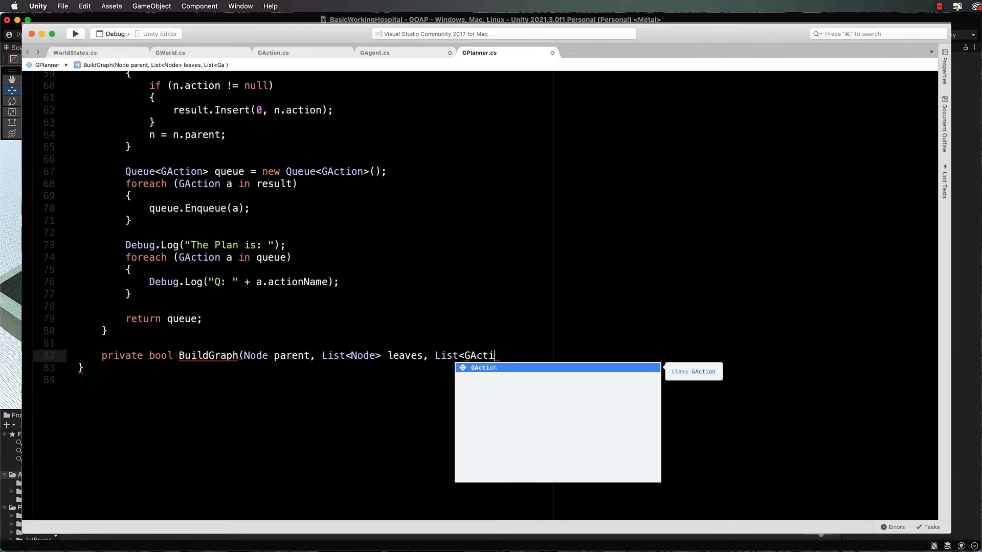
type("on> usuableActions,")
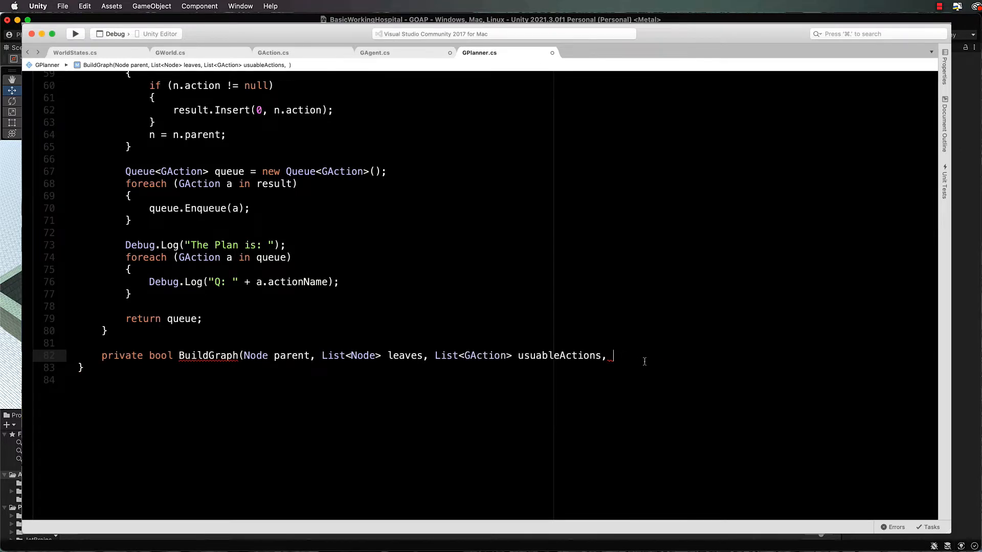
type("Dictio")
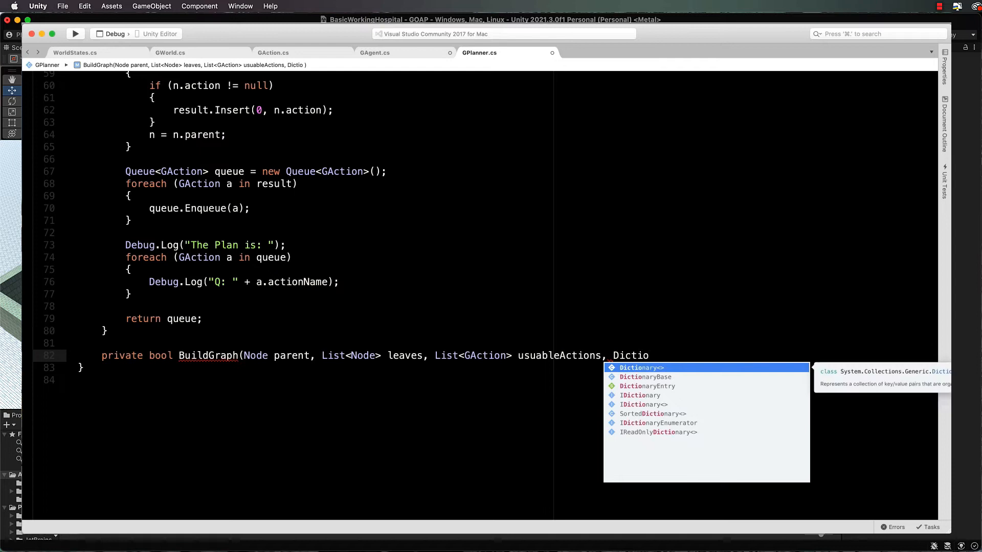
type("nary")
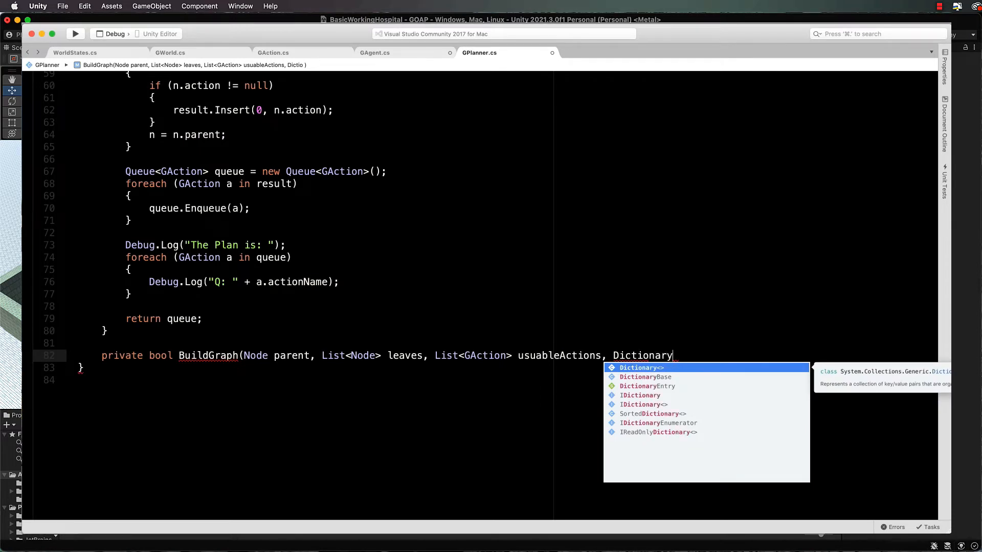
type("<string,")
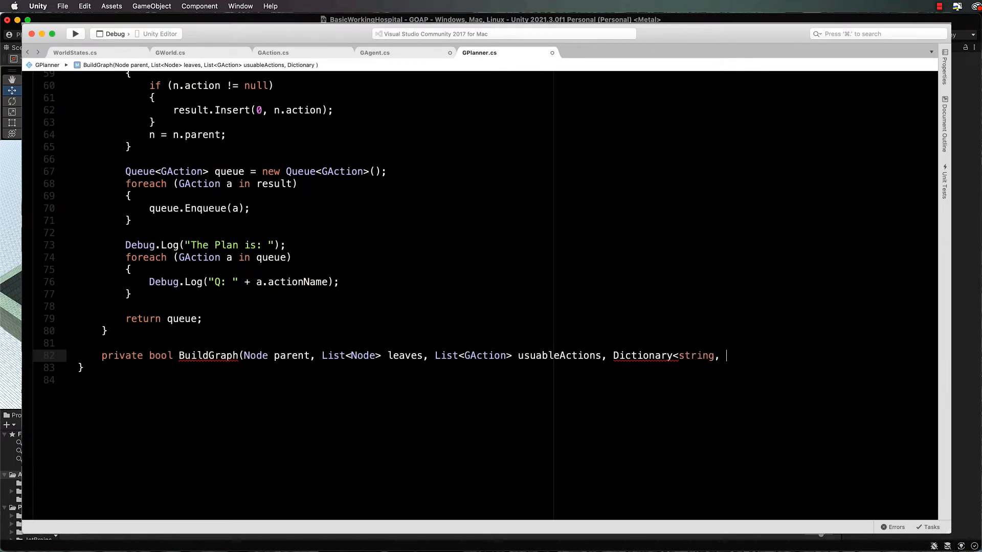
type("int> g")
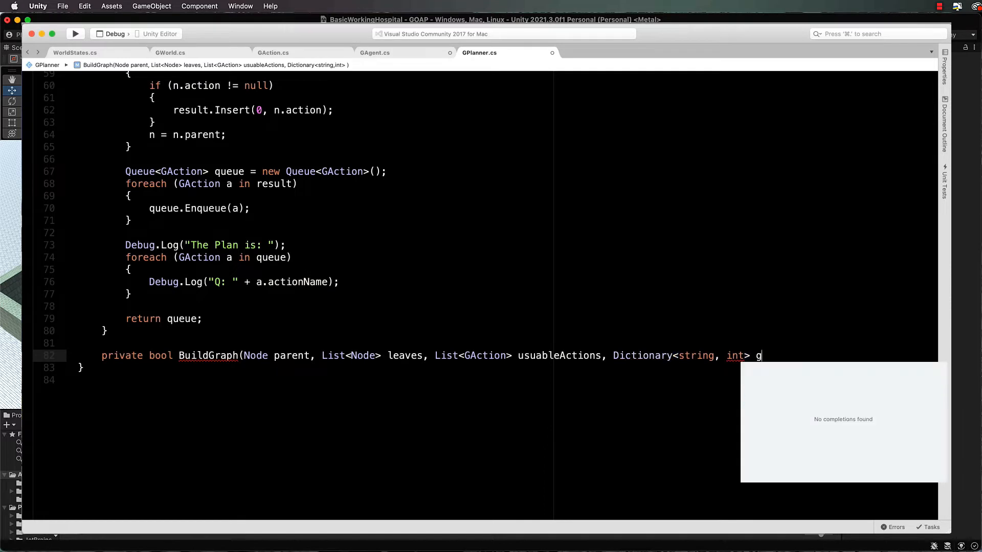
type("oal)")
type("{")
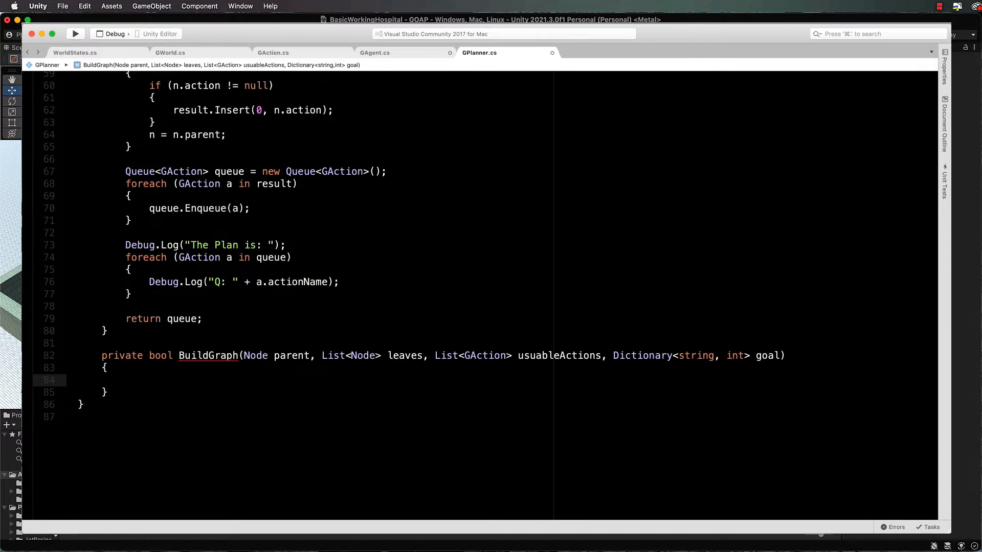
- Declare bool foundPath = false and add an empty foreach over each GAction in usuableActions
type("bool")
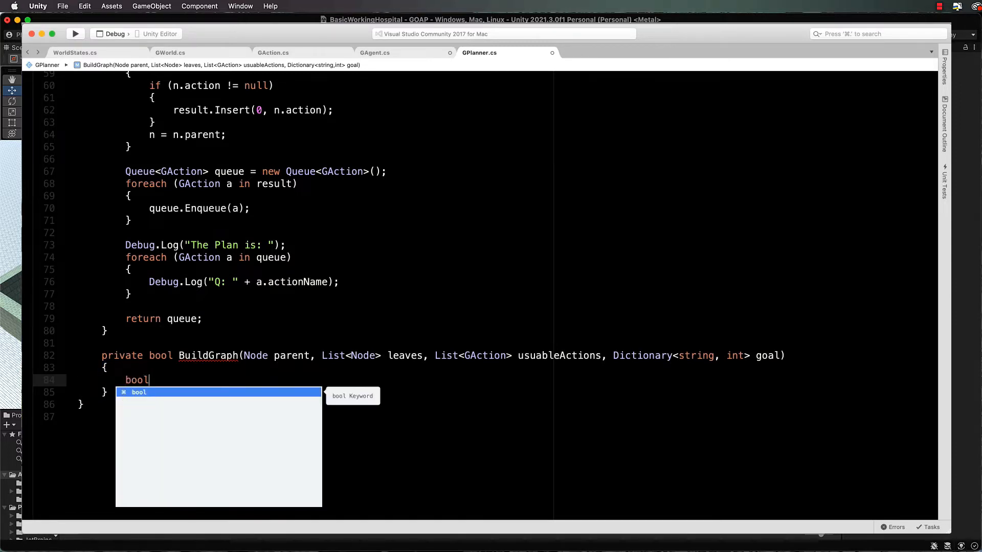
type("foundPath = false;")
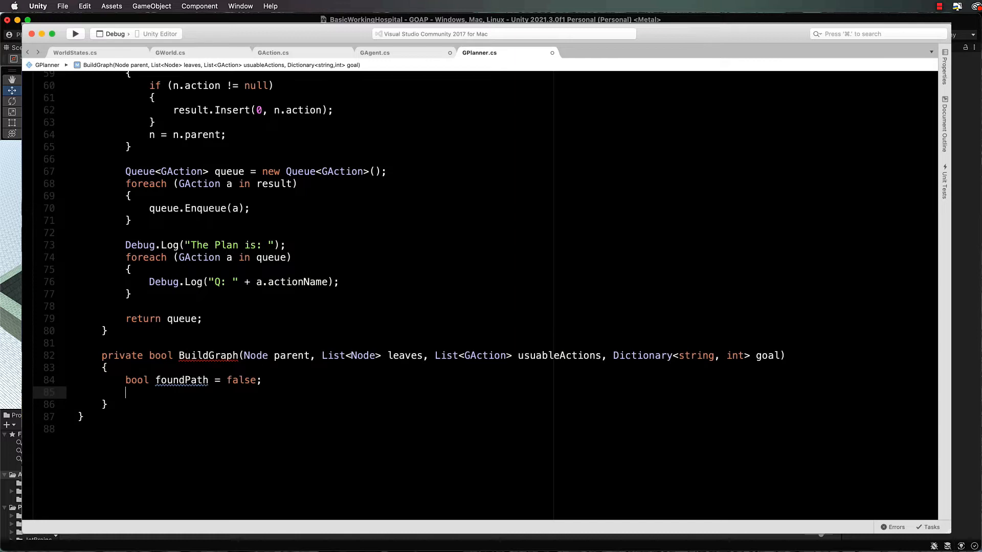
type("foreach(")
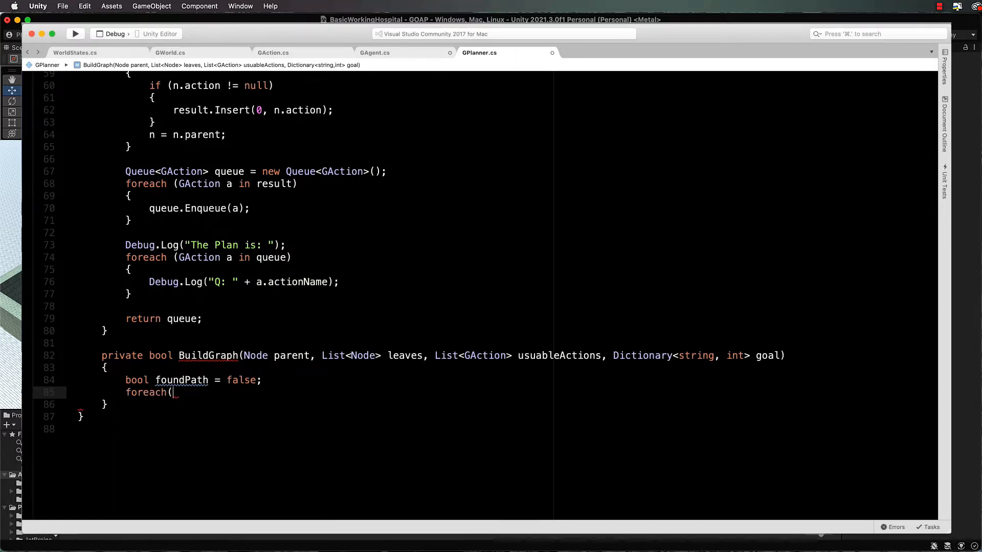
type("GAction action in usuableActions")
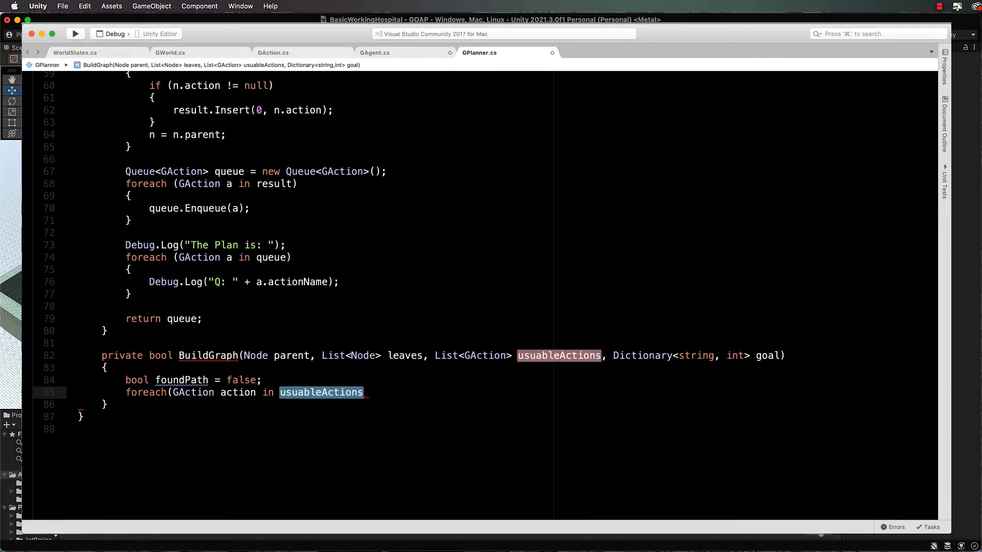
type(")")
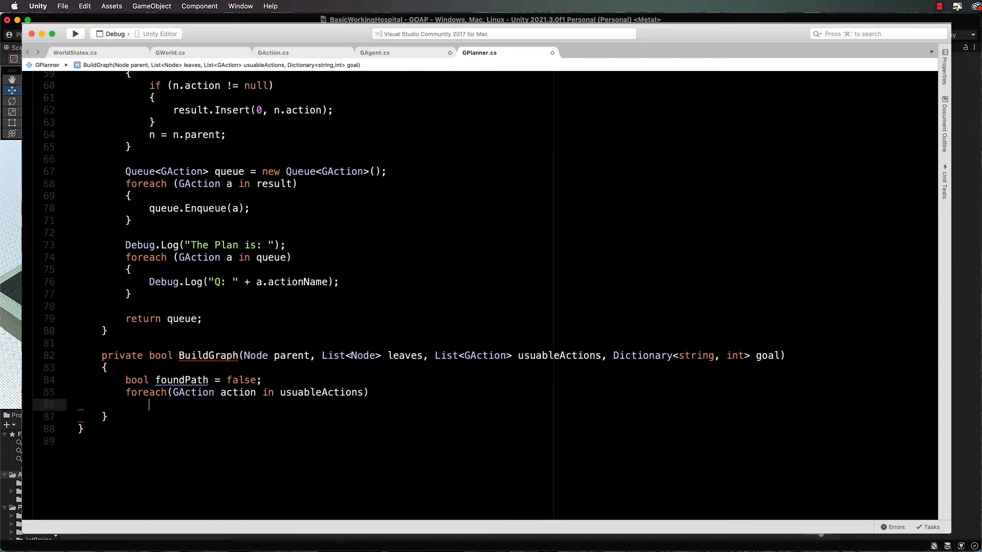
type("{")
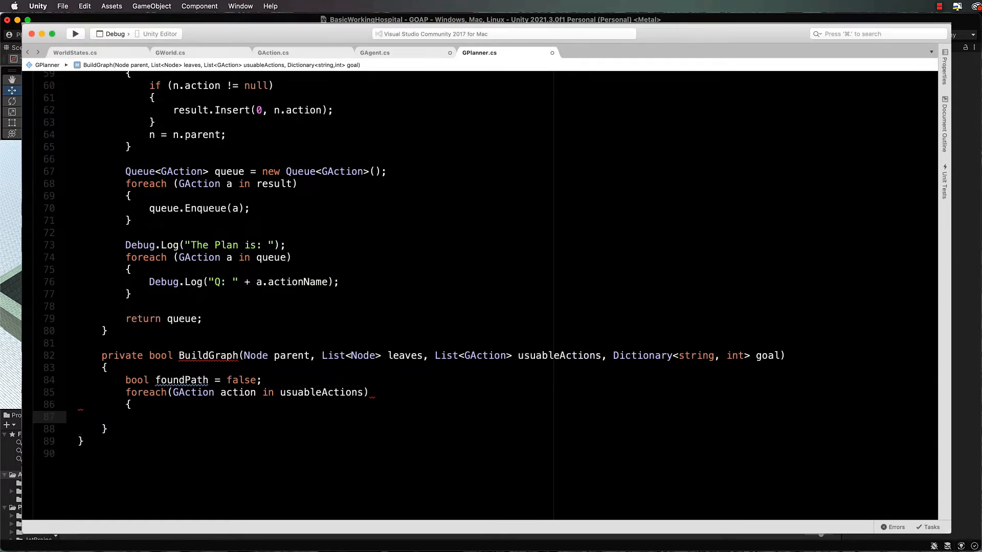
- Add an if checking action.IsAchievableGiven(parent.state) inside the loop
type("if(ac")
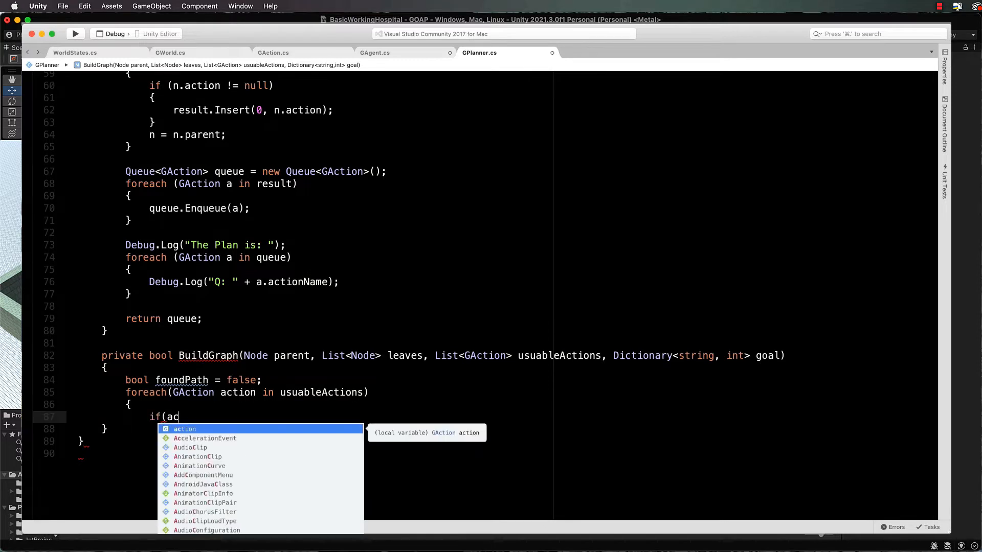
type("tion.I")
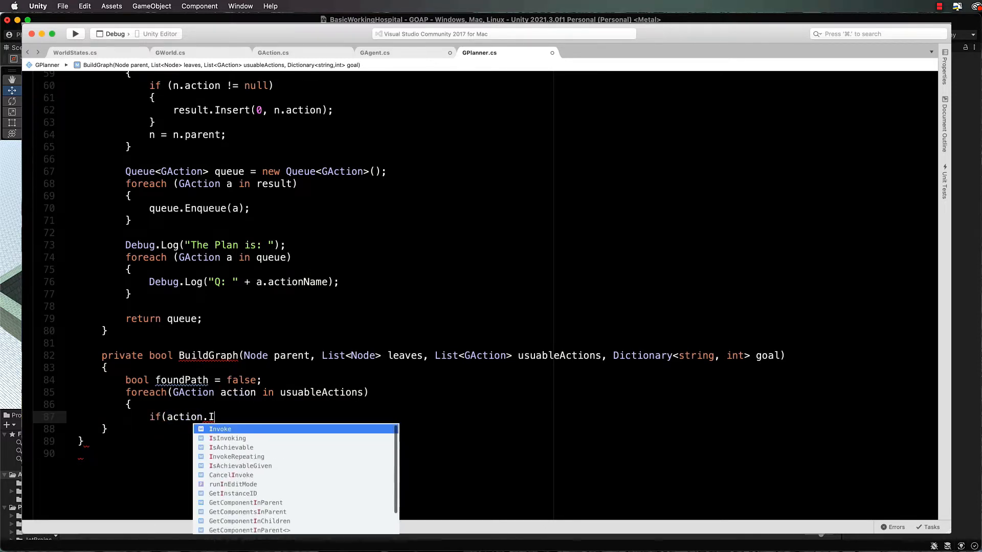
type("sAchievableGiven")
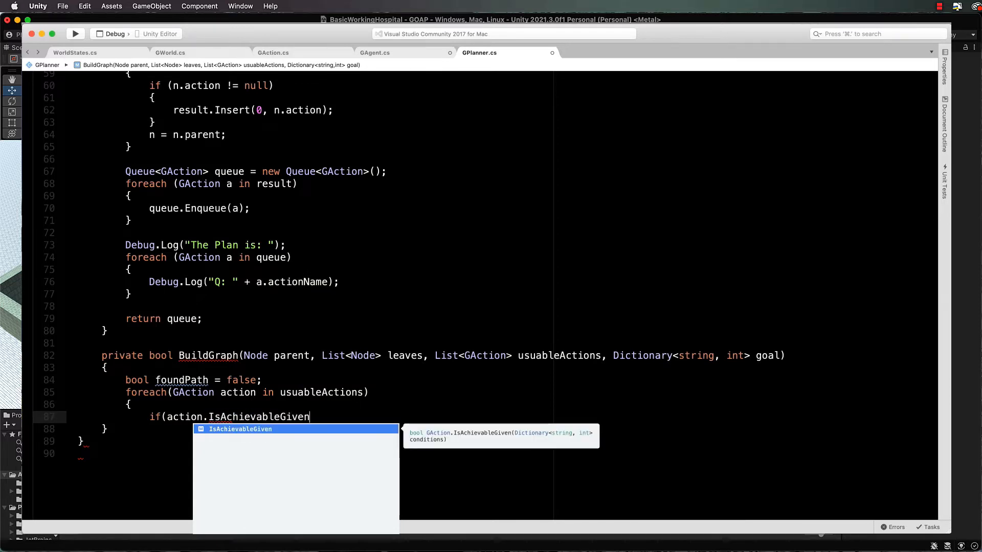
type("(pare")
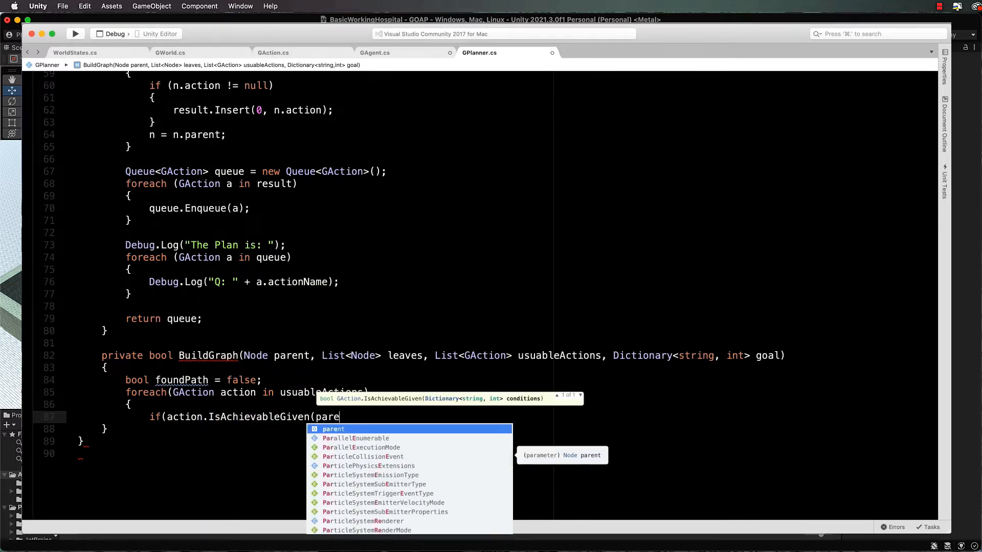
type(".state))")
type("{")
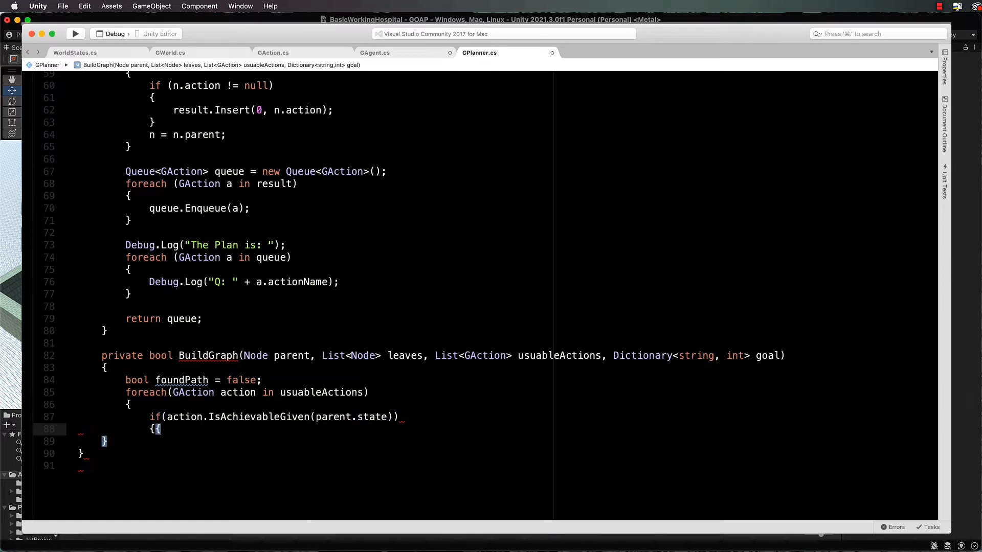
key("return")
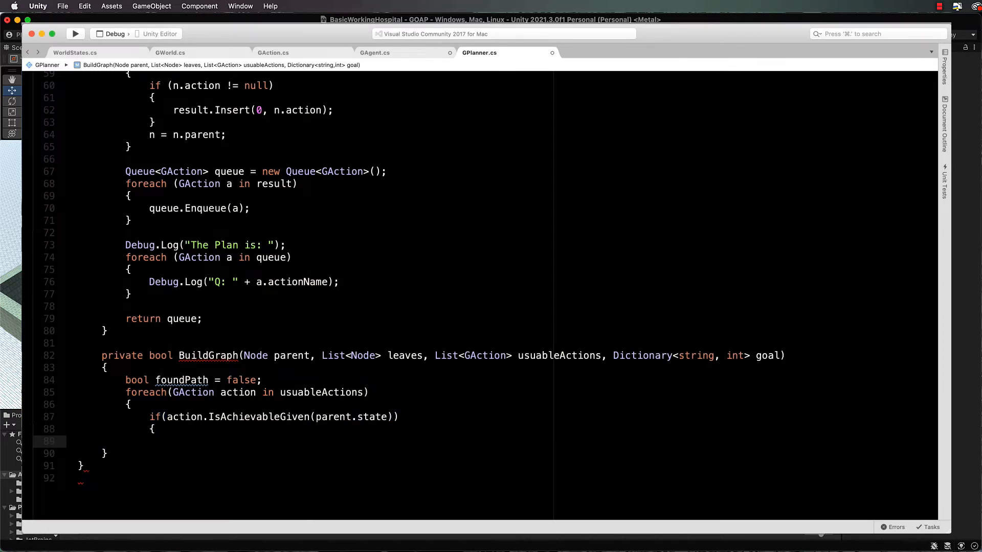
- Declare Dictionary<string,int> currentState as a new Dictionary copied from parent.state
type("D")
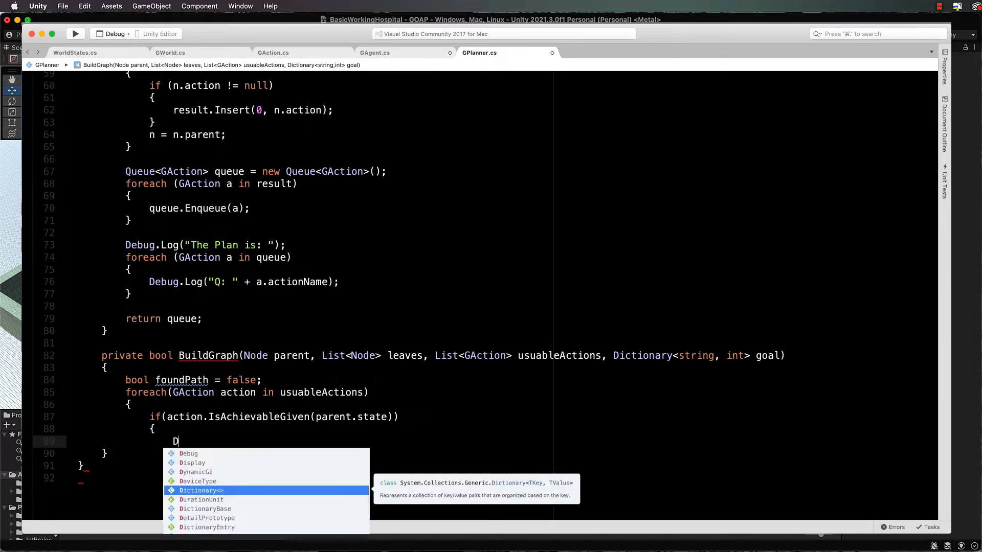
type("ictionary<string")
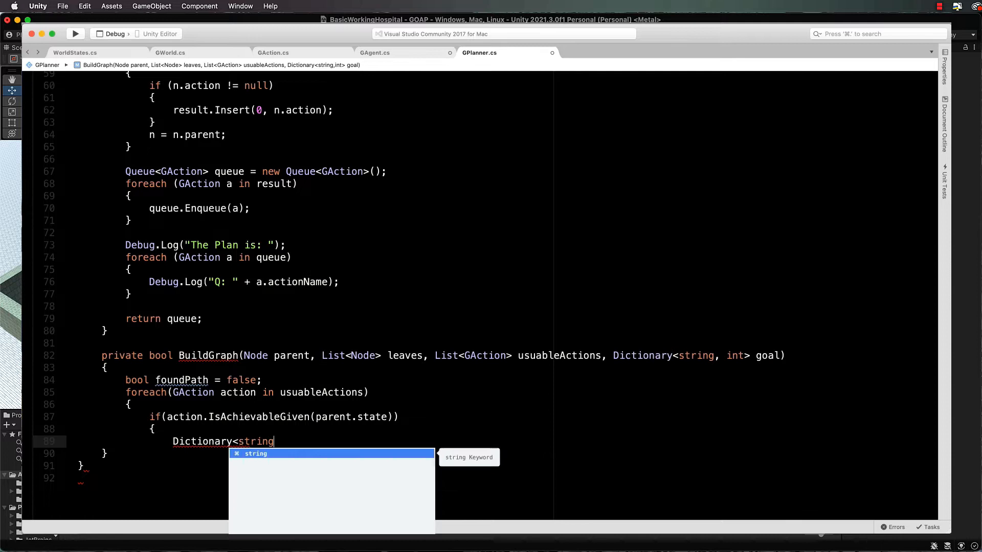
type(",int>")
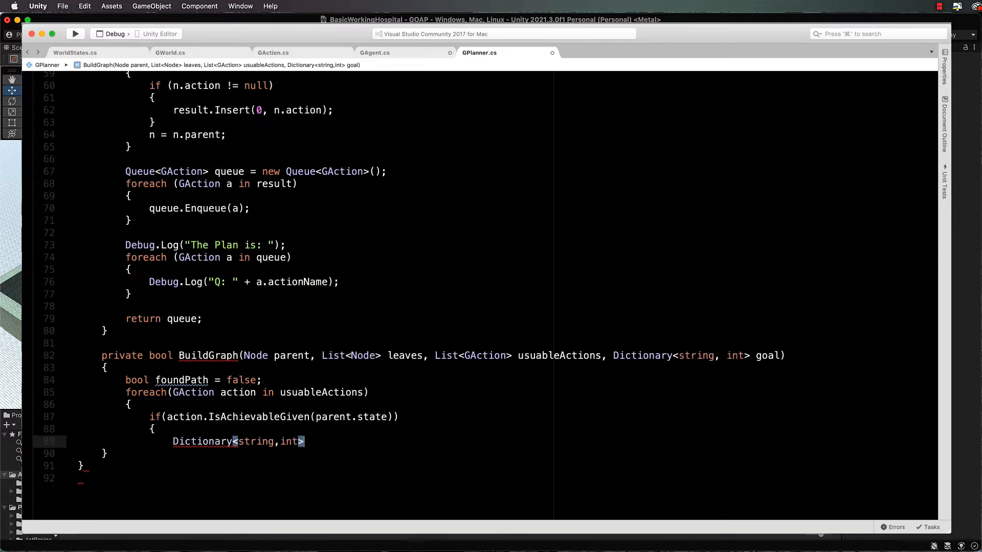
type("currentState = new")
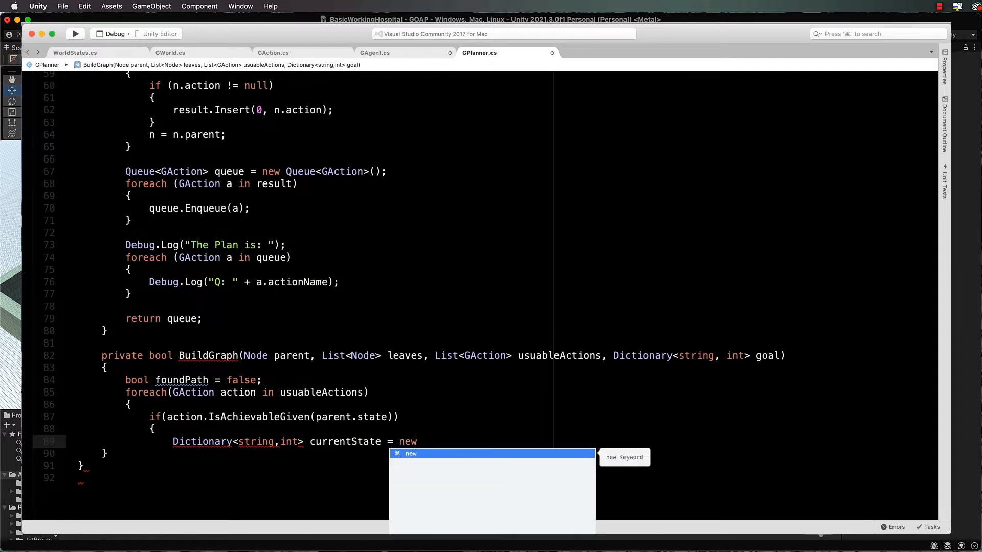
type("Dictionary<string, int>")
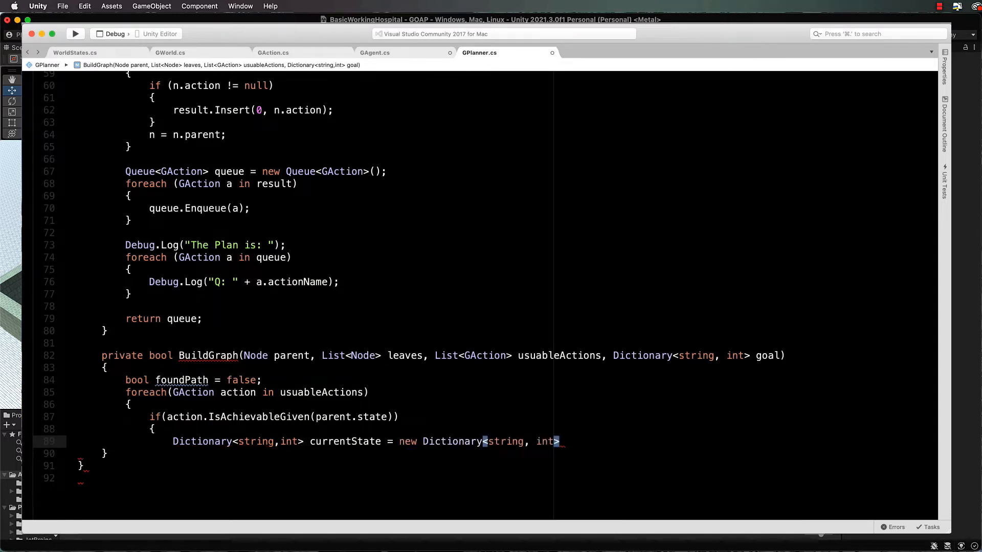
type("(")
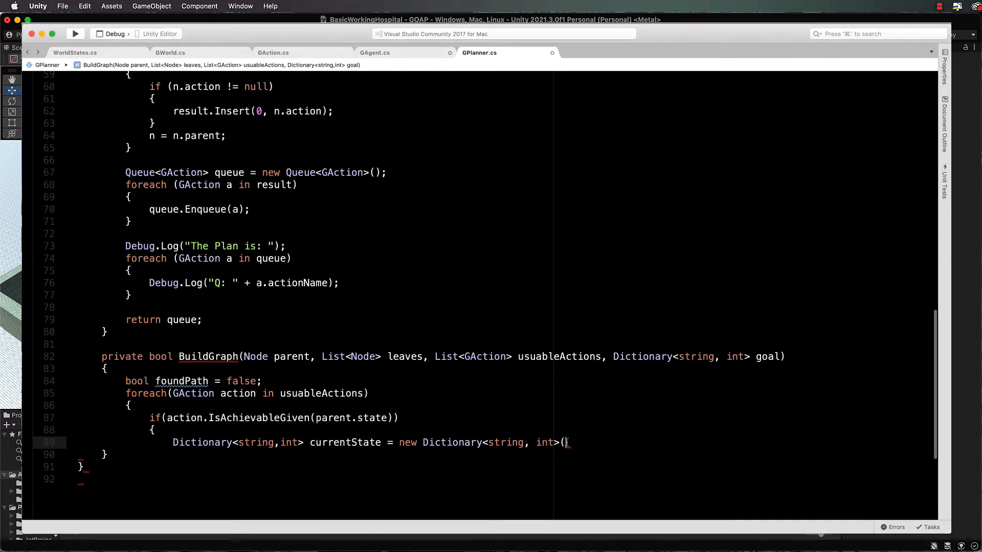
type("parent.state);")
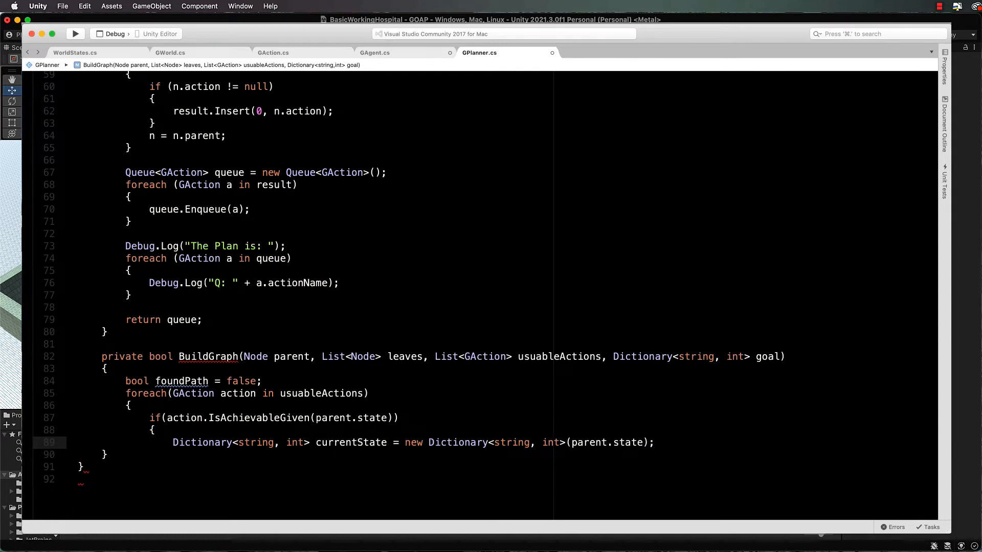
- Point out the parent parameter and the currentState line, leaving a blank line below it
left_click(655, 443)
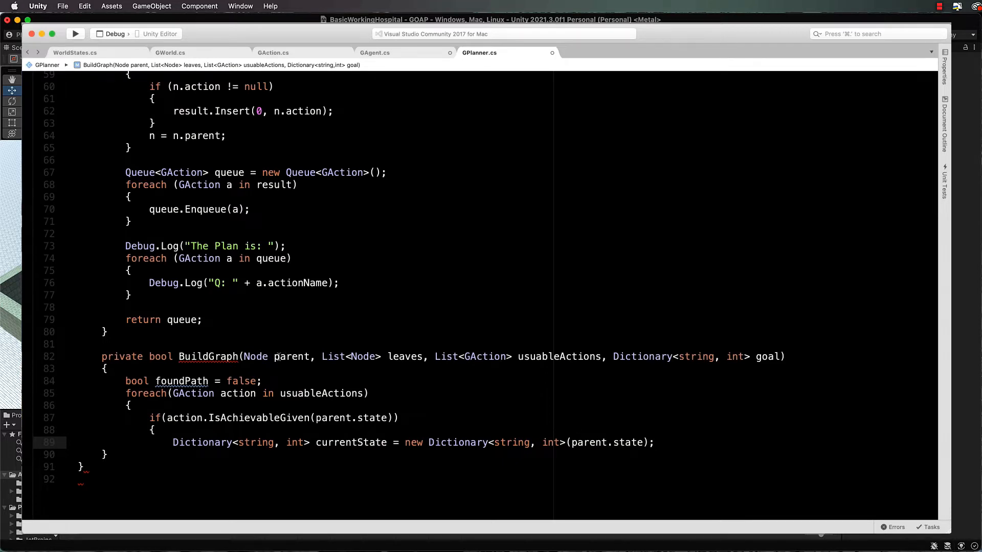
double_click(291, 356)
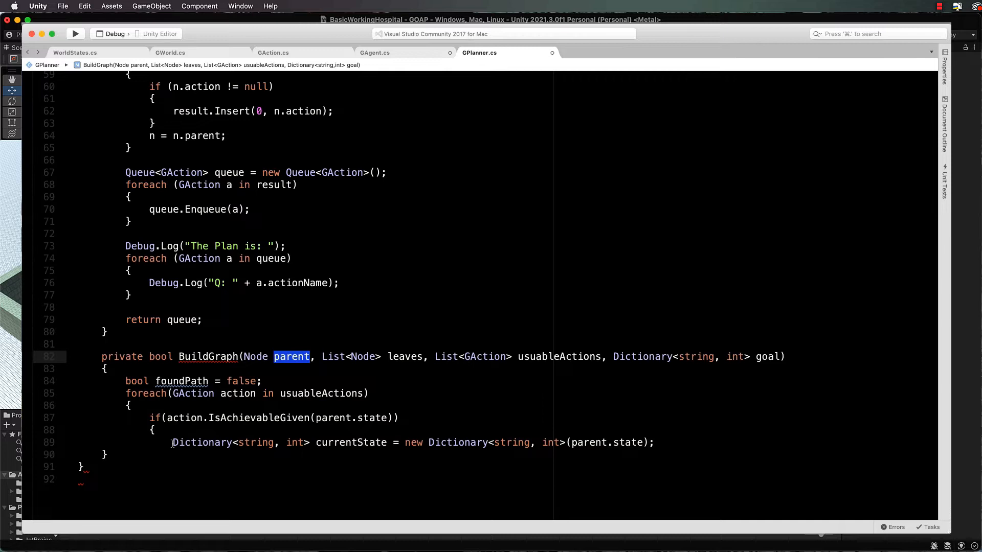
left_click_drag(173, 443, 388, 443)
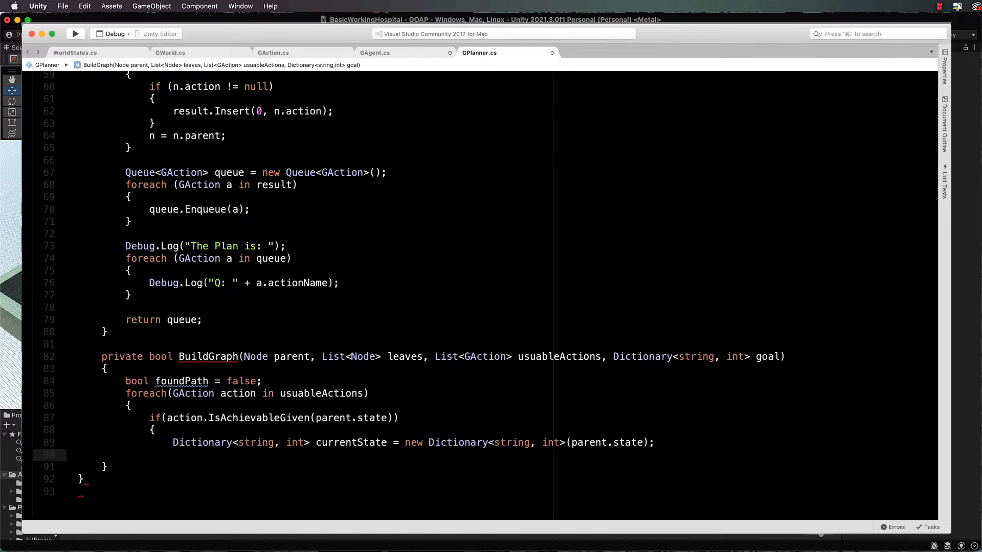
- Add a foreach over KeyValuePair<string,int> eff in action.effects
type("foreach(Key")
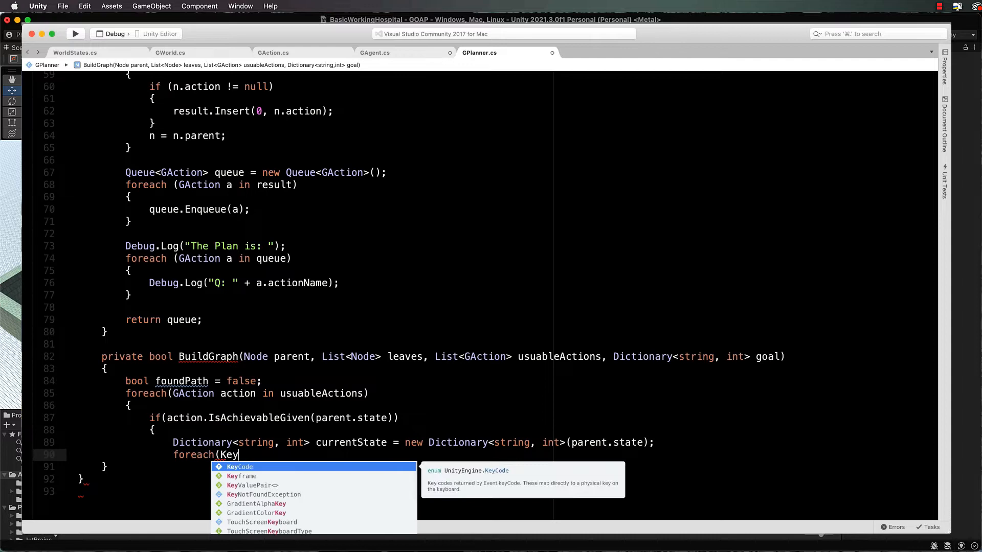
type("Value")
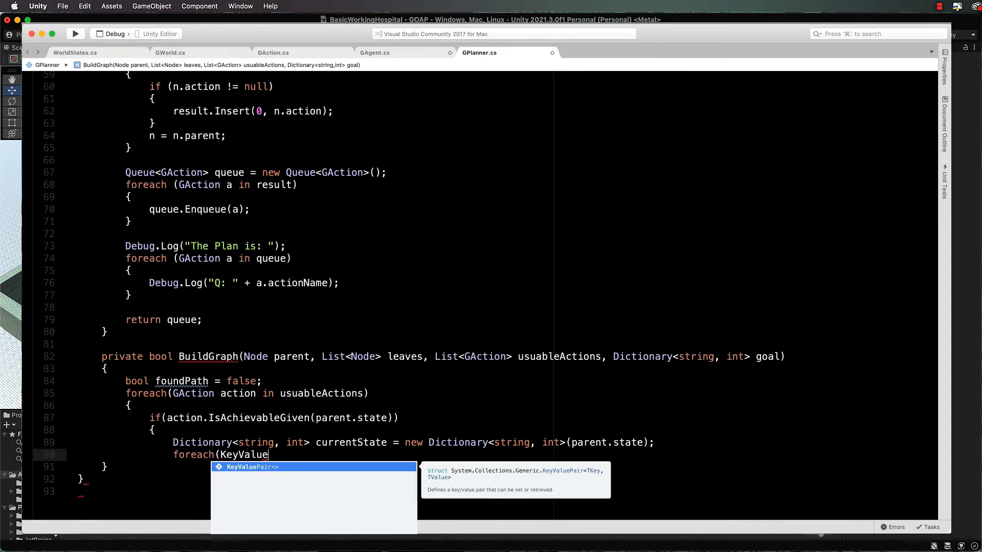
type("P")
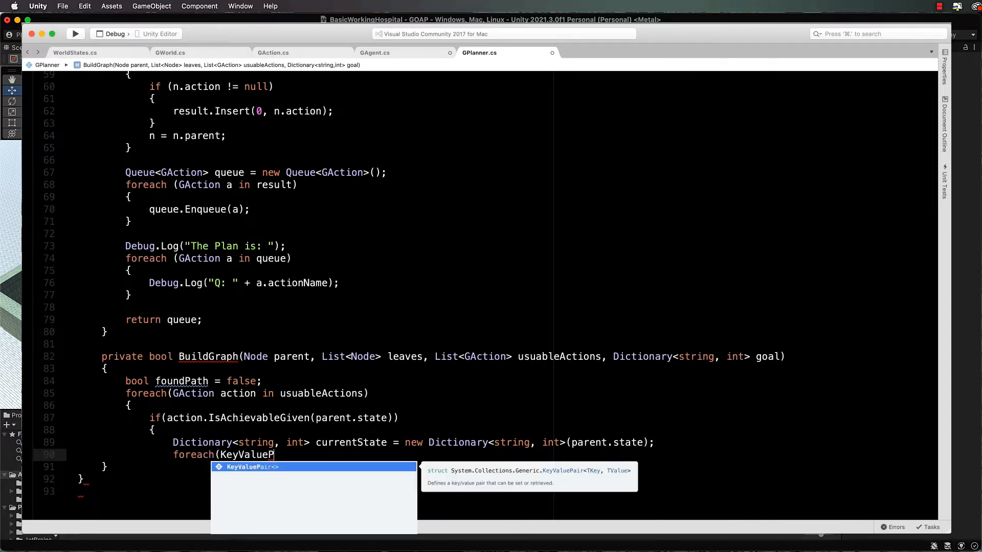
type("<string, int>")
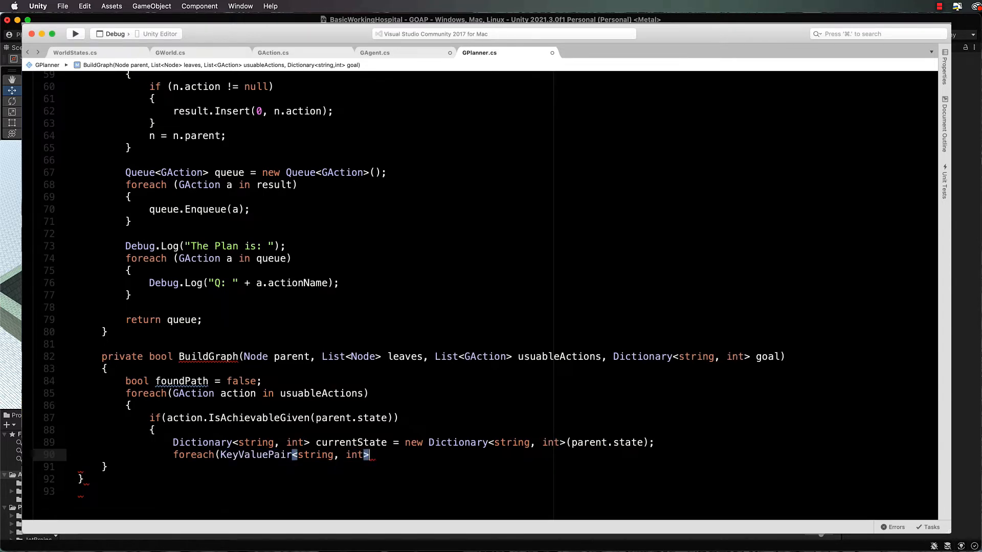
type("eff in action.effects)")
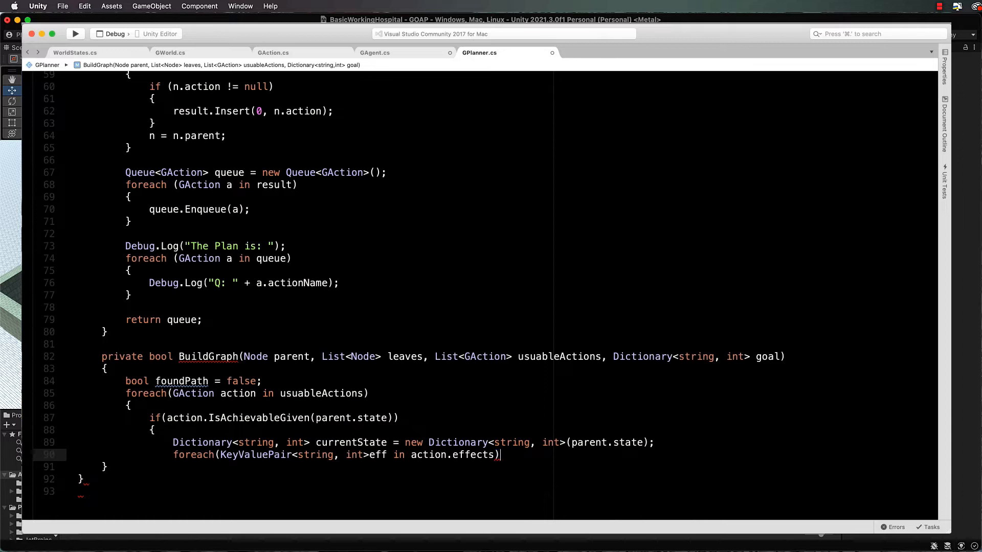
type("{")
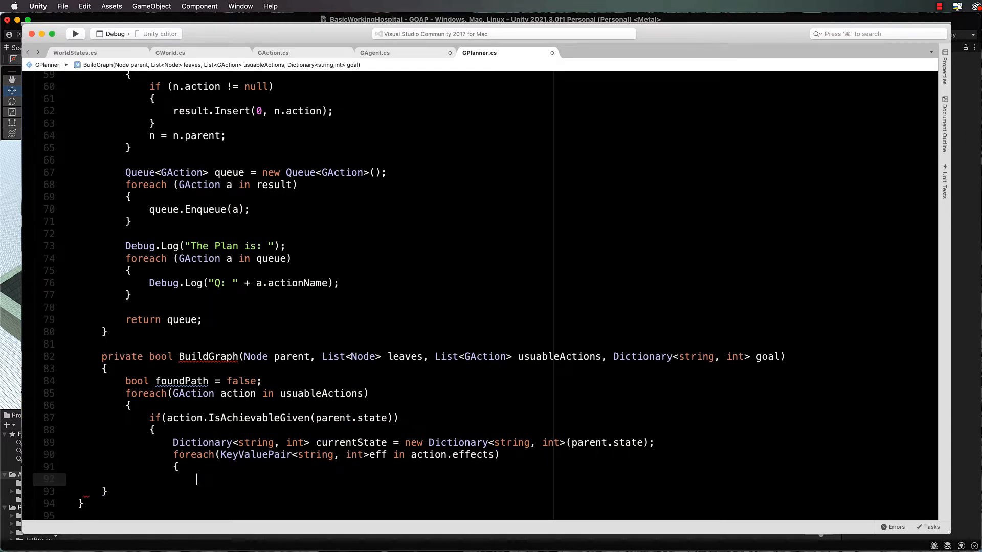
- Add each eff.Key and eff.Value to currentState when ContainsKey(eff.Key) is false
type("if(!cur")
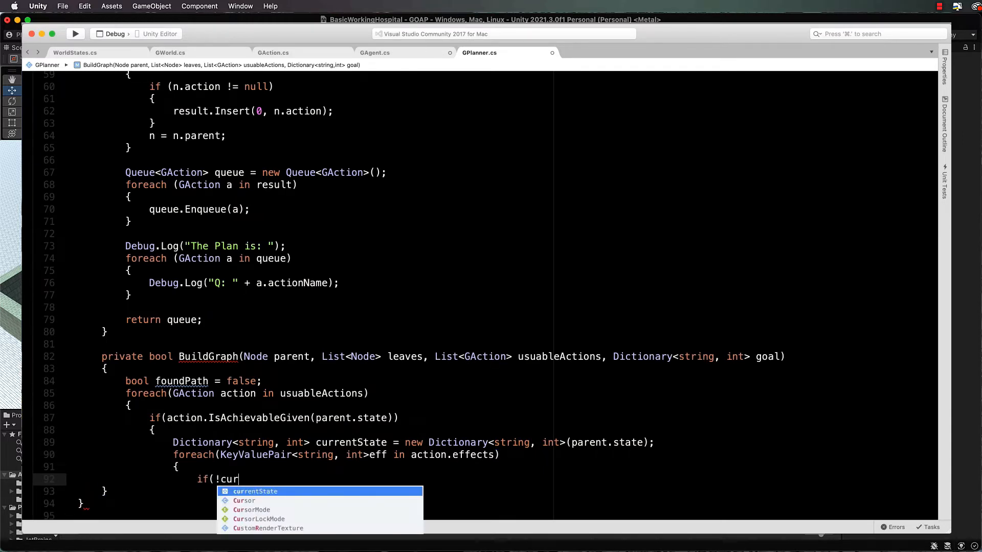
type("rentState.C")
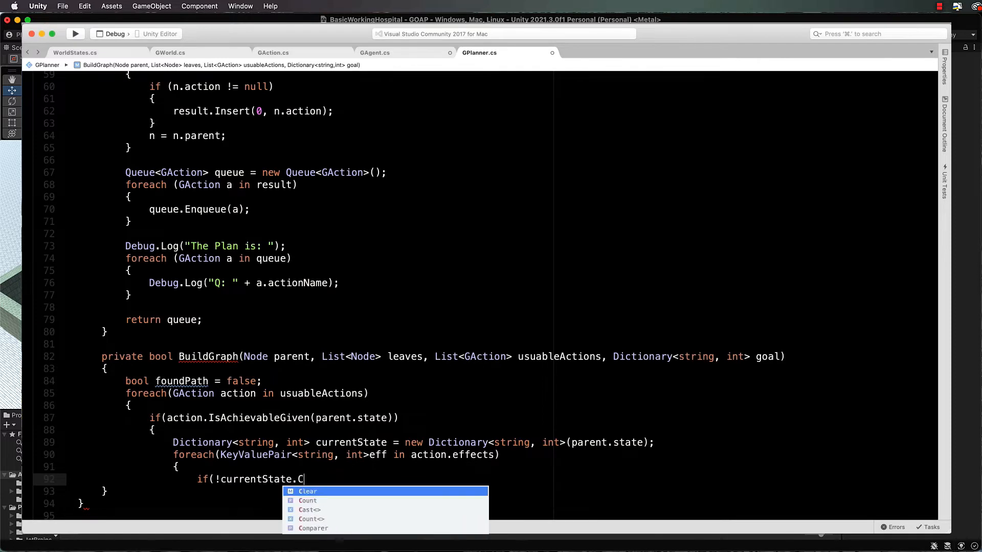
type("ontainsKey(ee")
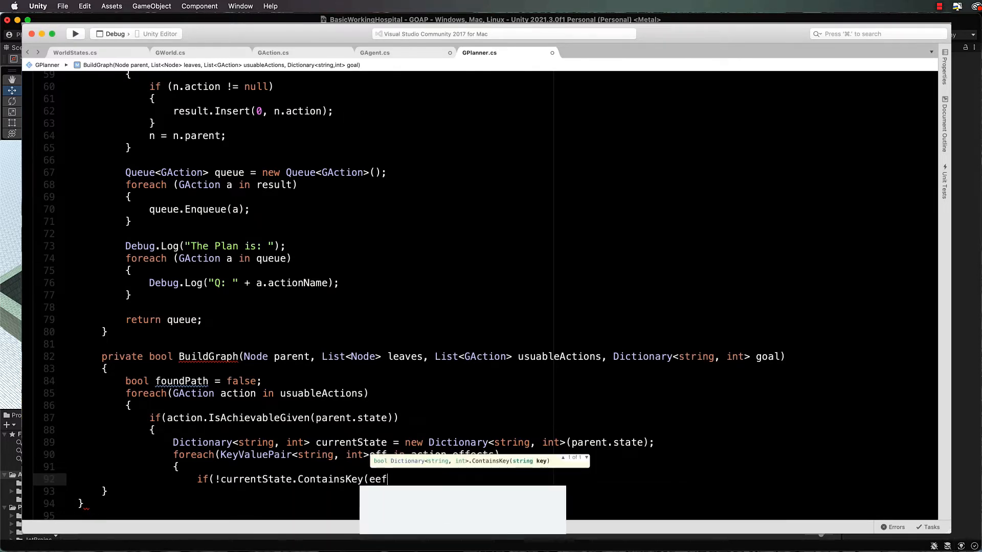
type("f.K")
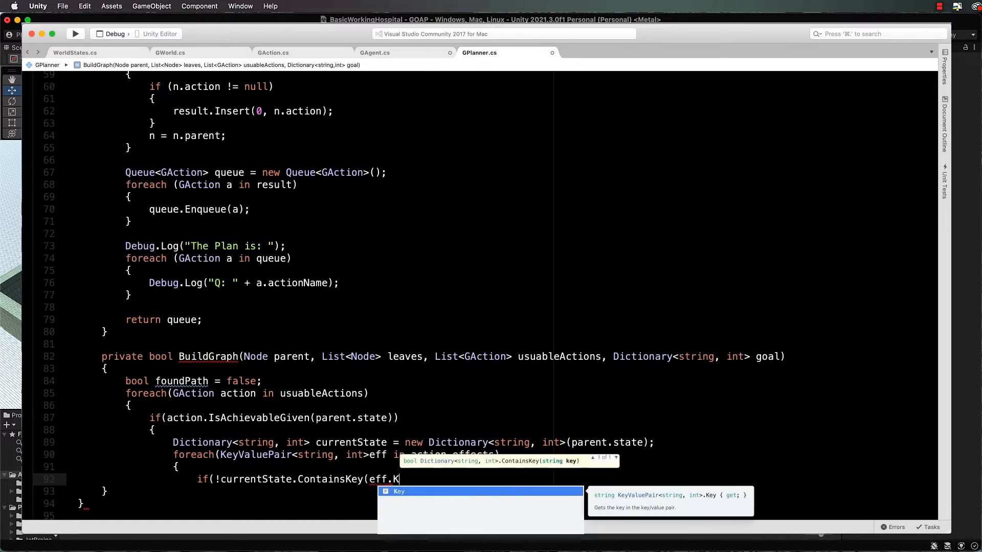
type("Key))")
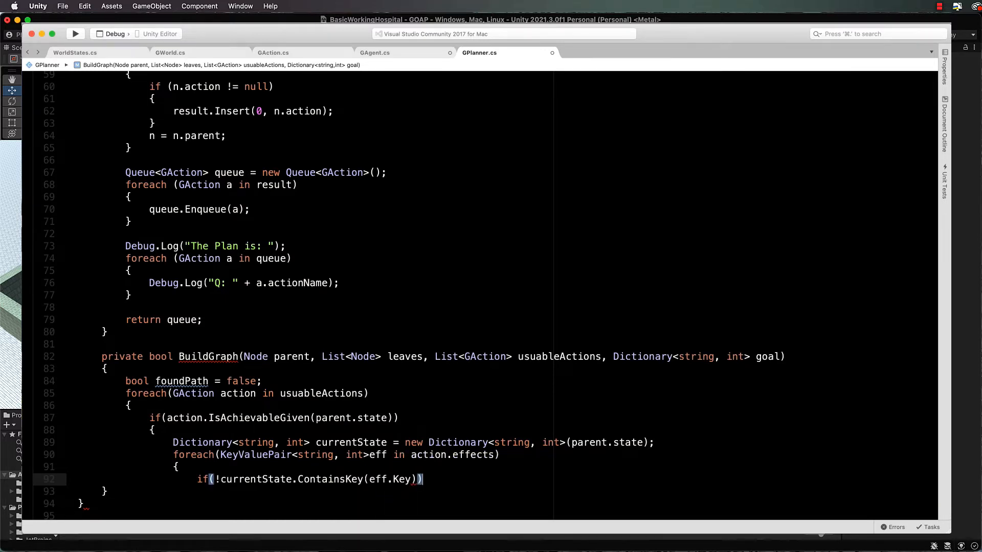
type("current")
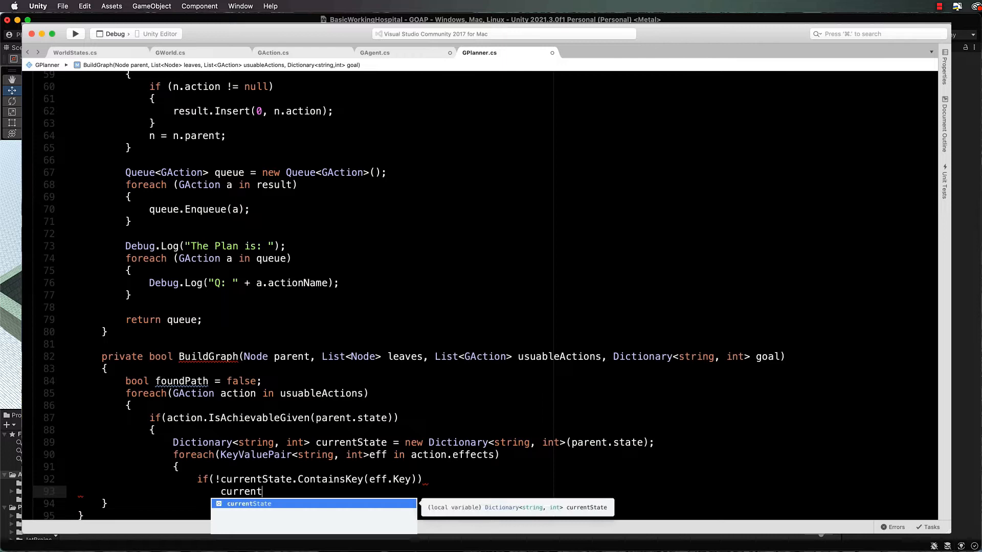
type("Stat")
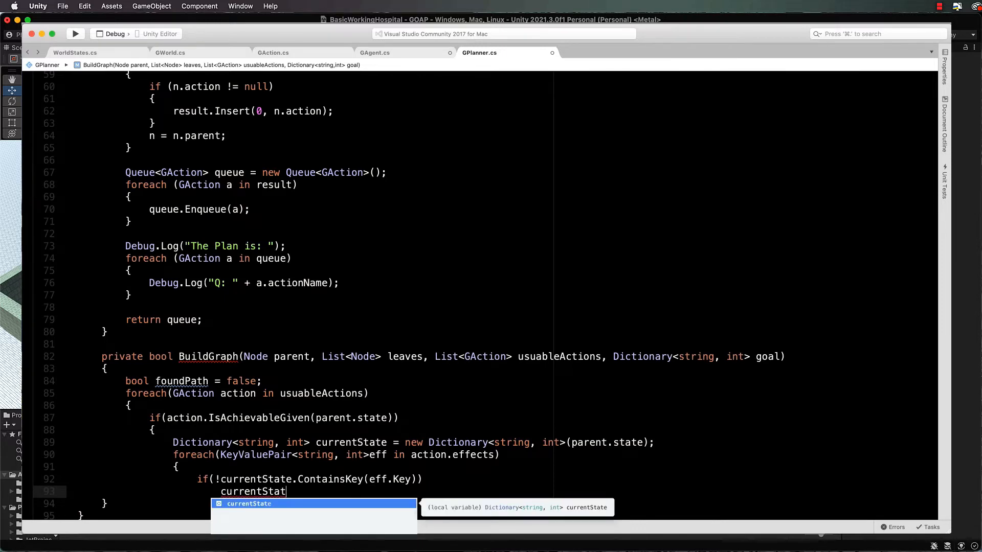
type(".Add")
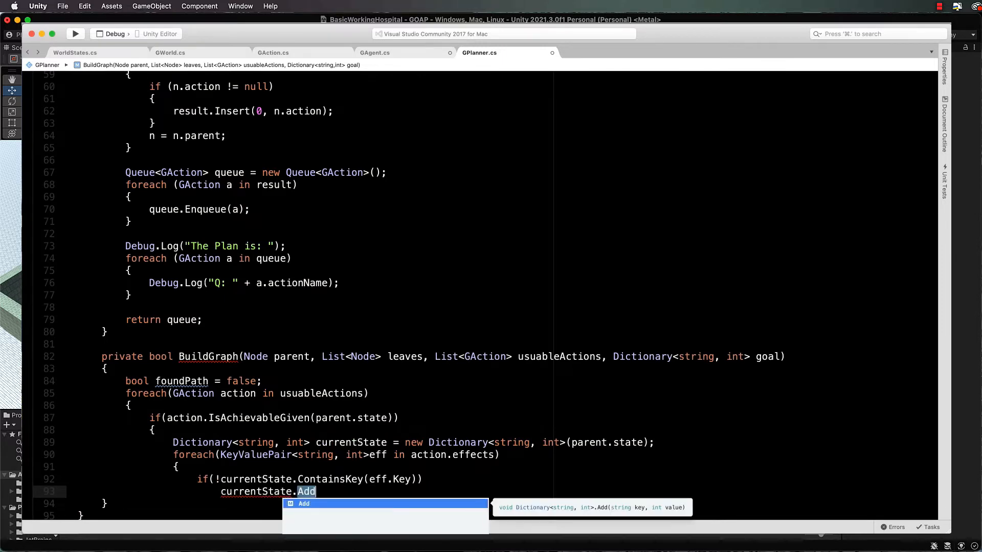
type("(eff")
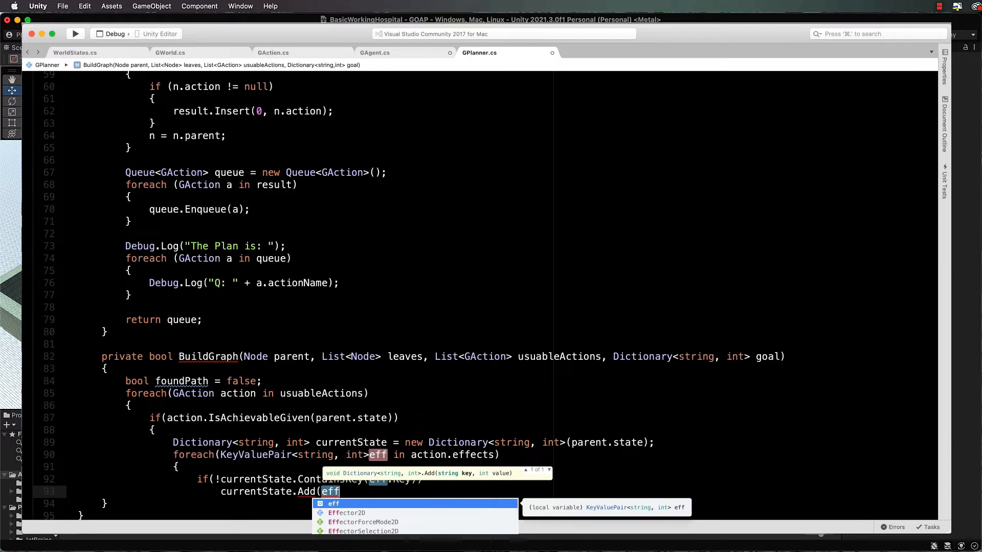
type(".Key, eff")
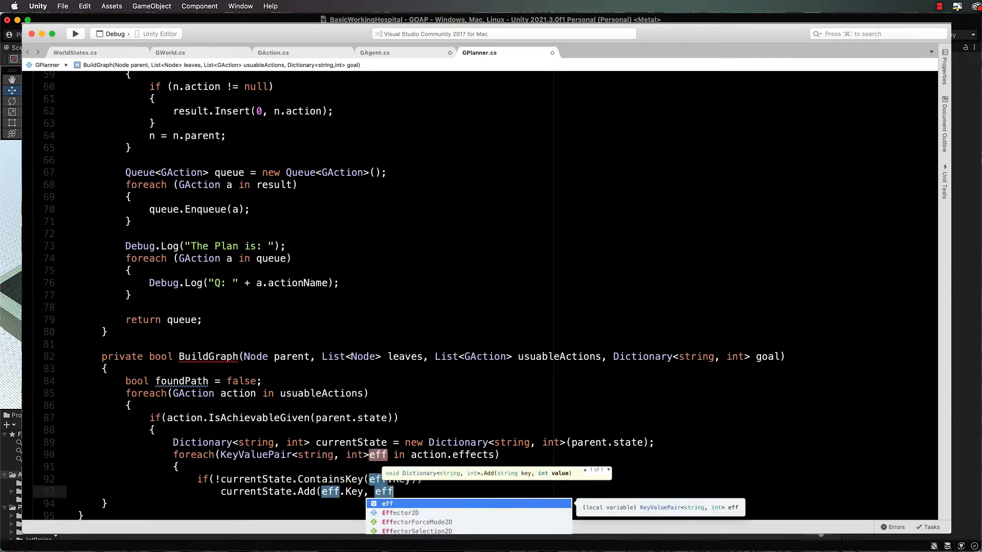
type("Value);")
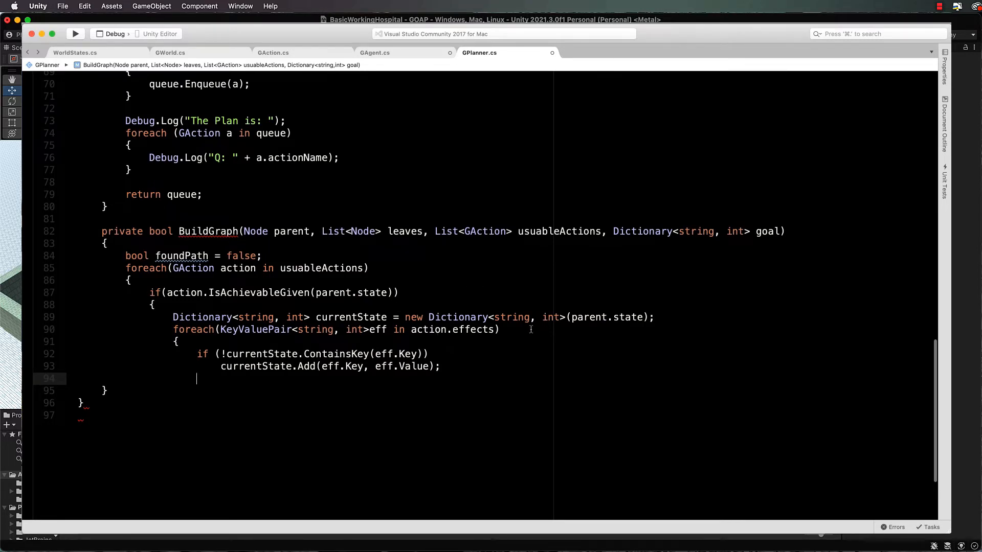
mouse_move(366, 339)
type("}")
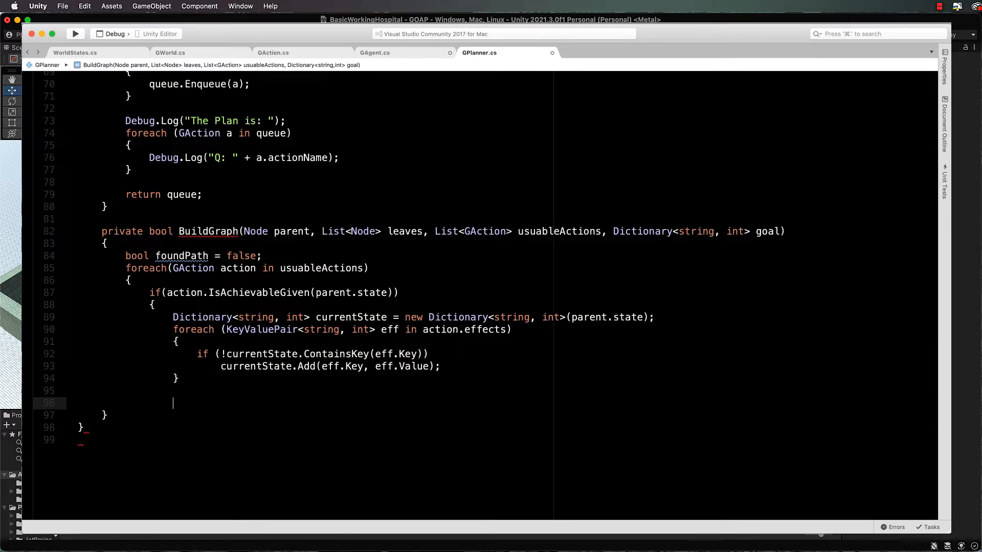
- Create Node node = new Node(parent, parent.cost + action.cost, currentState, action)
type("Node node = n")
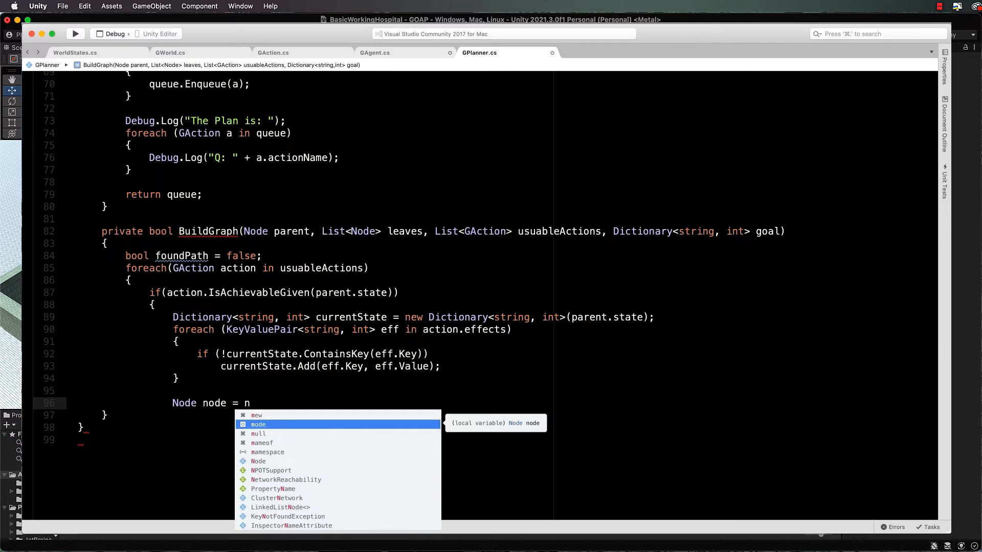
type("ew Node")
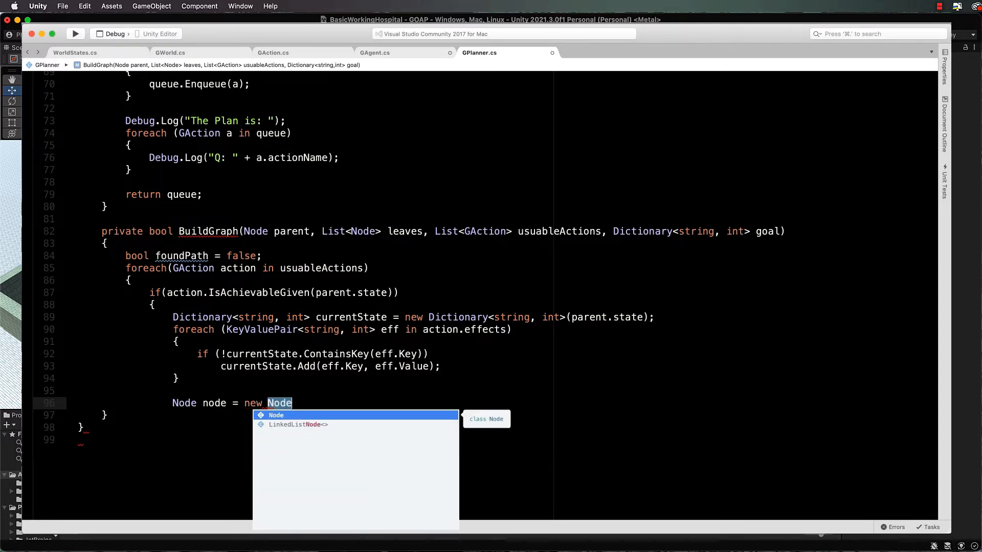
type("(parent,")
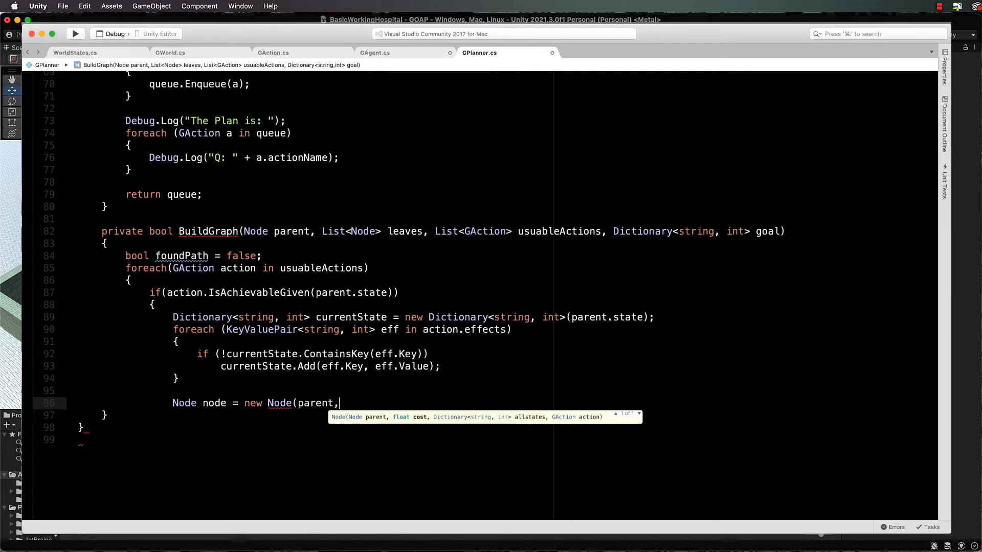
type("part")
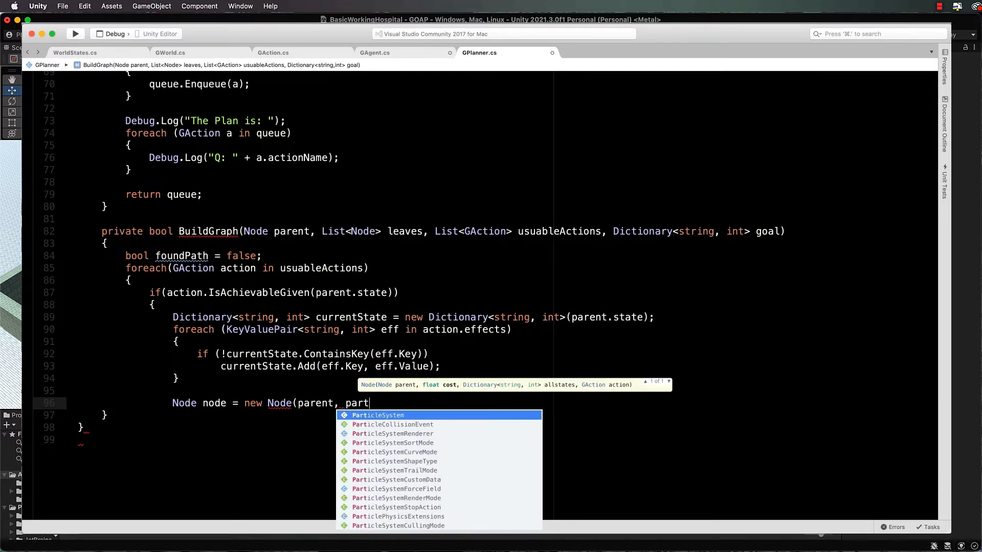
type("parent.cost + action.cos")
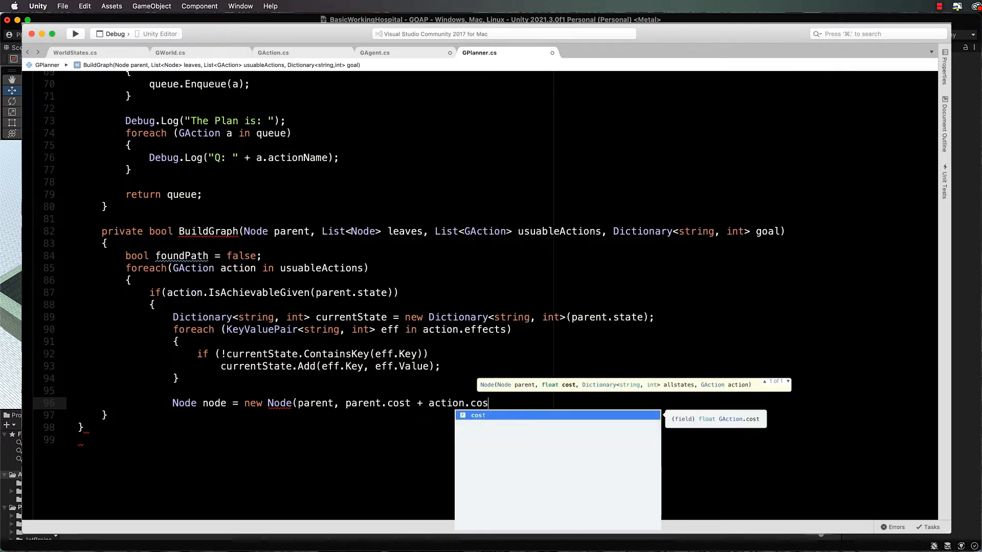
type("t,")
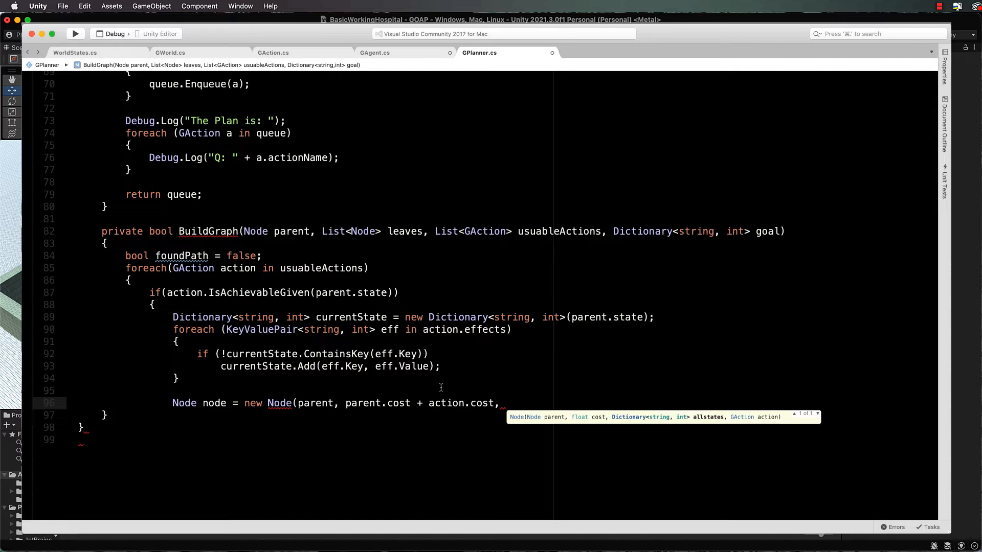
mouse_move(240, 104)
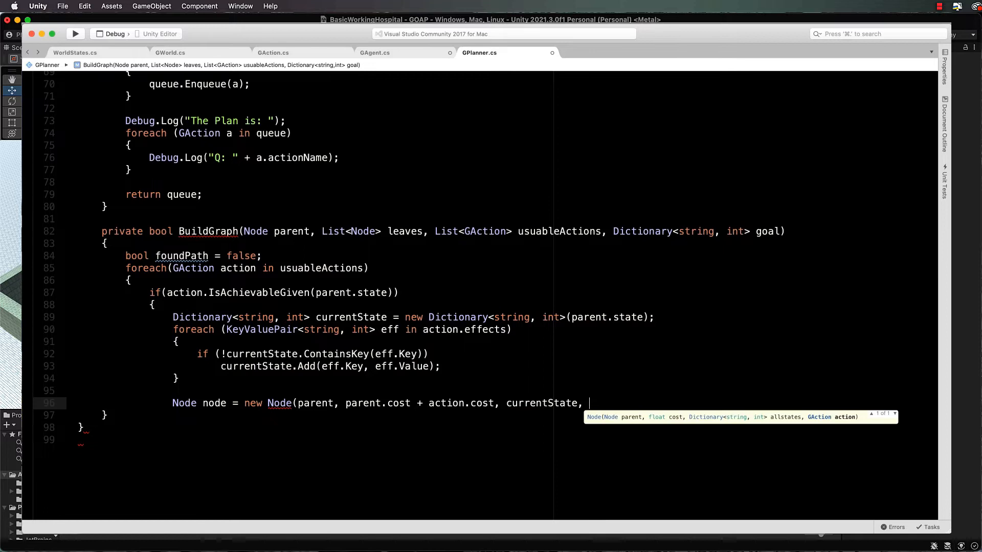
type("action);")
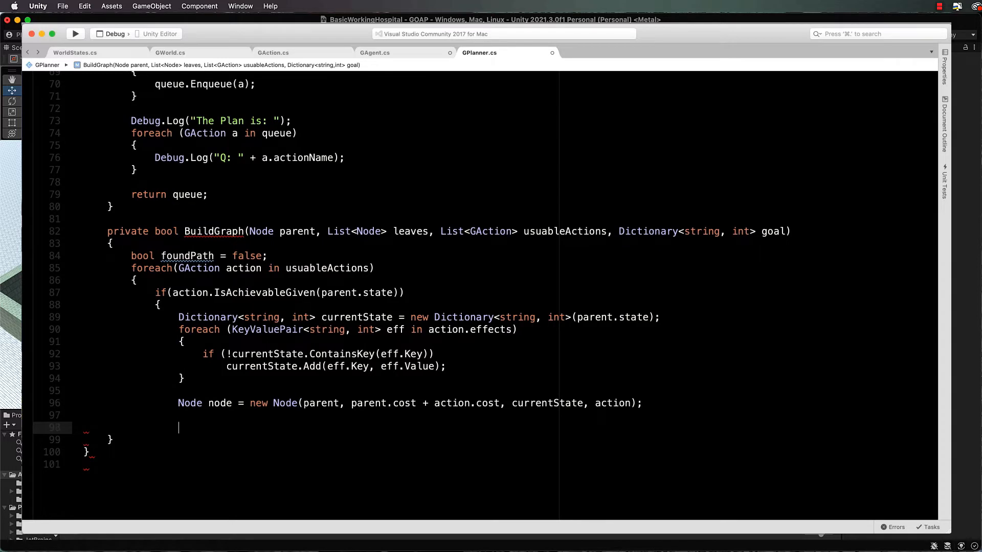
- If GoalAchieved(goal, currentState), add node to leaves and set foundPath = true
type("if(")
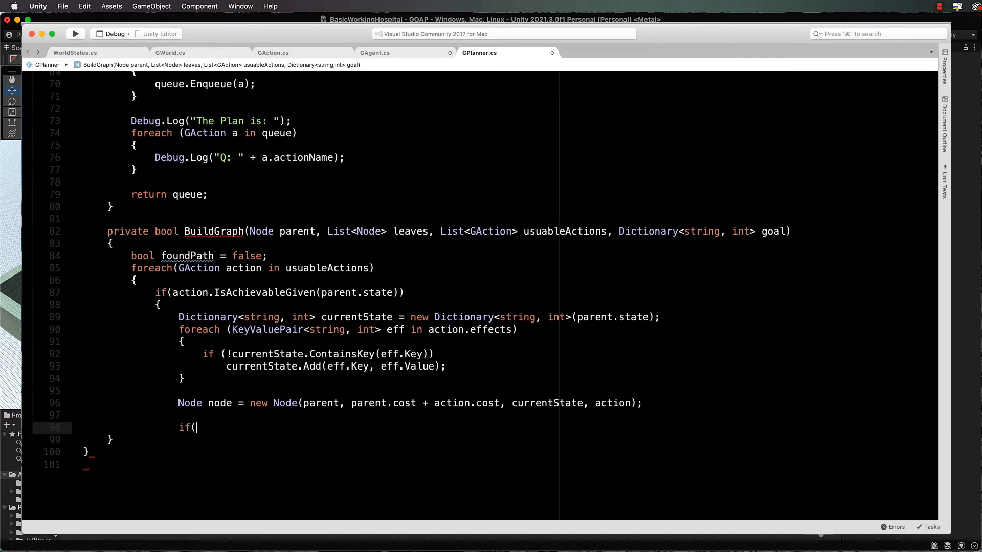
type("GoalAchiev")
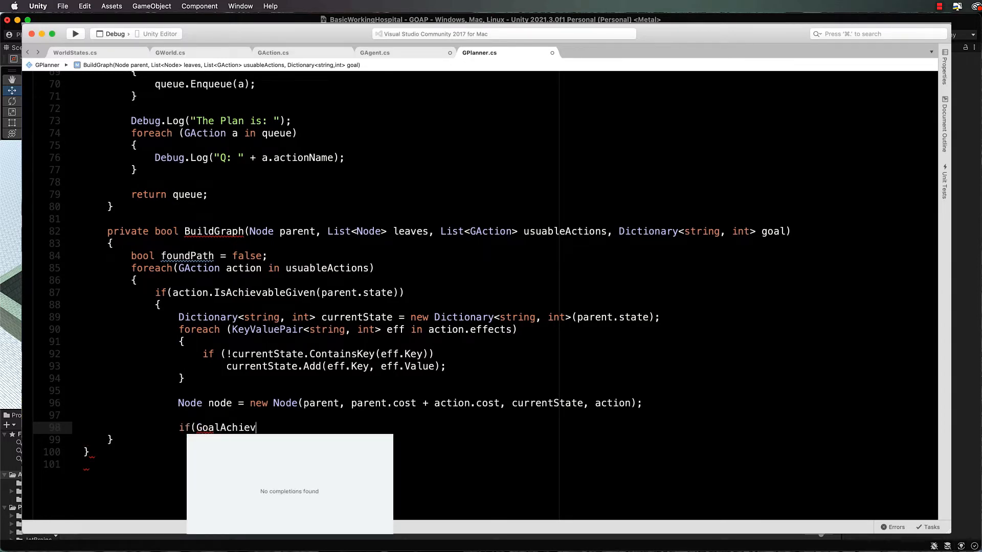
type("ed")
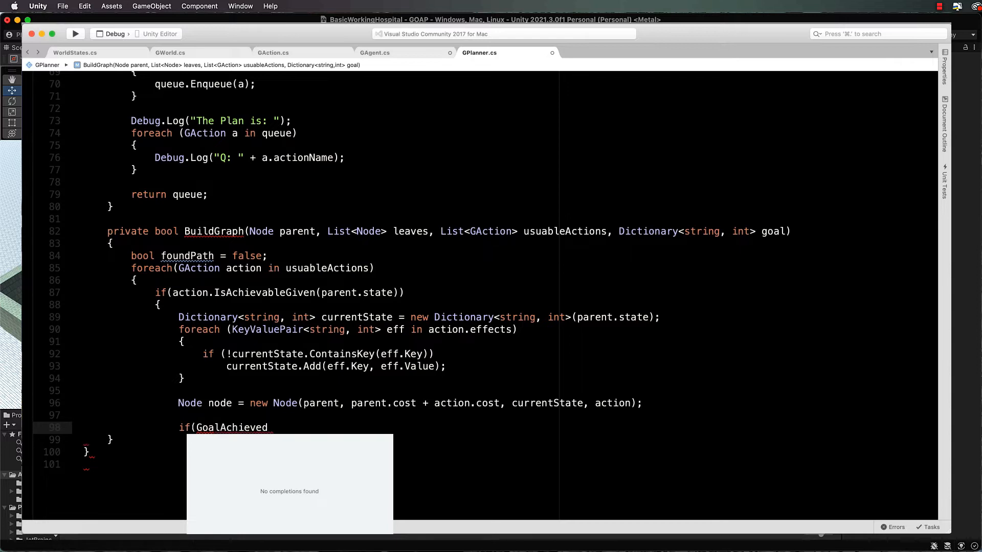
type("(goal,")
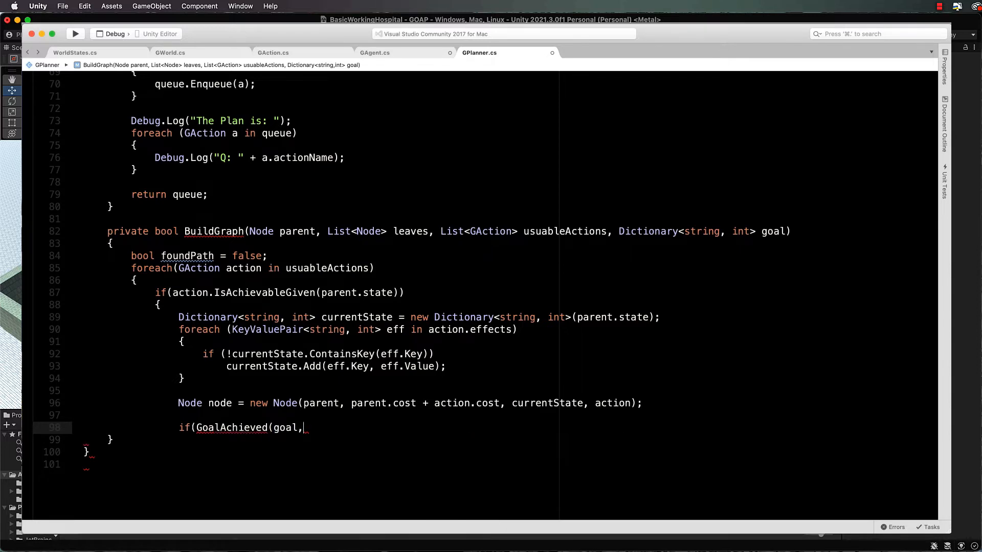
type("currentState")
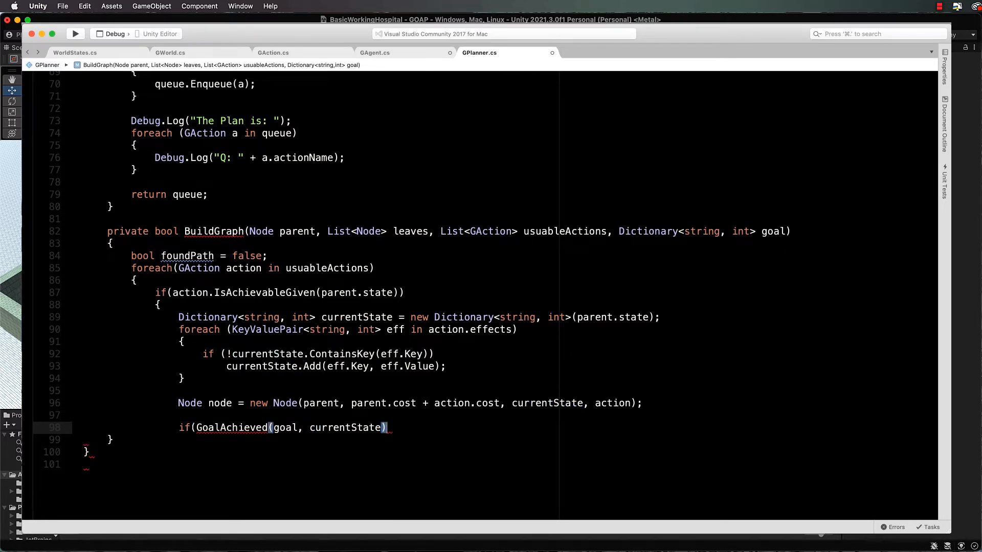
type("{")
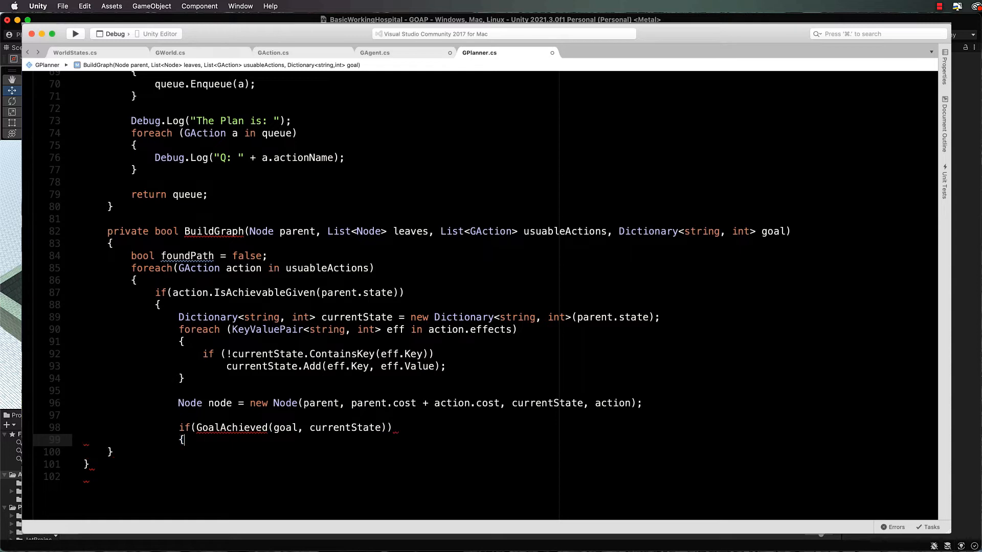
type("leaves.Add(")
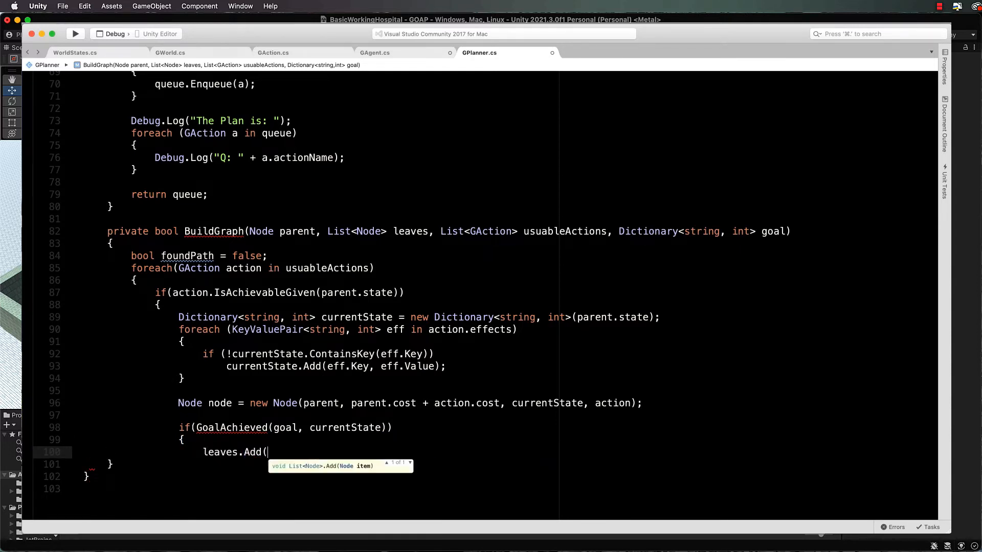
type("node);")
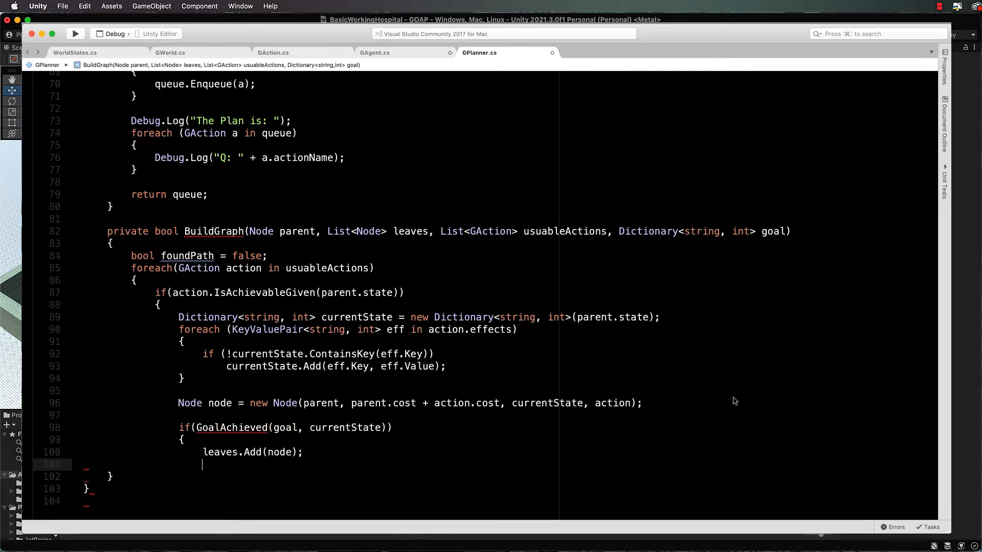
type("foundPath")
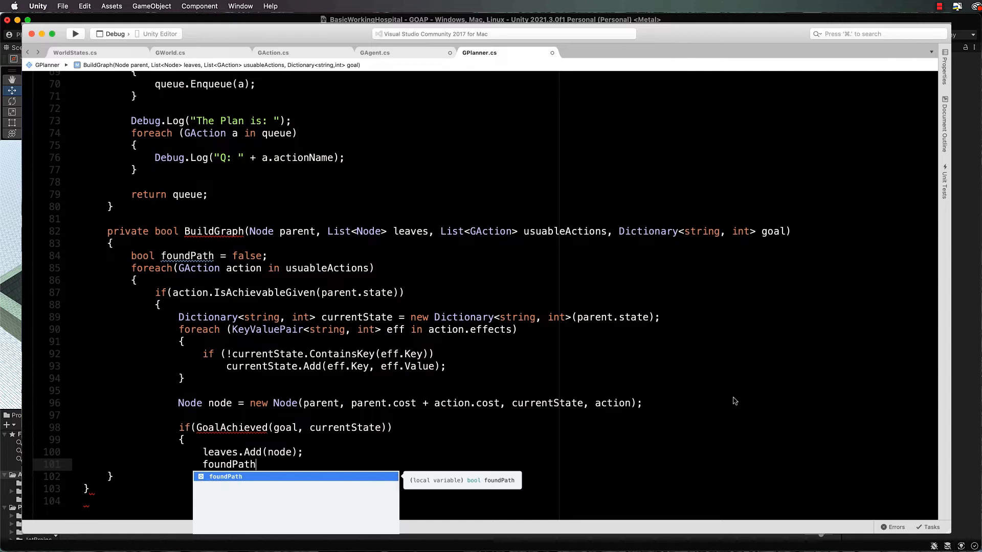
type("= true;")
type("}")
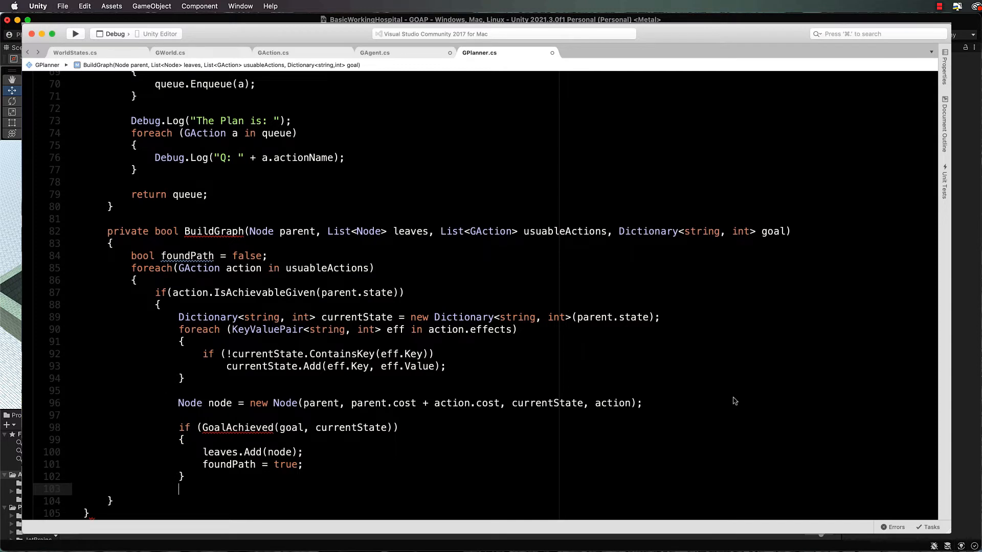
- Add an else branch declaring List<GAction> subset = ActionSubset(usuableActions, action) and point out the call
type("else{")
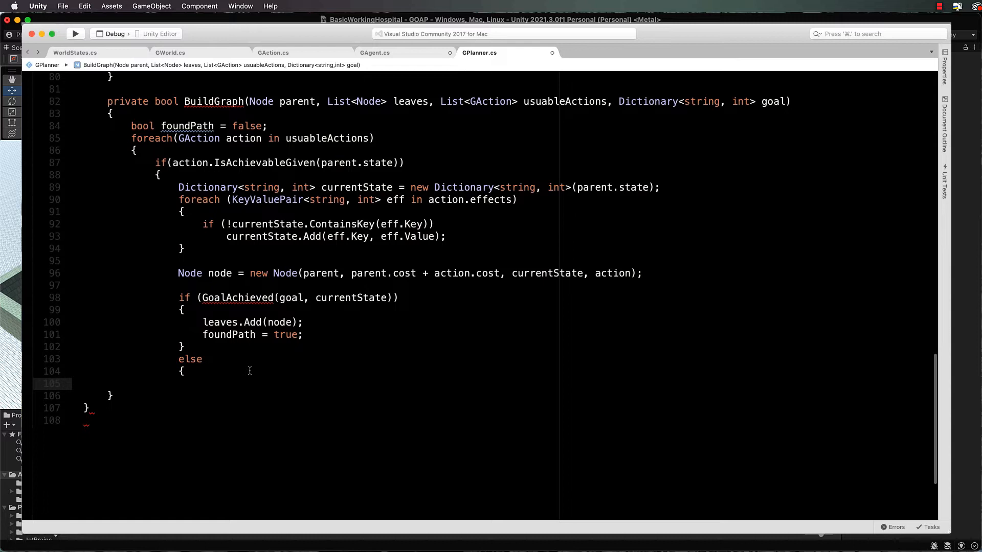
left_click(180, 273)
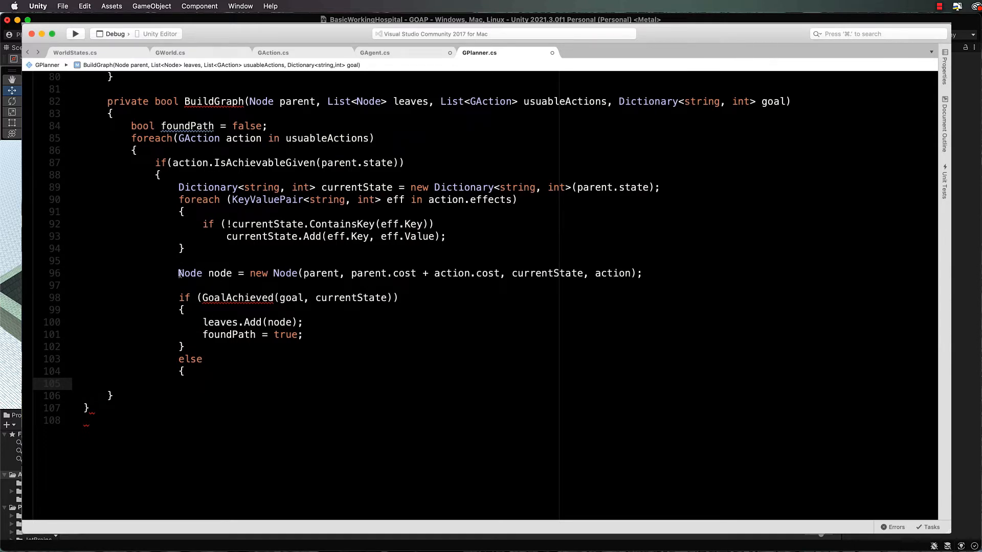
triple_click(407, 274)
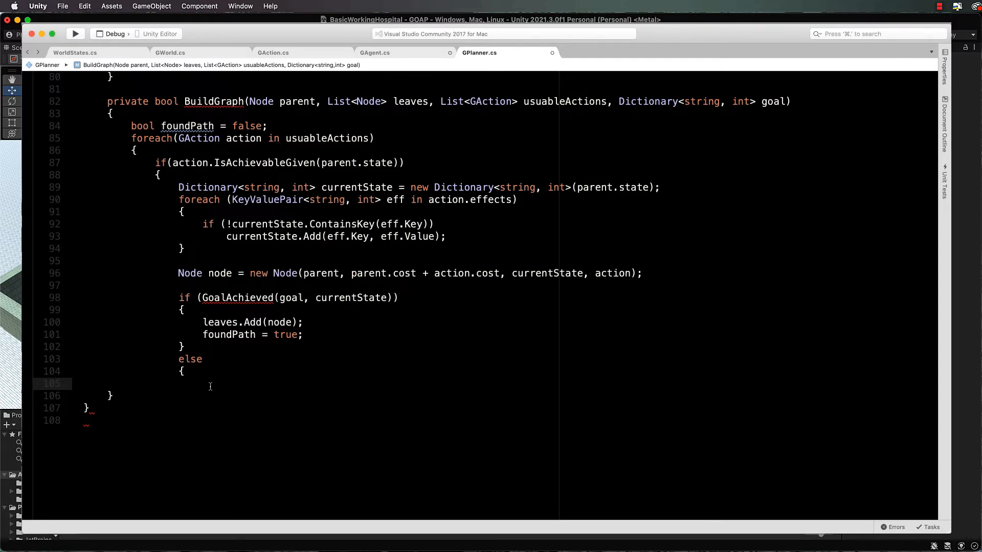
type("List")
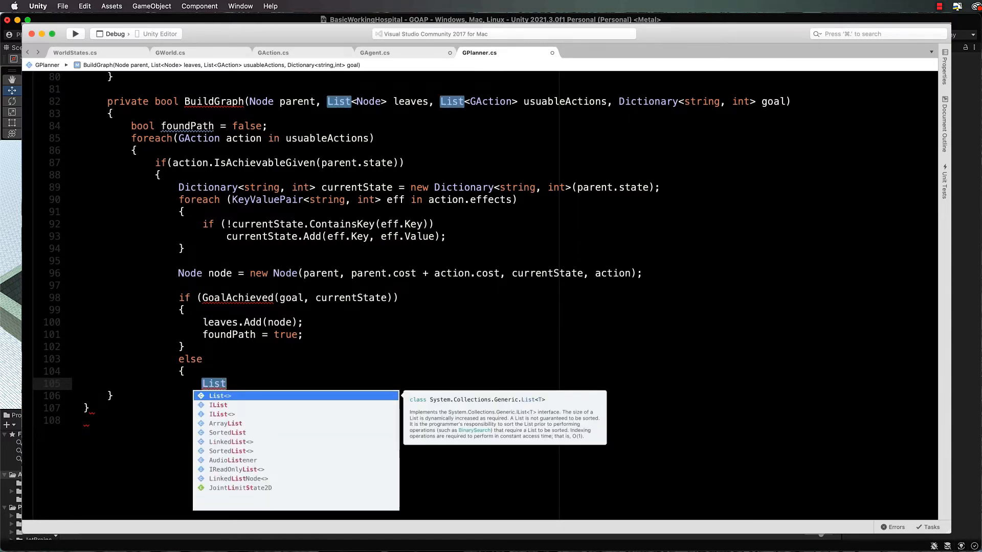
type("<GAction> subset")
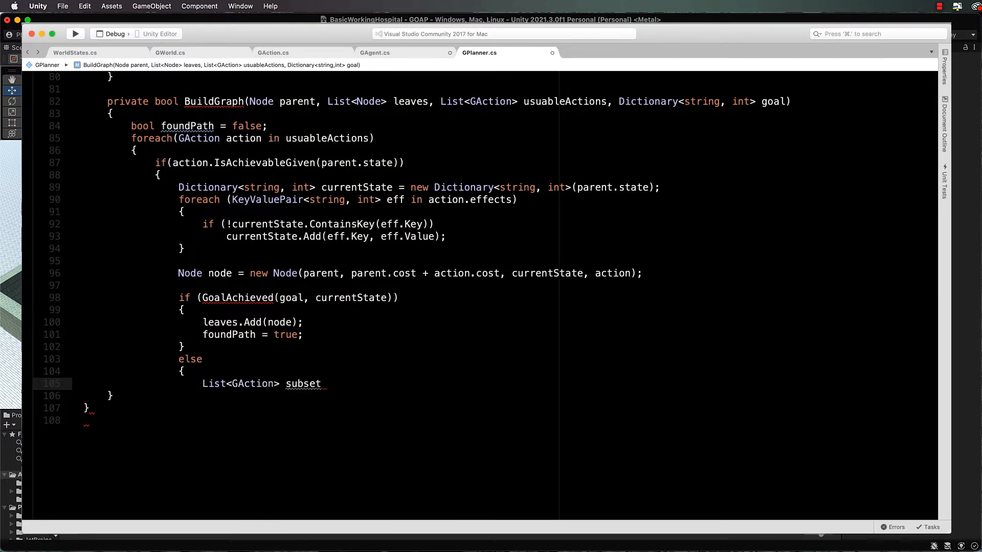
type("= Actio")
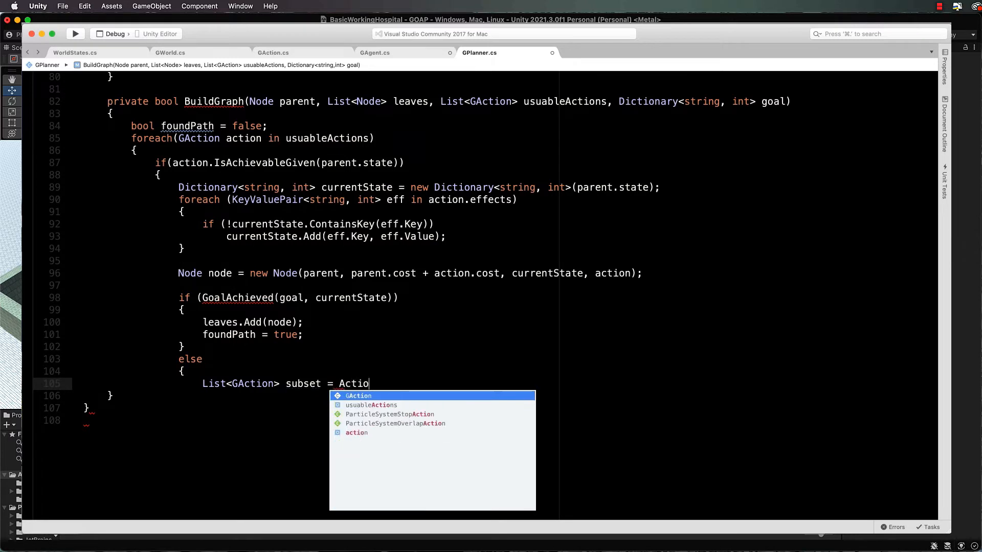
type("nSubset")
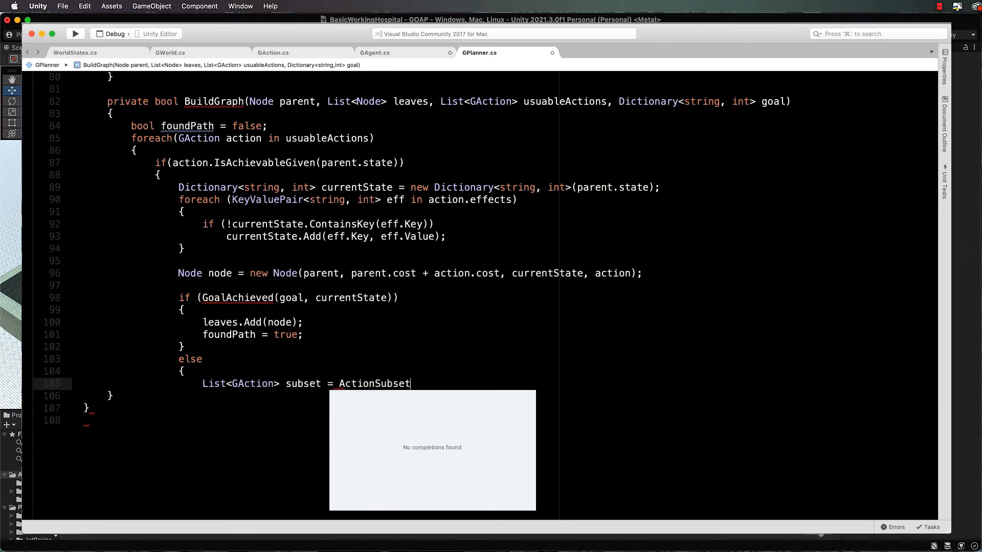
type("(usuableActions")
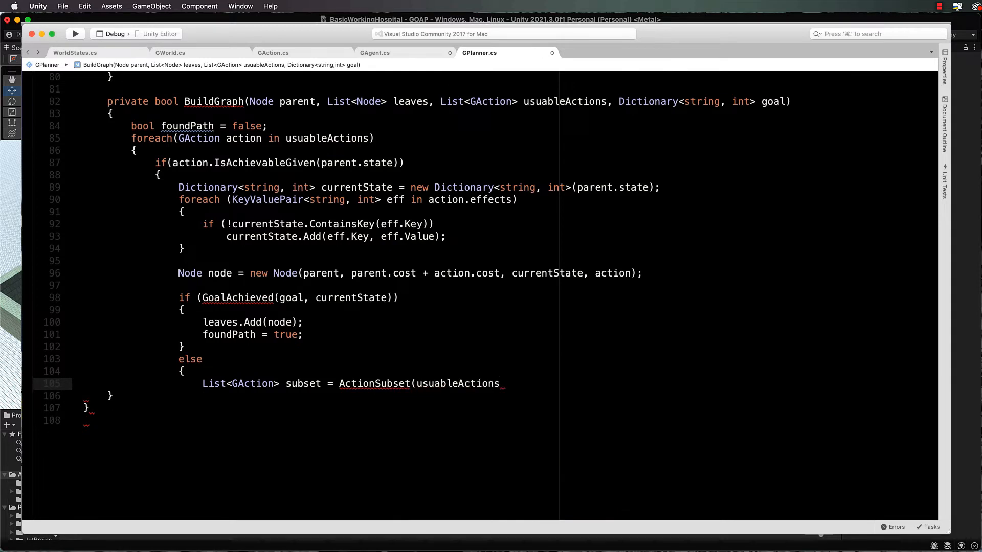
type(", action);")
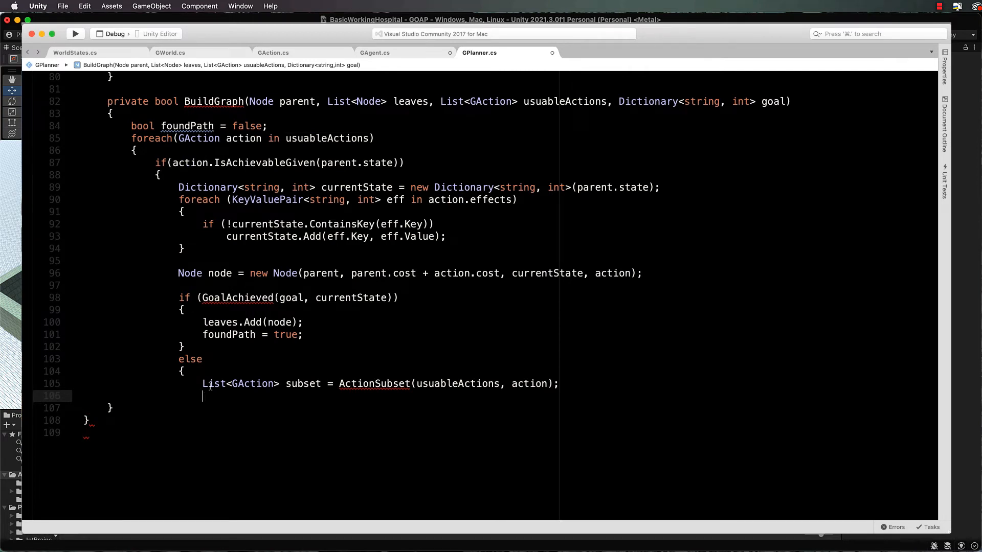
left_click_drag(339, 383, 558, 383)
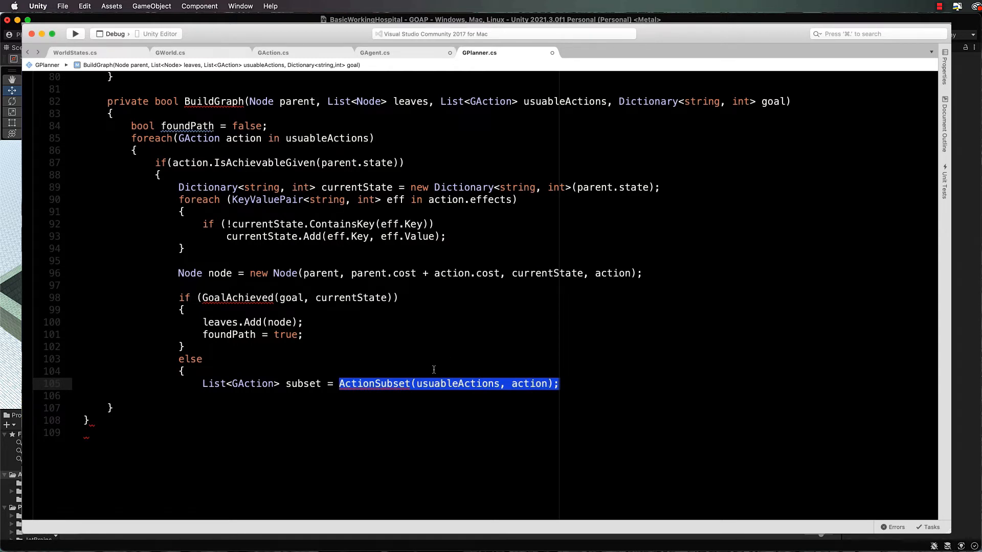
left_click(582, 383)
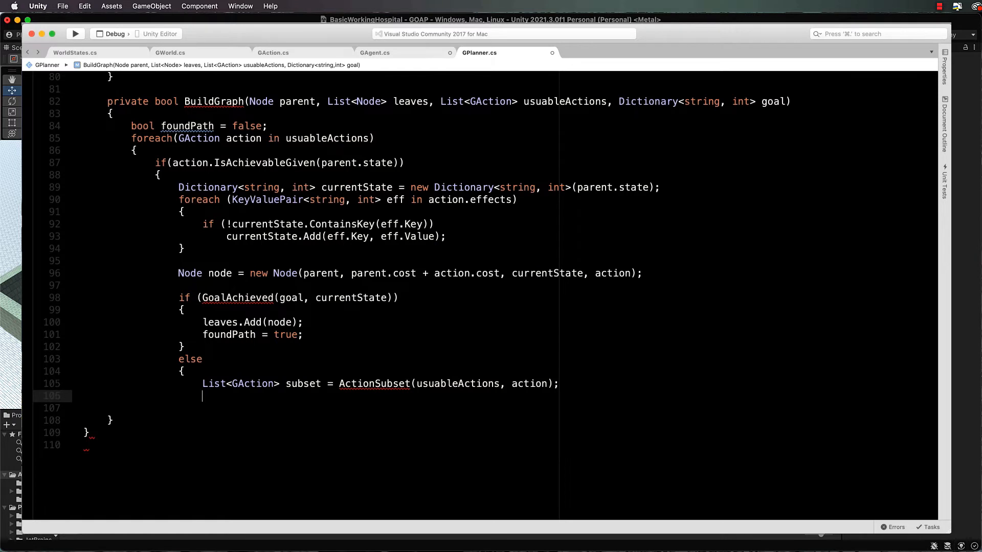
- Declare bool found = BuildGraph(node, leaves, subset, goal) as the recursive call
type("bool")
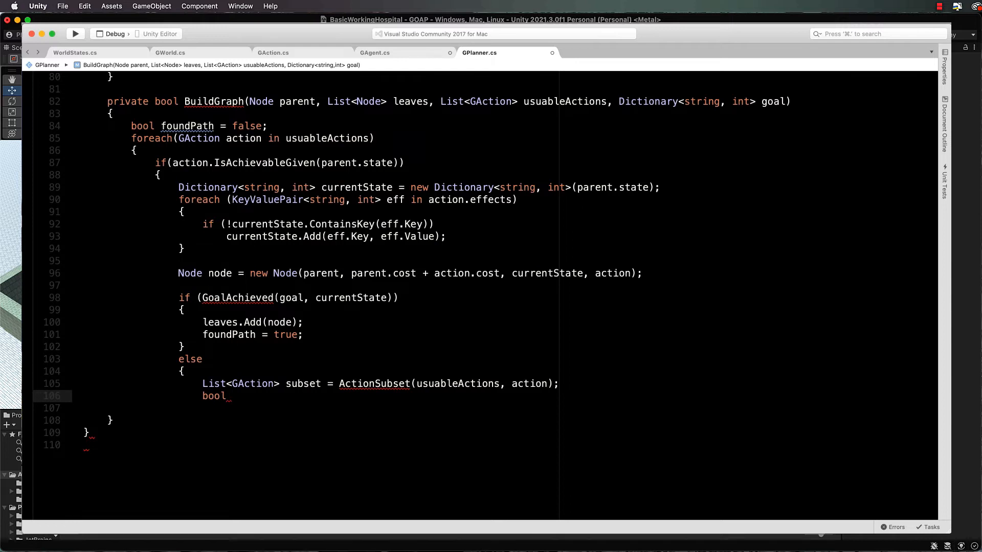
type("found")
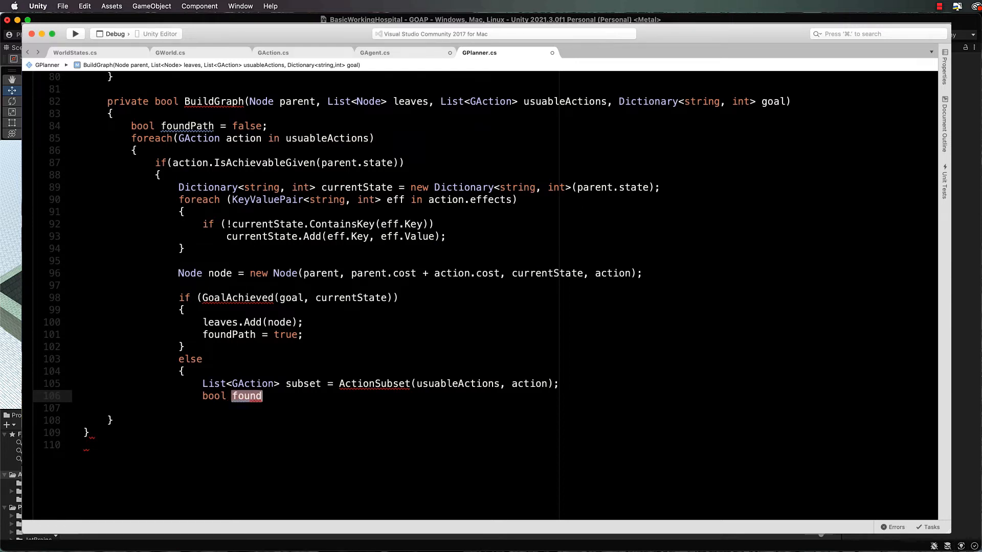
type("= BuildGraph(")
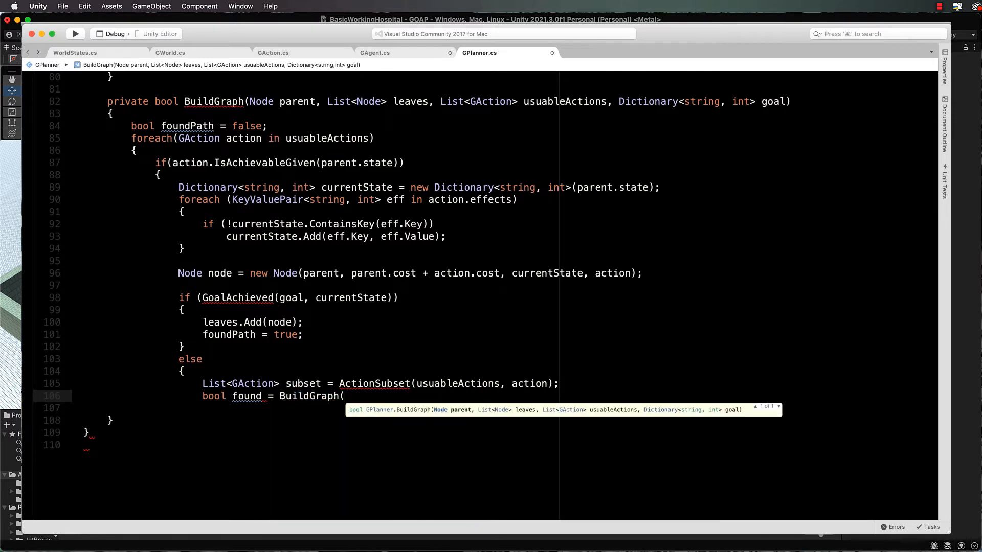
type("node")
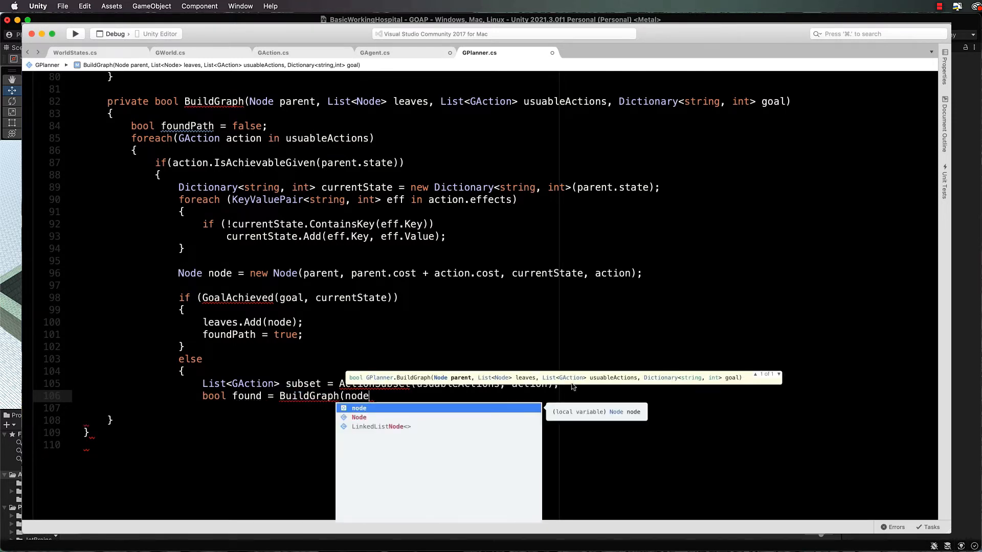
type(", leaves,")
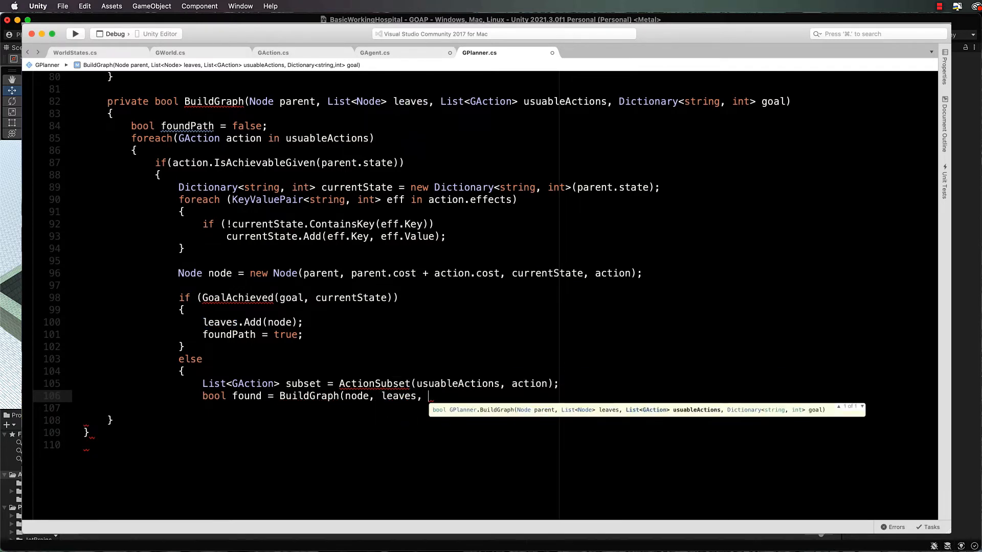
type("sub")
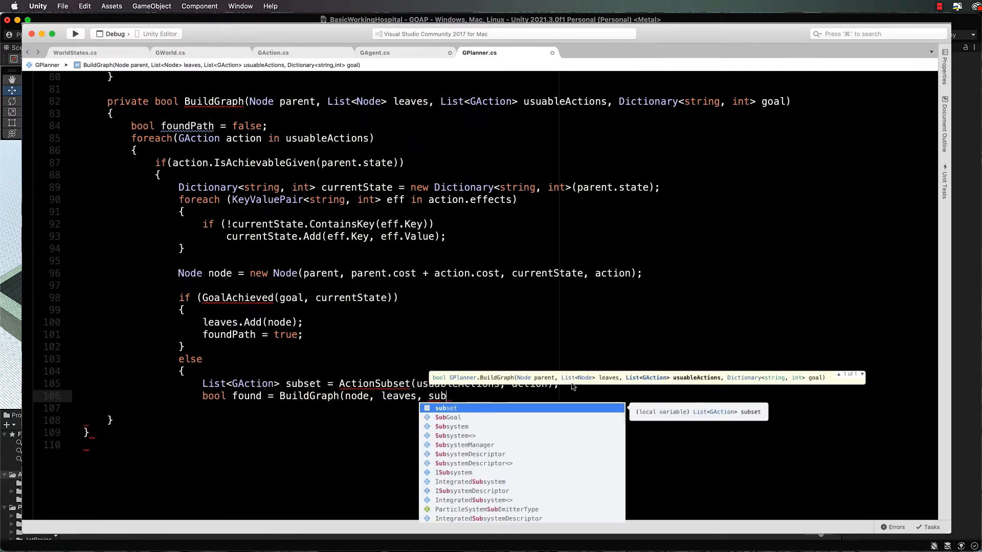
type("set, goal);")
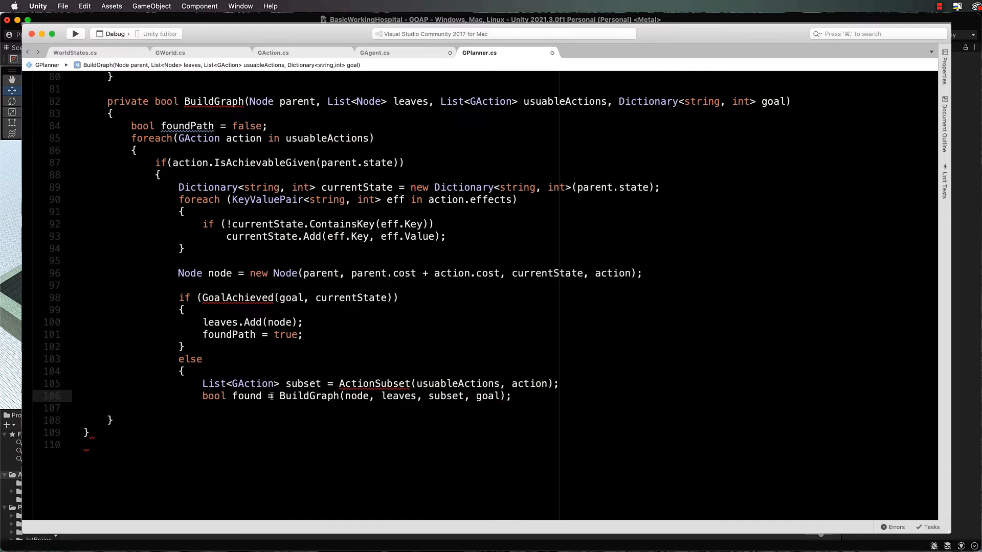
- Highlight the recursive call and check its usuableActions and subset arguments
left_click_drag(279, 396, 511, 396)
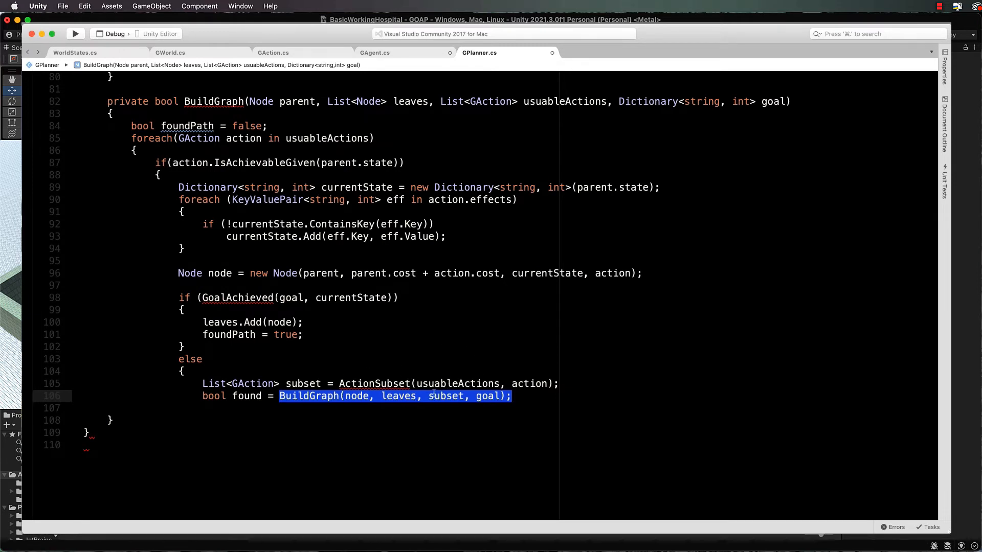
double_click(459, 384)
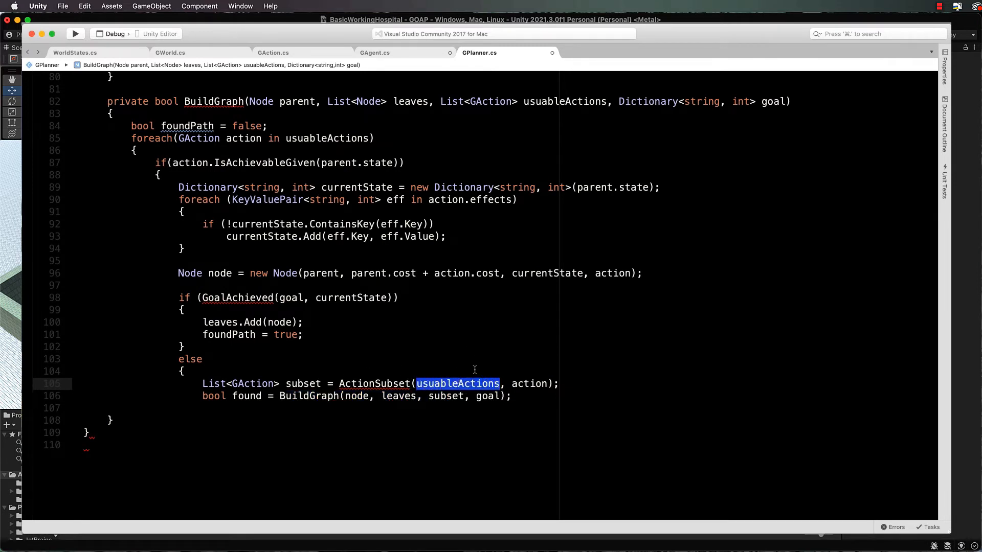
double_click(446, 396)
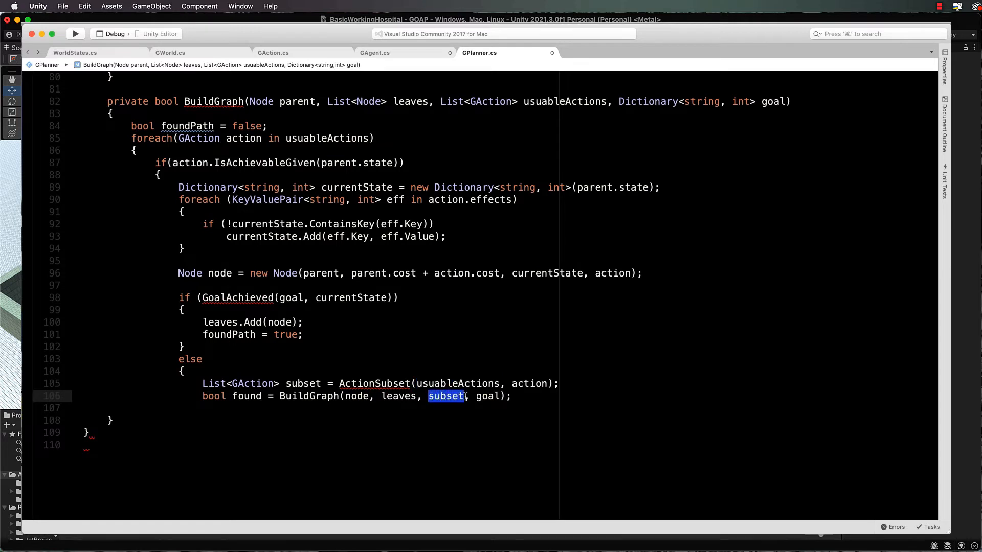
left_click(513, 396)
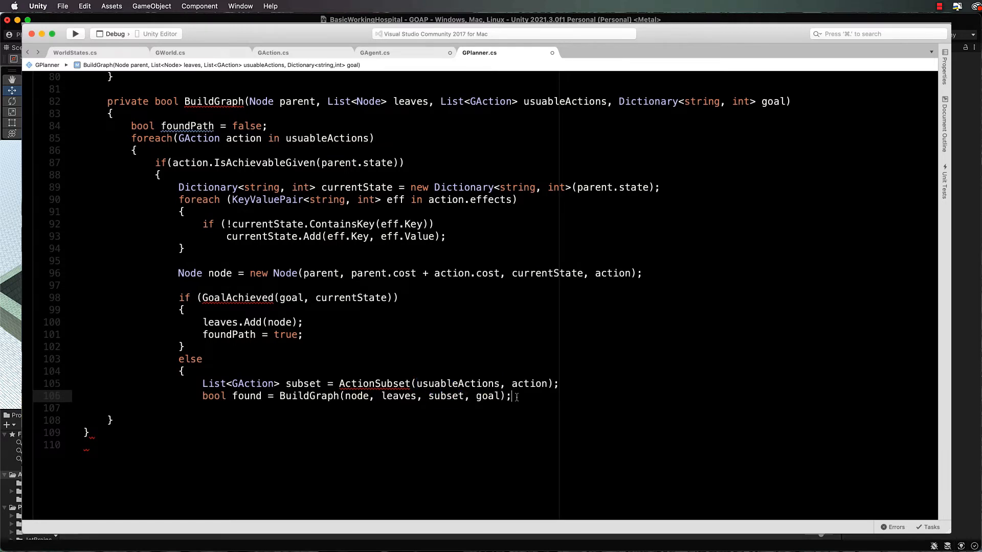
- Set foundPath = true when found is true after the recursive call
type("i")
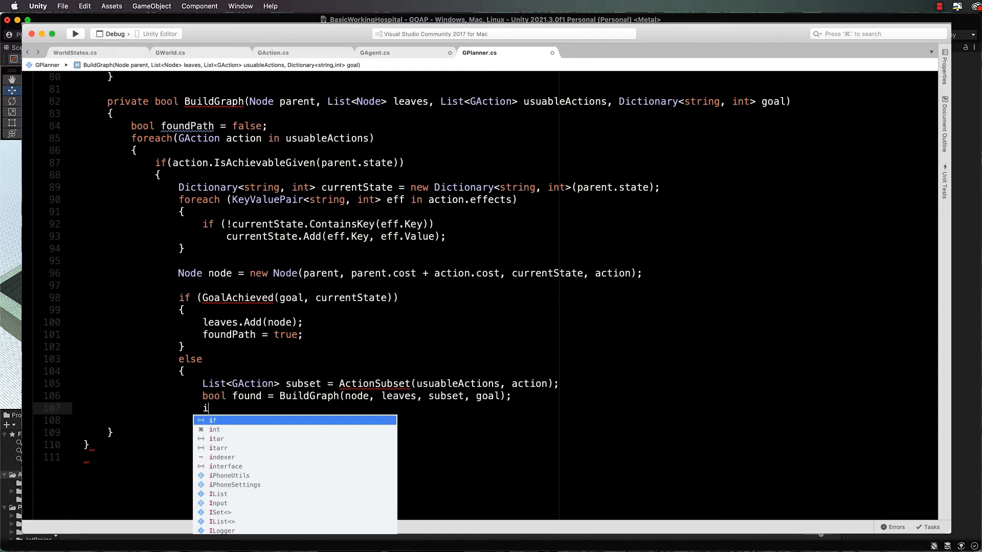
type("f(found")
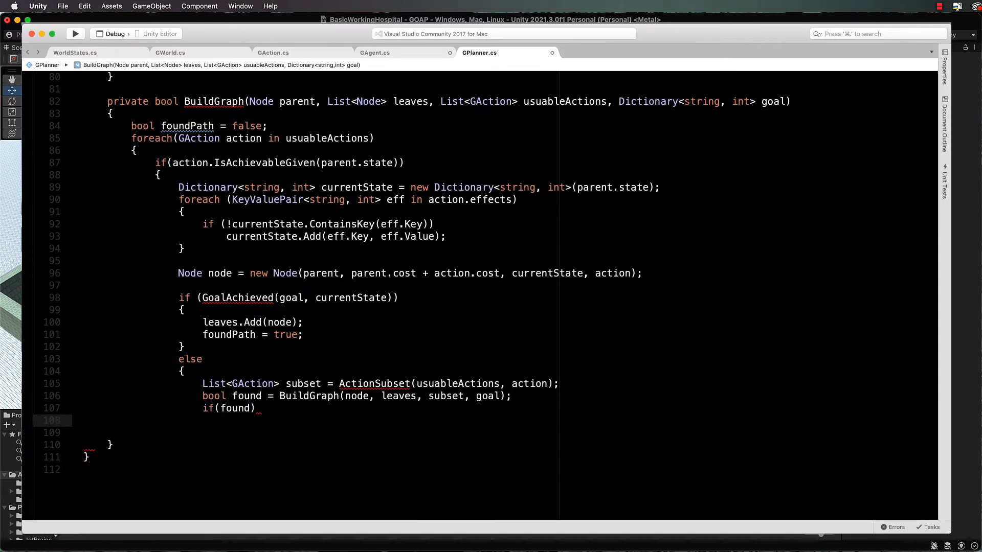
type("foundPath = true")
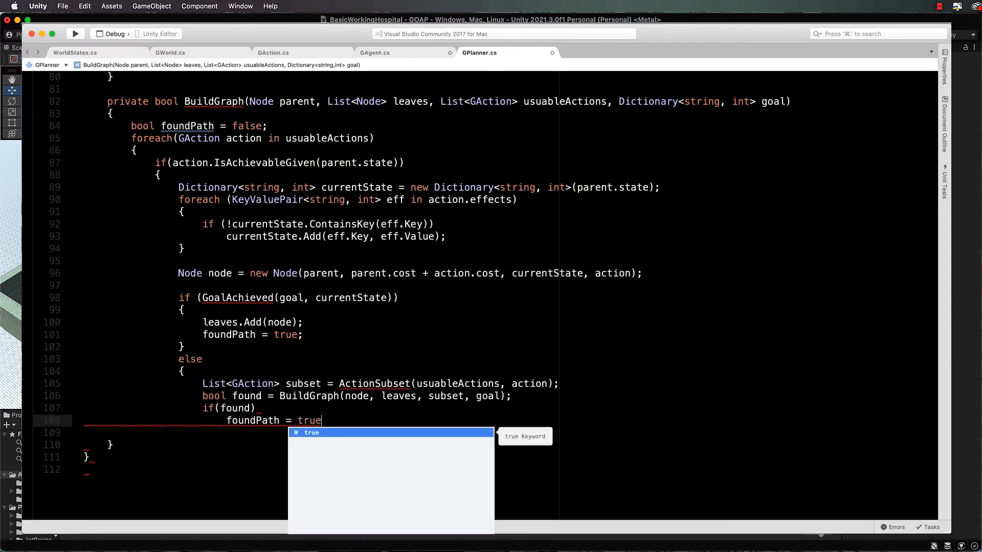
type(";")
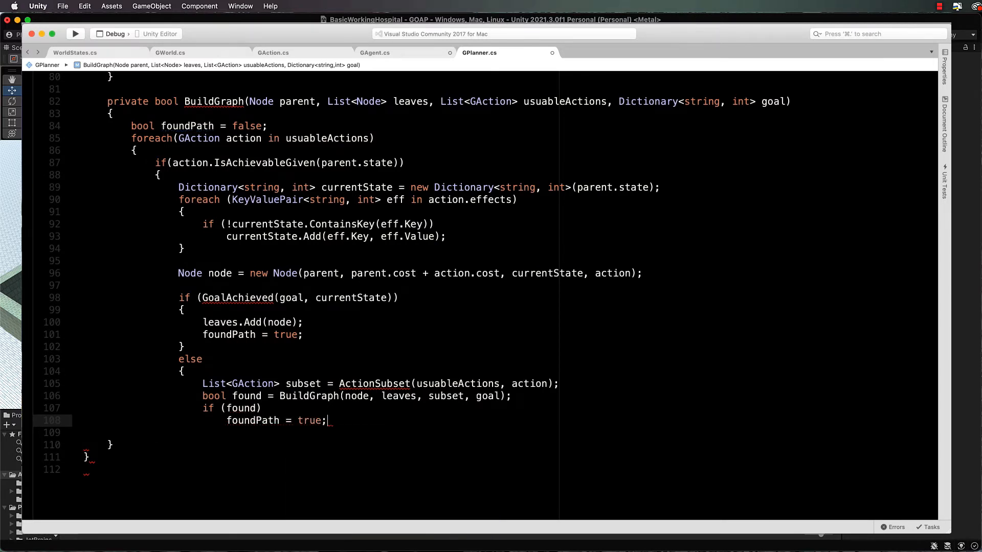
key("enter")
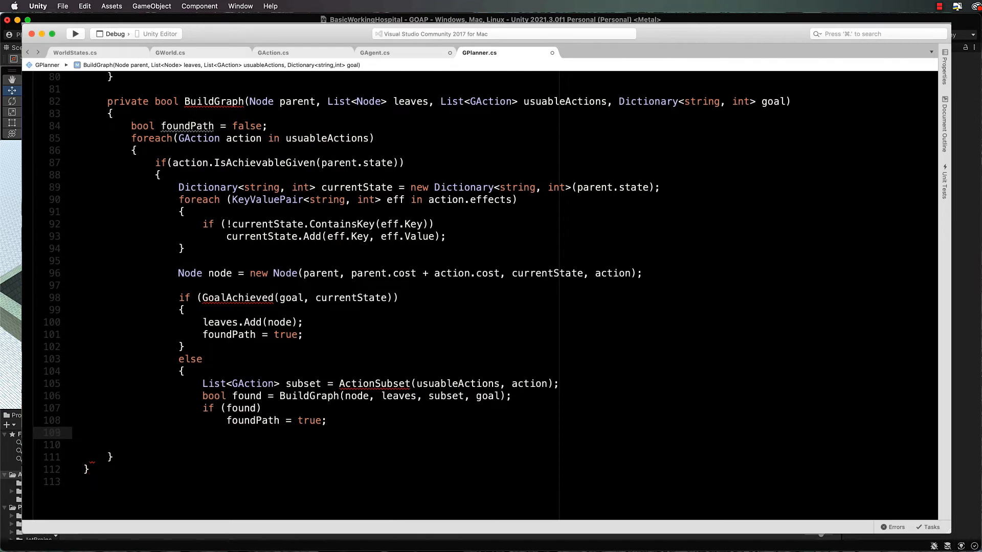
- End BuildGraph with return foundPath below the loop
left_click(181, 433)
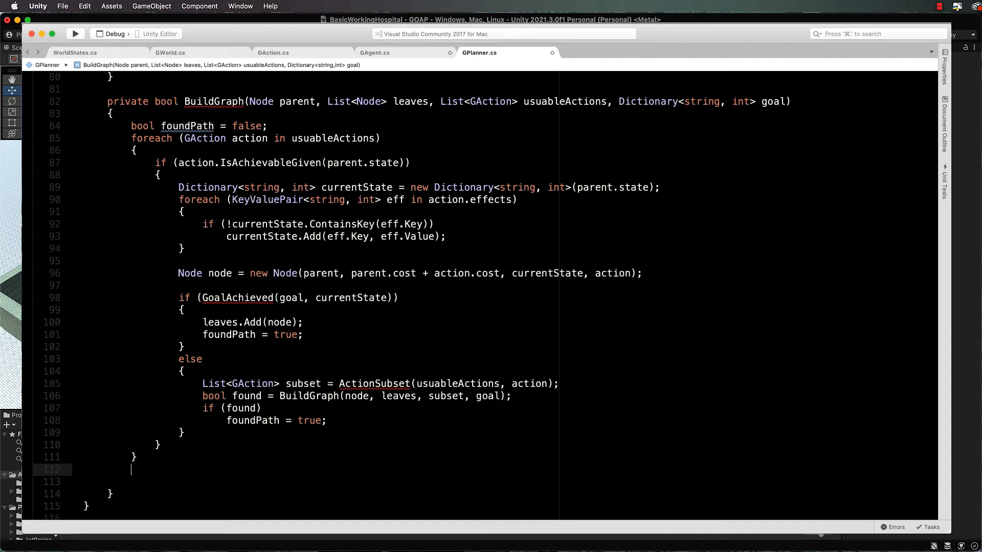
type("return f")
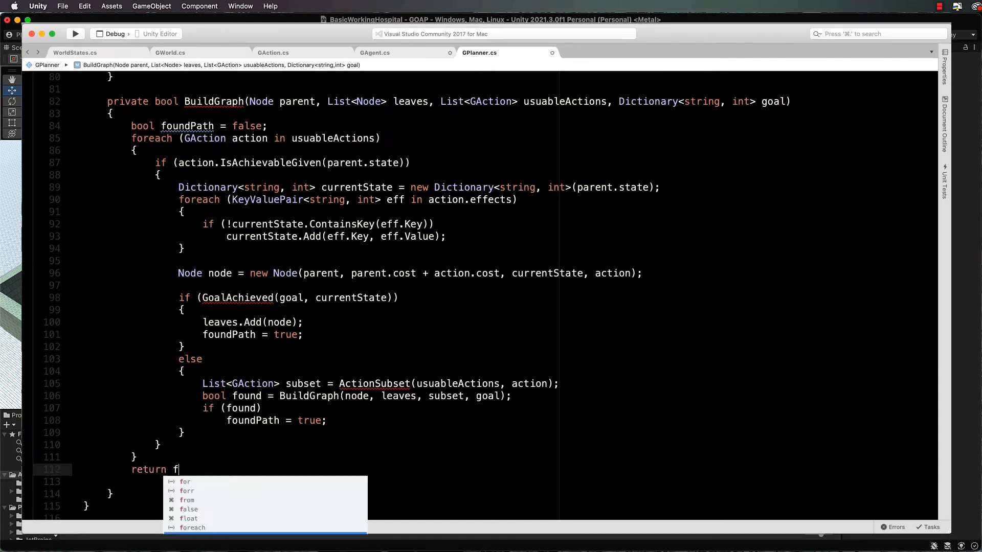
type("oundPath;")
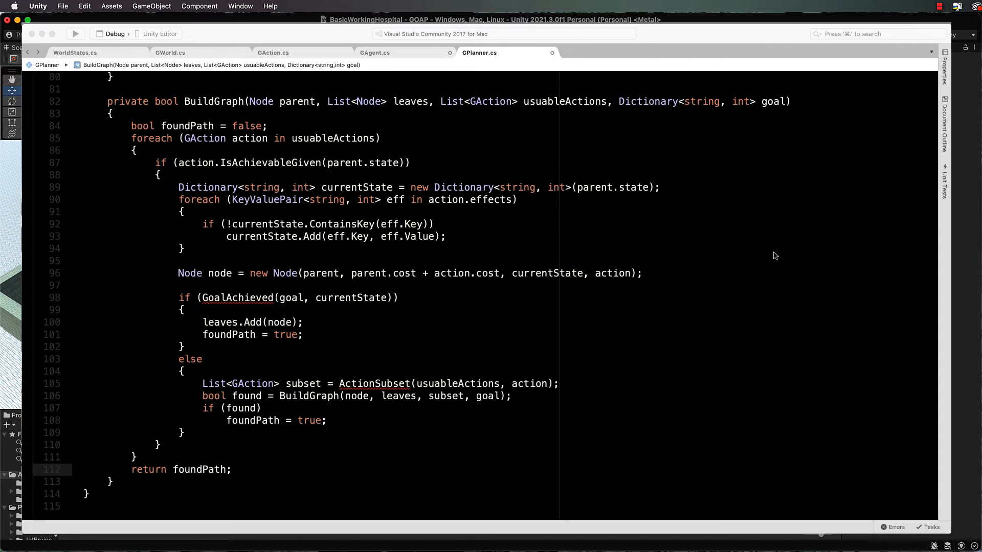
mouse_move(488, 326)
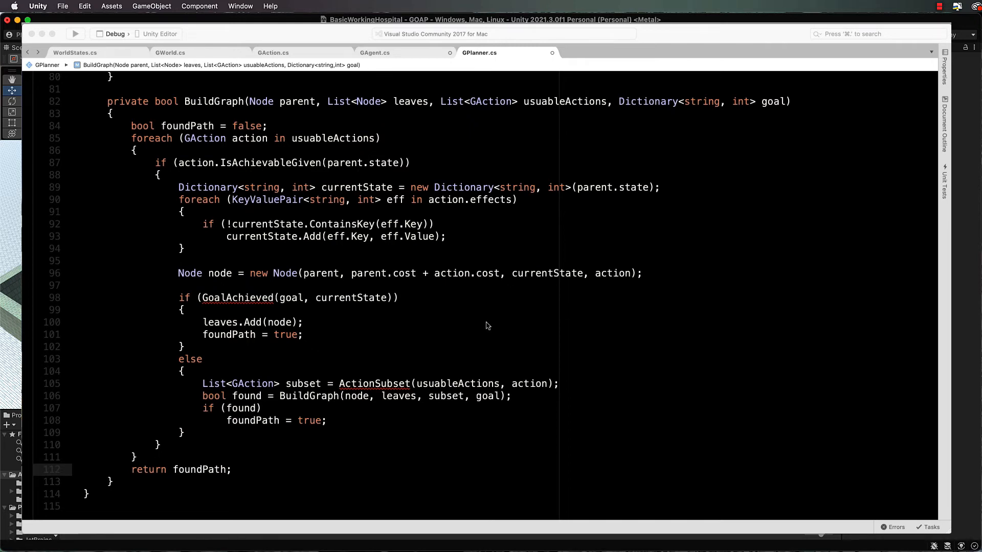
mouse_move(454, 323)
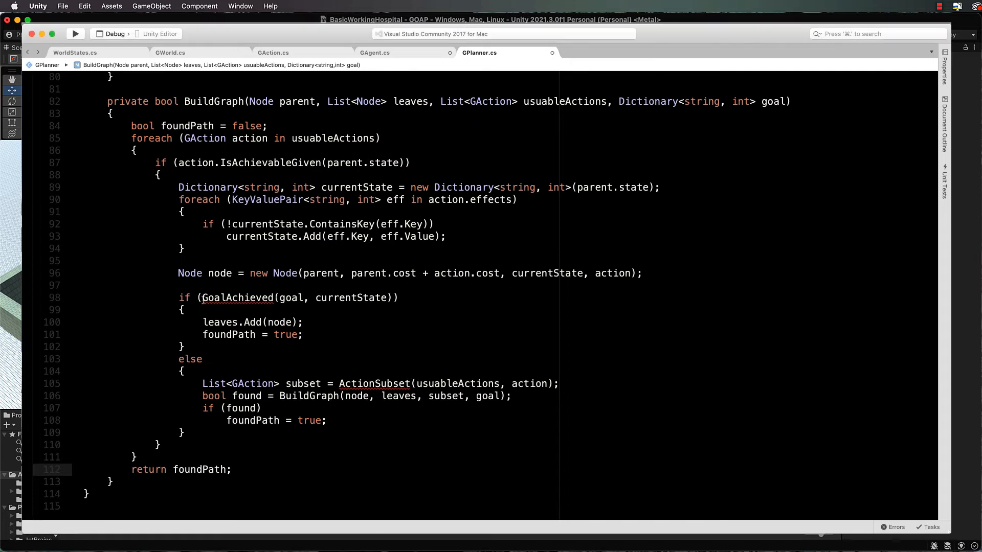
double_click(216, 298)
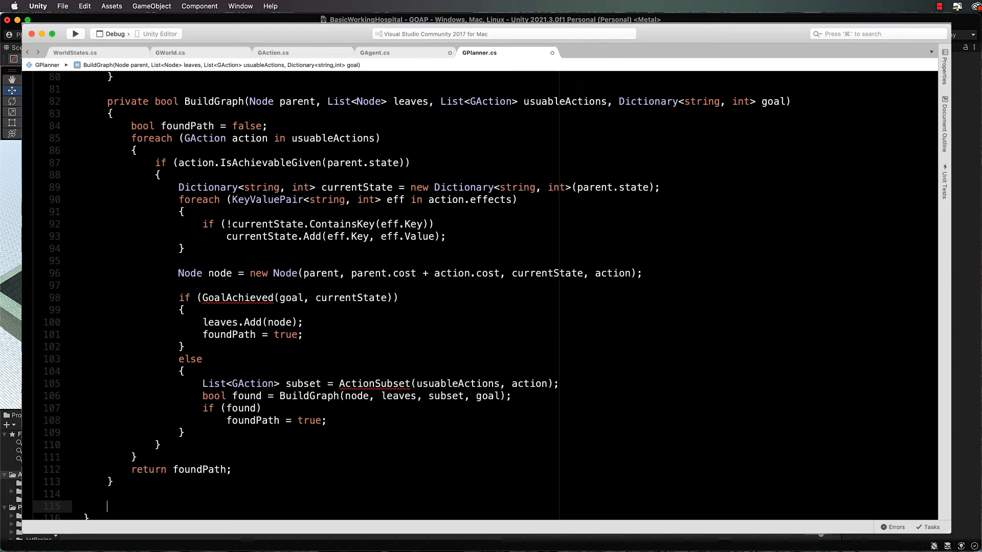
- Declare private bool GoalAchieved taking goal and state Dictionary<string,int> parameters
scroll("down", 3)
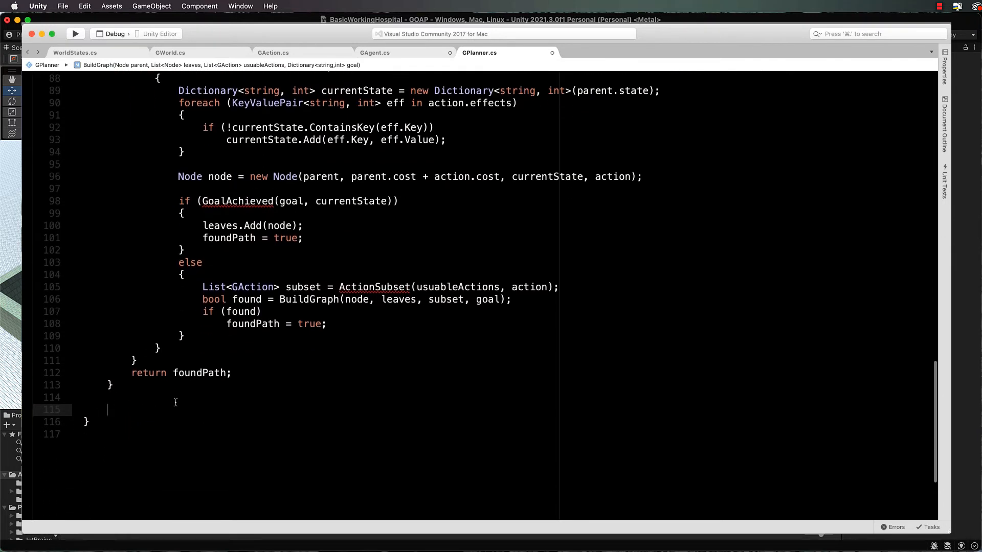
type("private b")
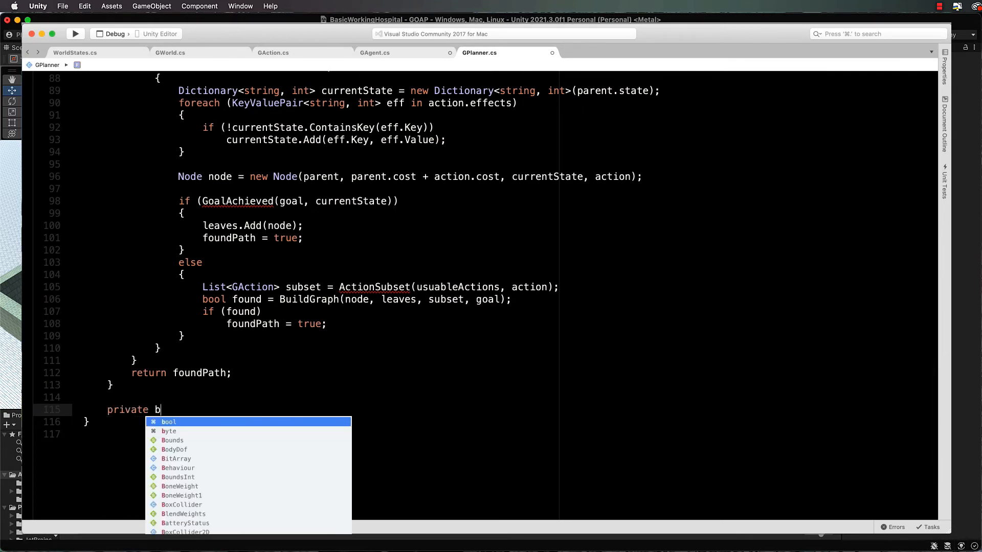
type("ool Goal")
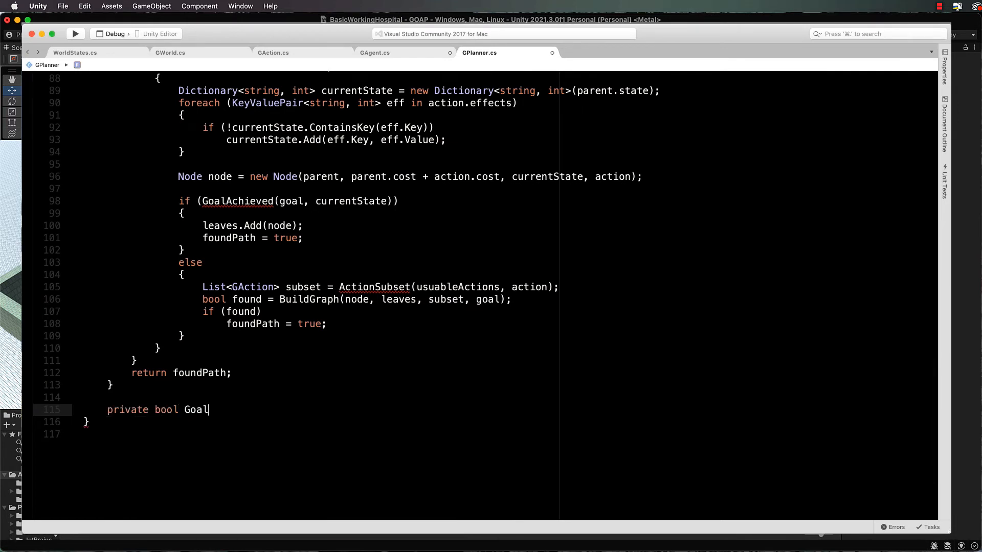
type("Achieved")
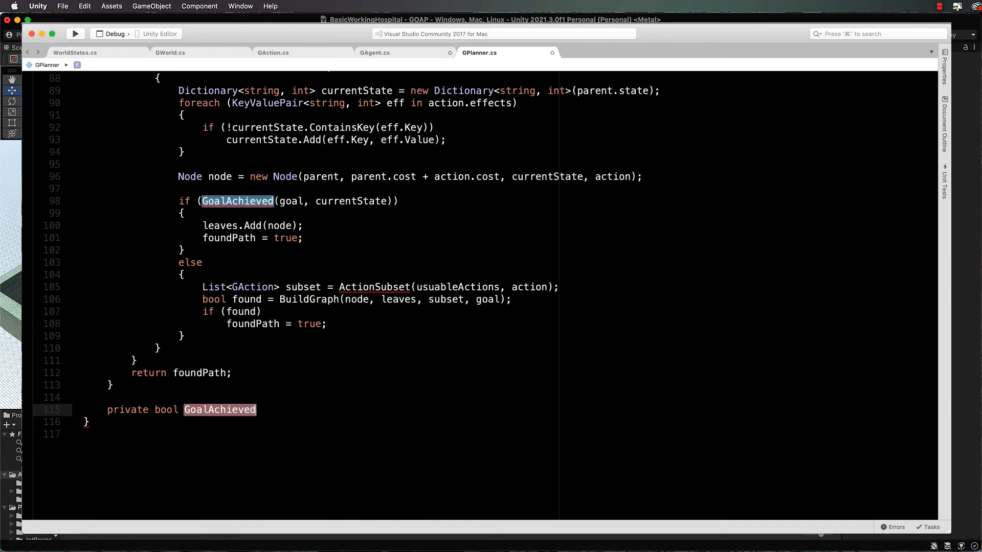
type("(Dis")
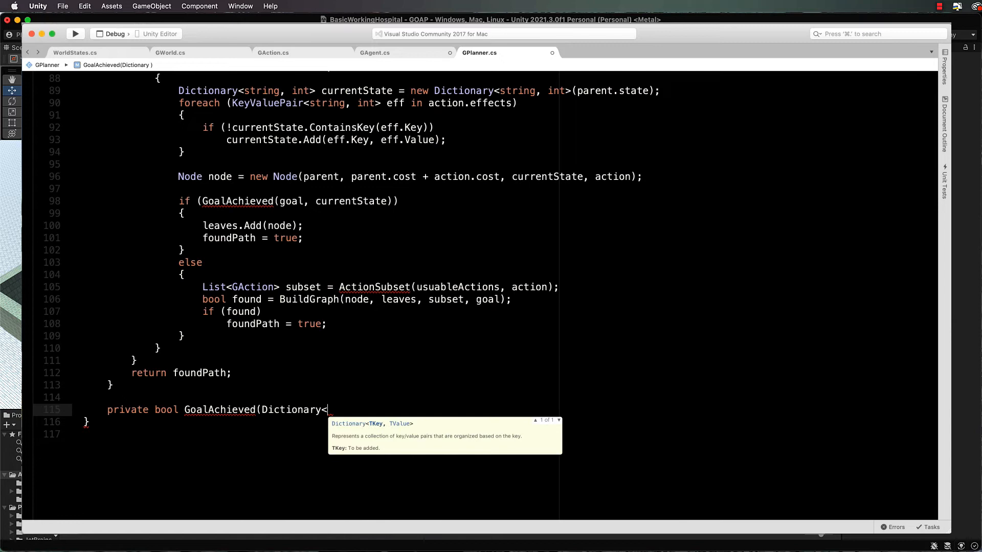
type("string,int> goal,")
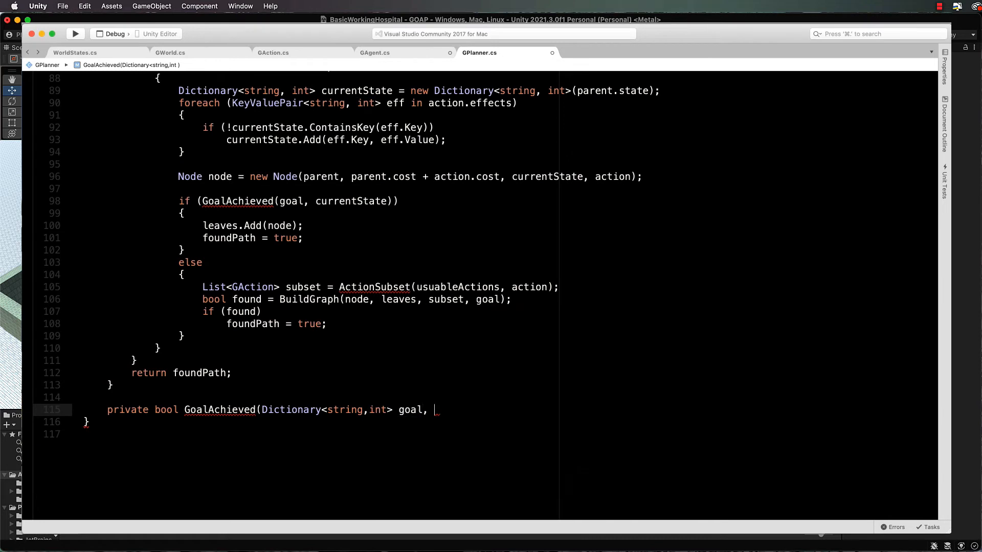
type("Dictionary")
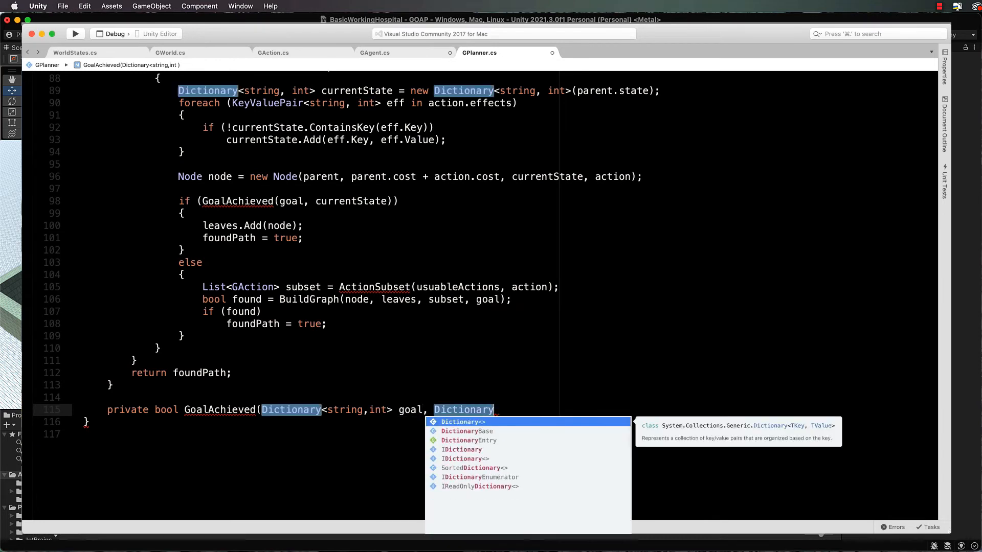
type("<string,int> s")
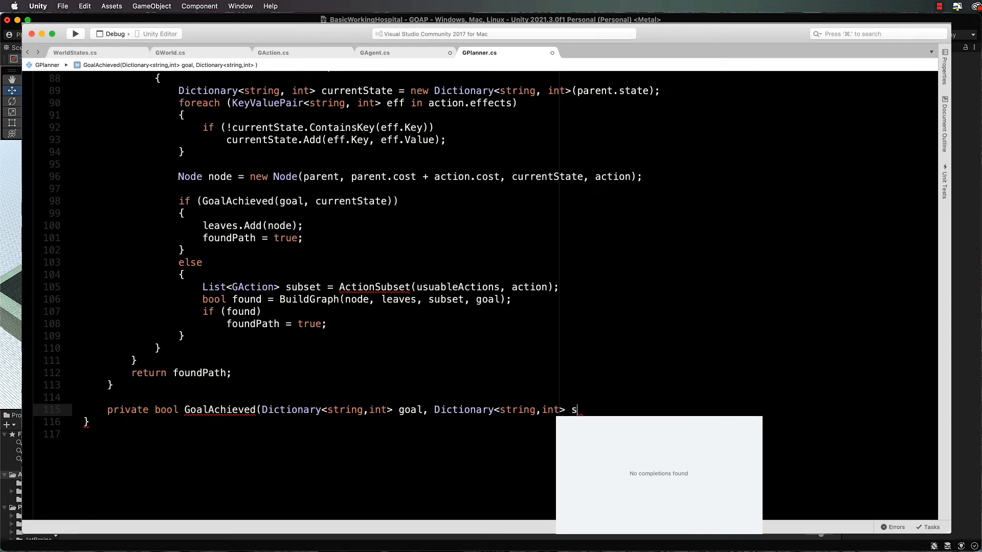
type("tate)")
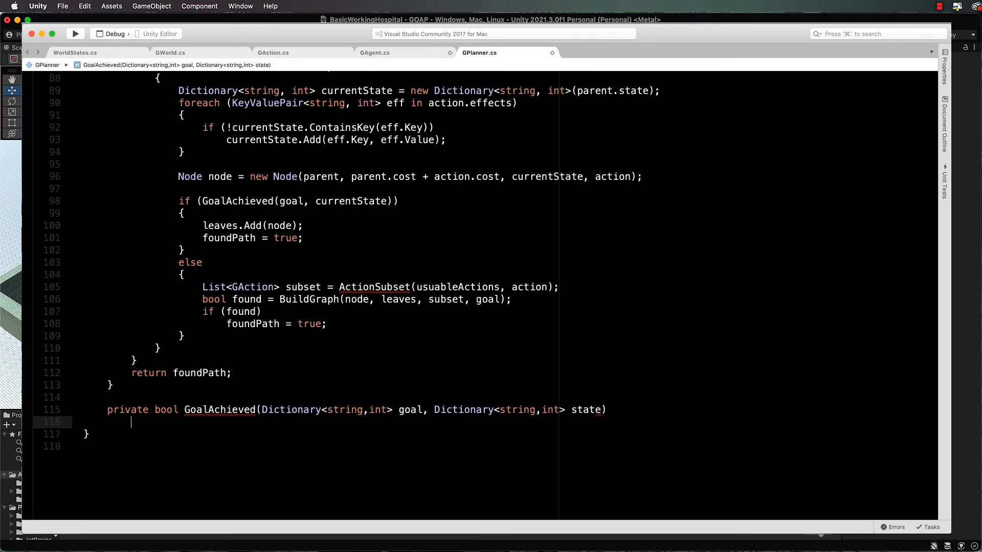
type("{")
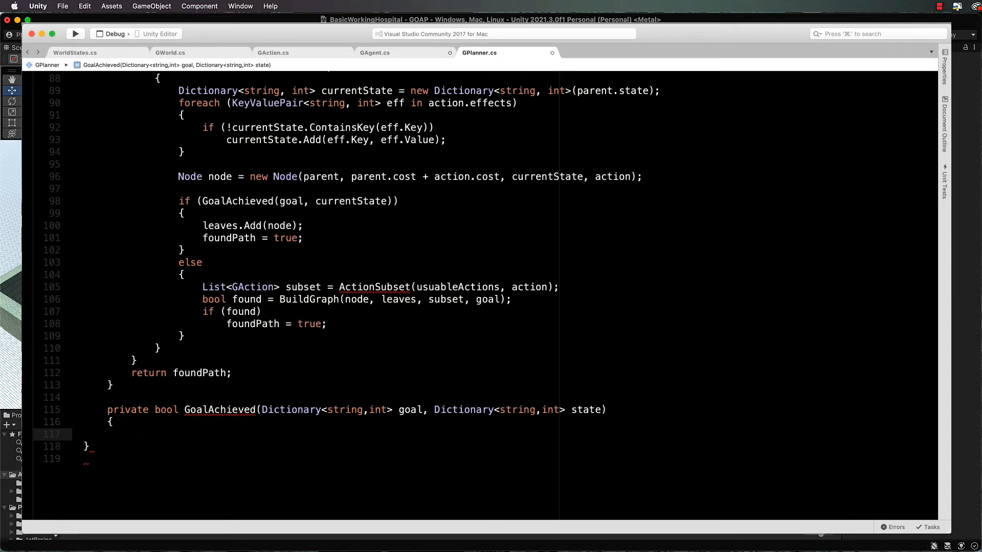
- Loop over goal KeyValuePairs, returning false when state lacks a key and true afterwards
type("forea")
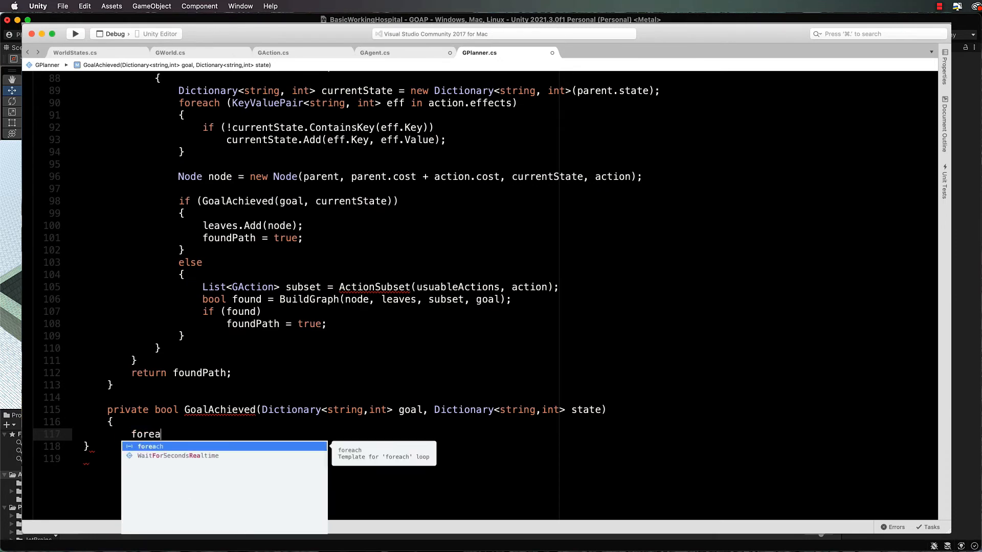
type("ch(KeyValuePair<")
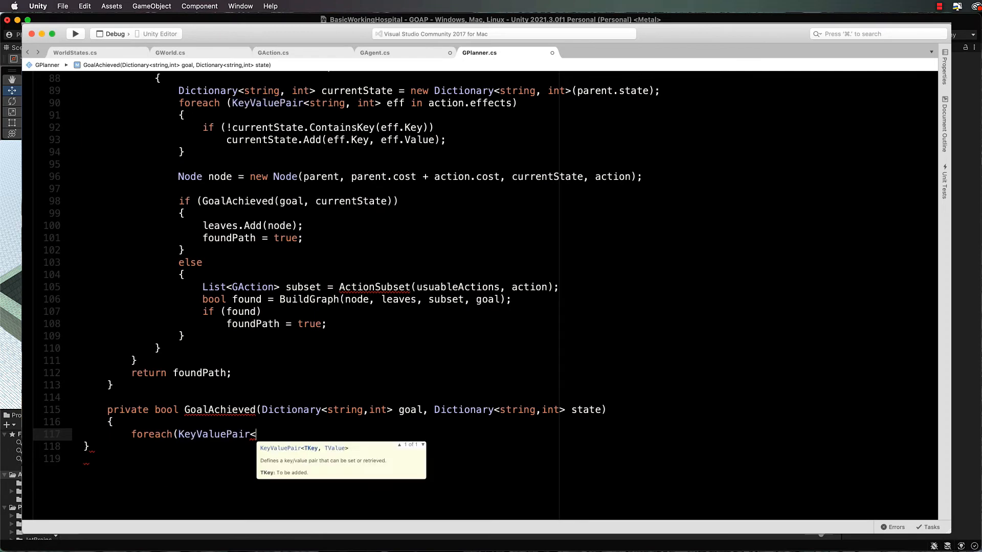
type("string")
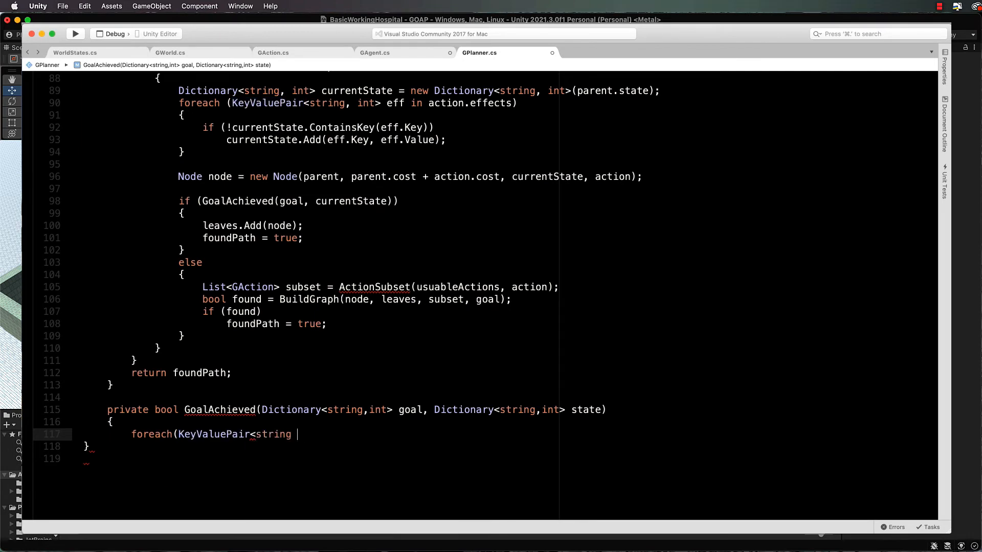
type(", in")
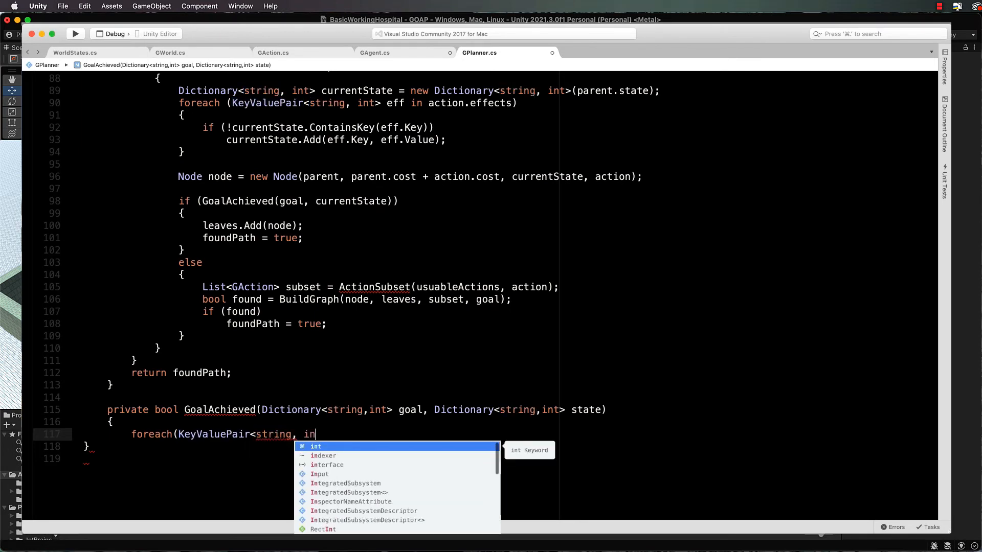
type("t>")
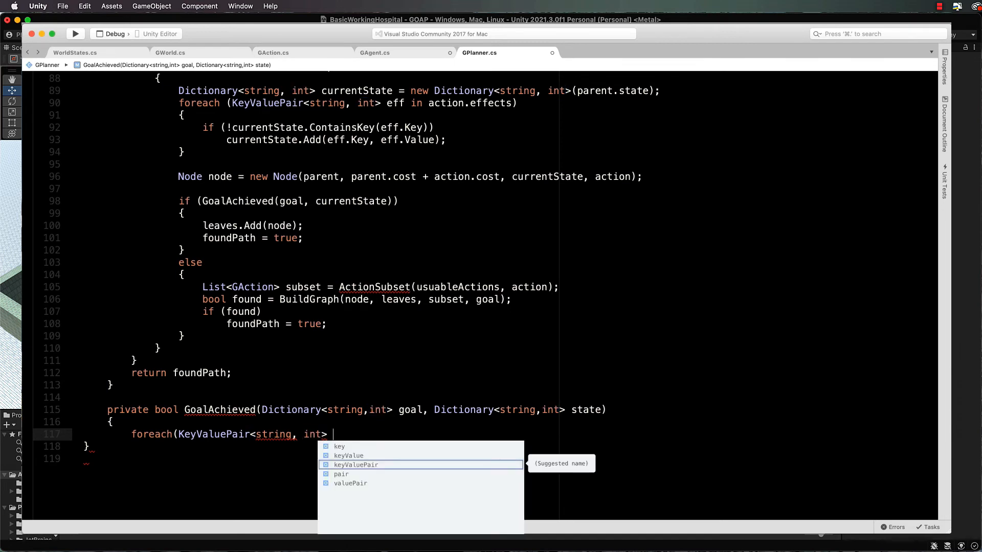
type("g in goal")
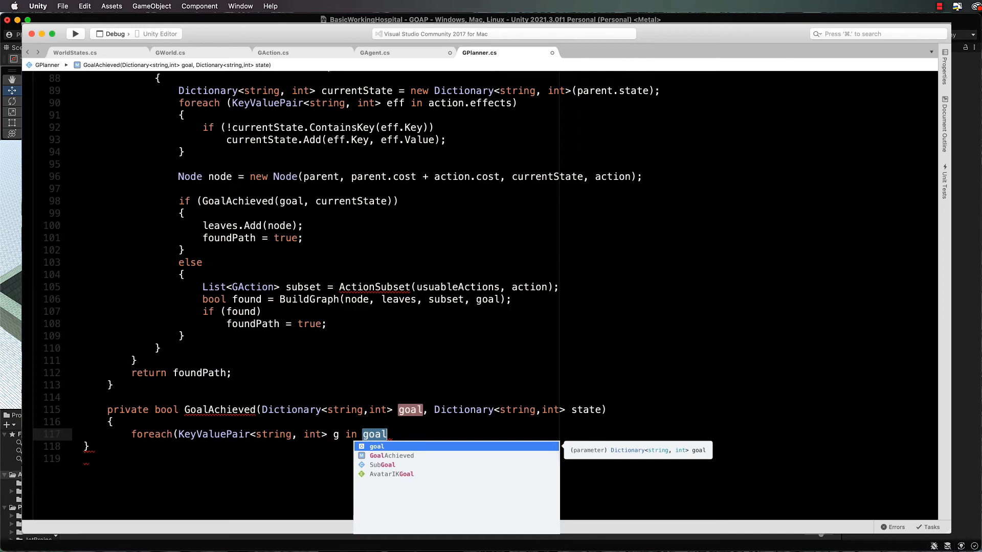
key("Return")
type("if")
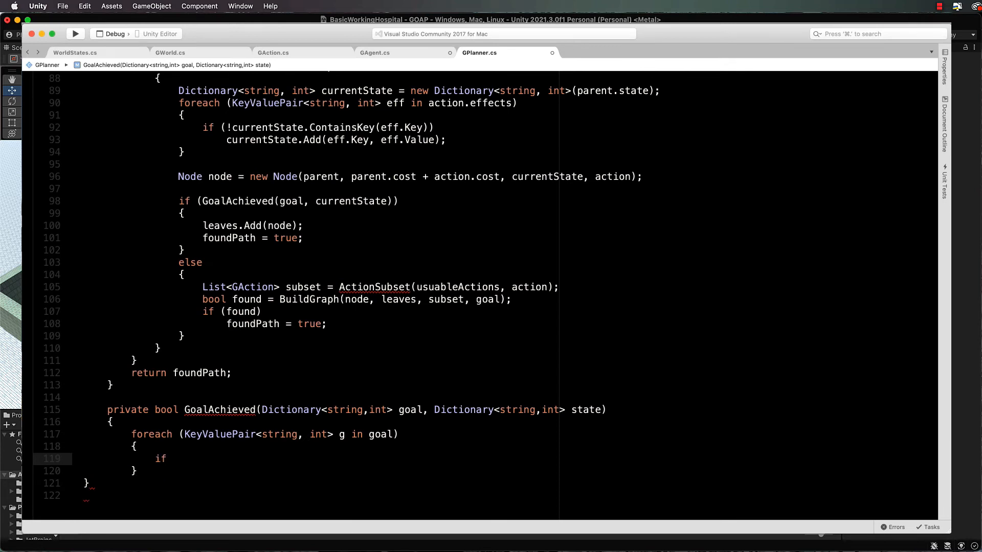
type("(!state")
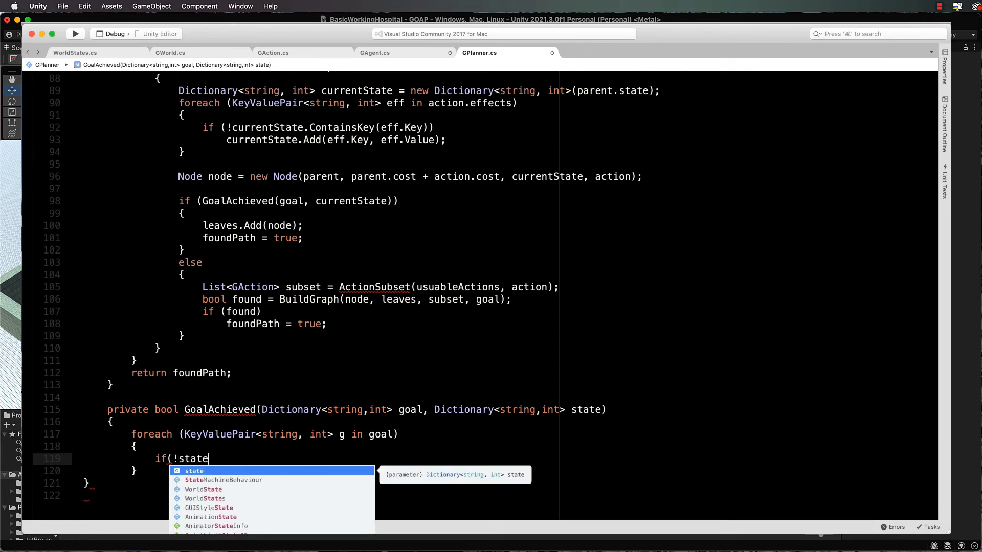
type(".ContainsKey(g.Key")
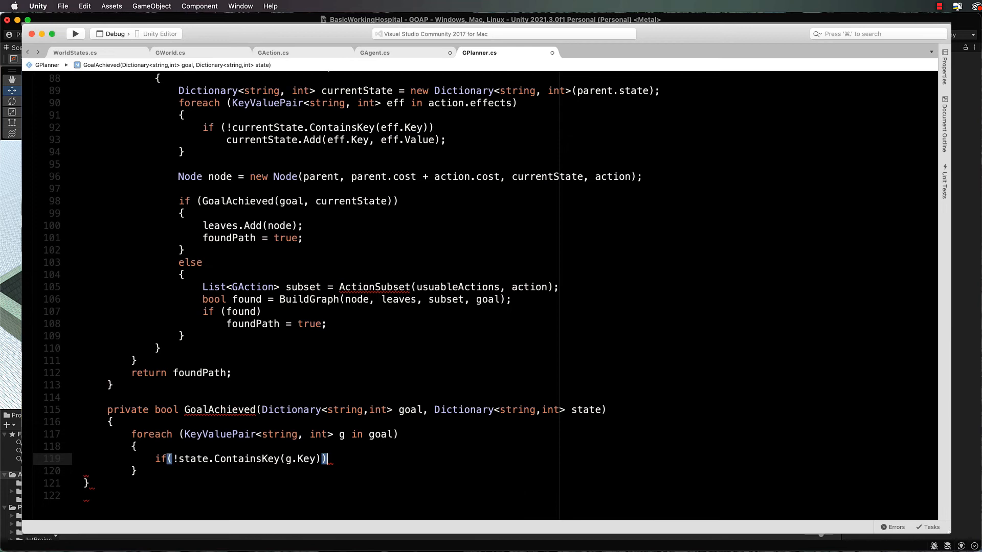
type("return false;")
type("return true;")
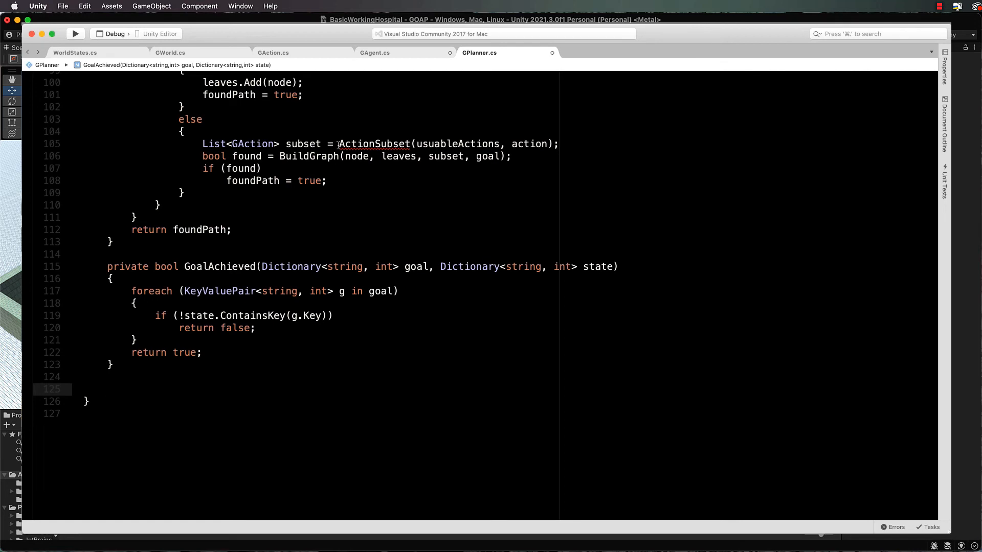
- Declare private List<GAction> ActionSubset(List<GAction> actions, GAction removeMe) with empty braces
double_click(526, 143)
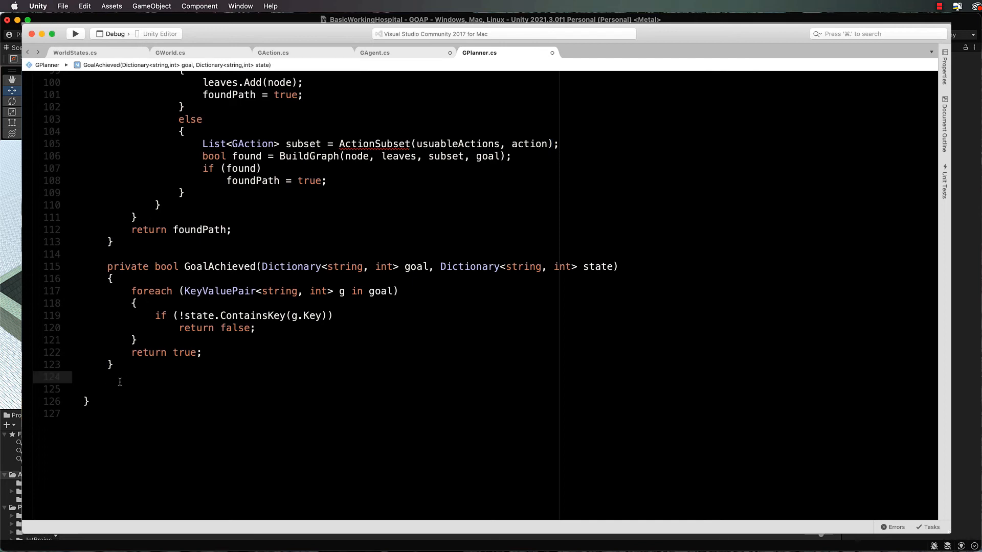
type("p")
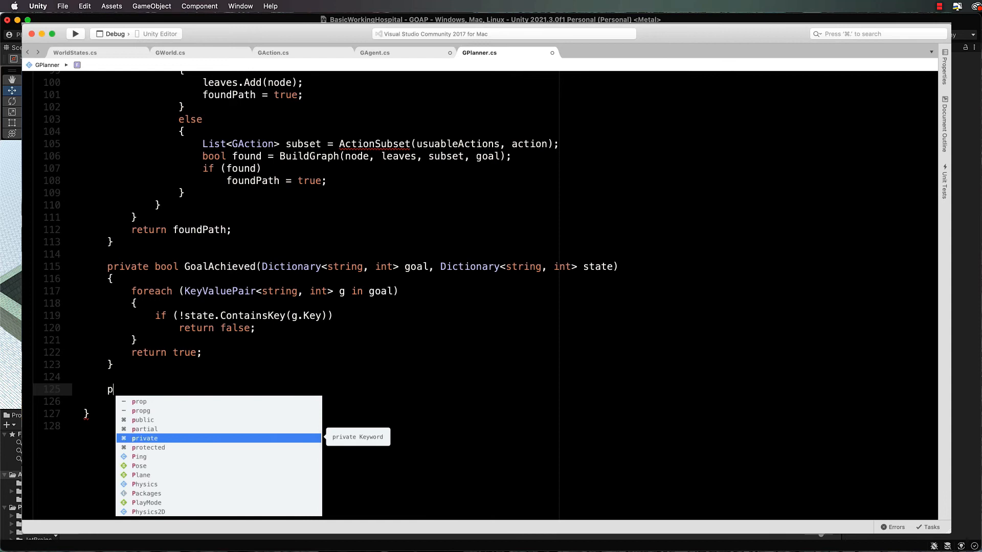
type("rivate Lis")
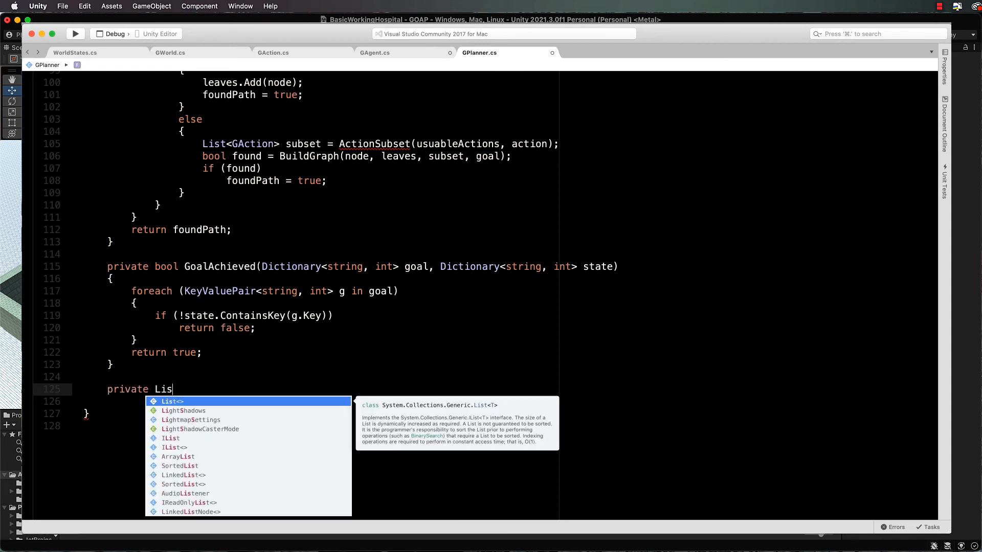
type("M")
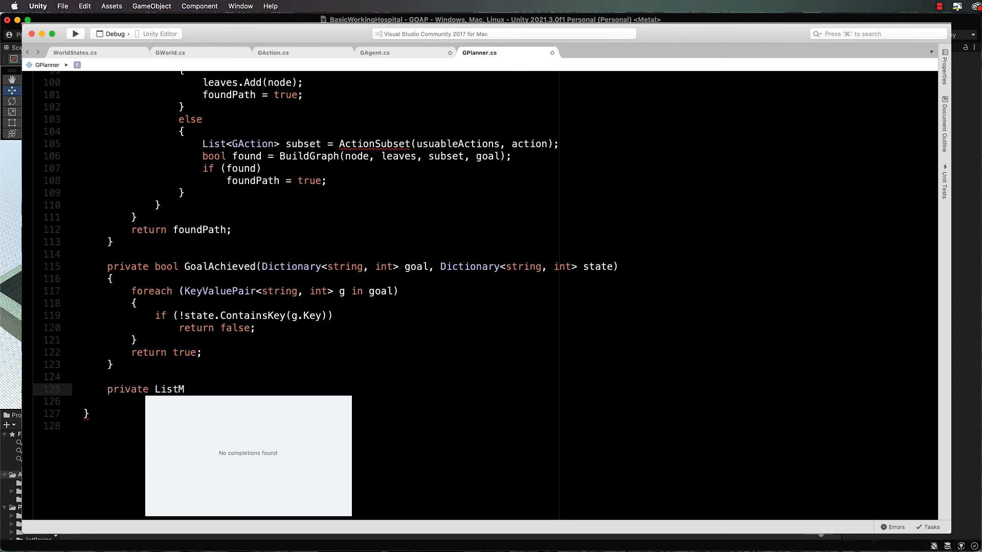
type("<GAc")
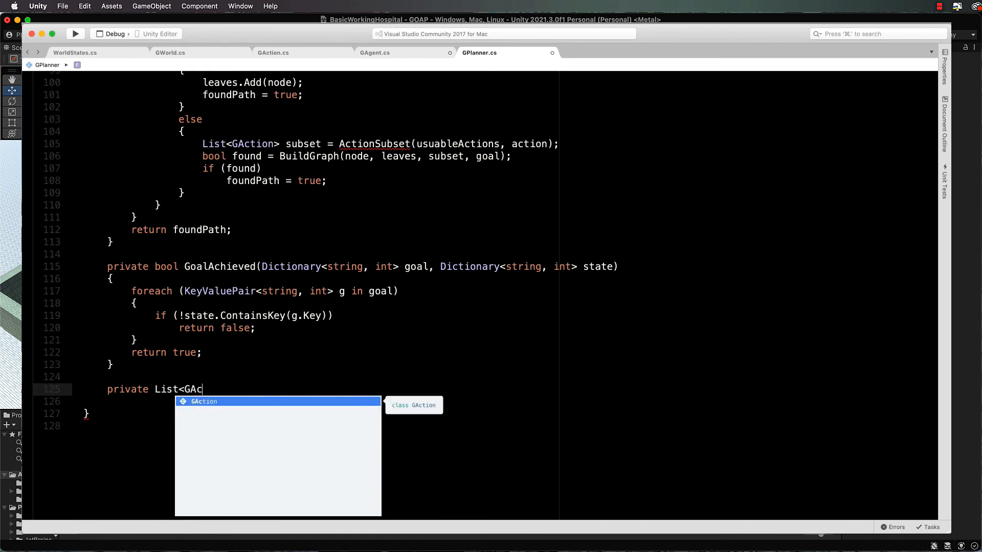
type("tion> ActionSubset")
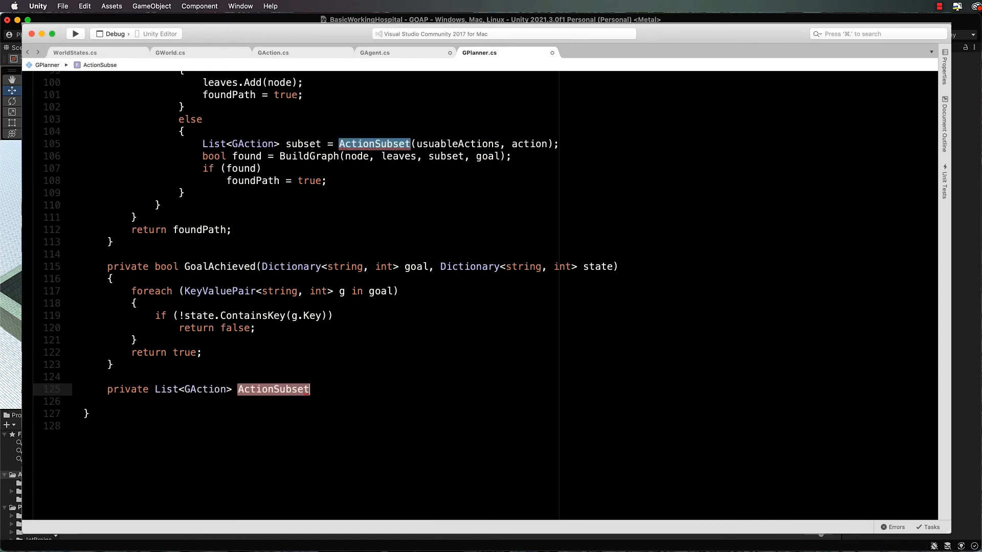
type("(List<GAction> ac")
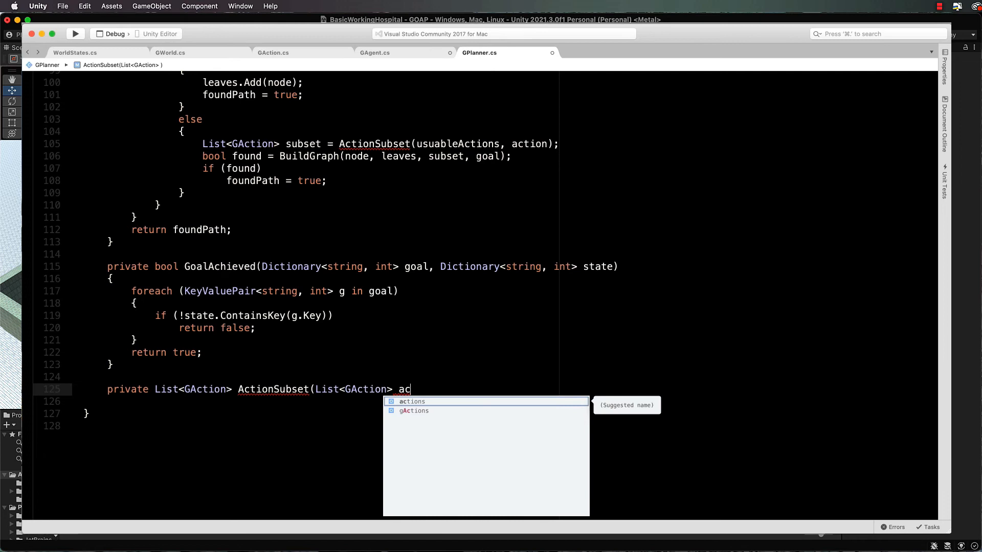
type("tions, GAction remove")
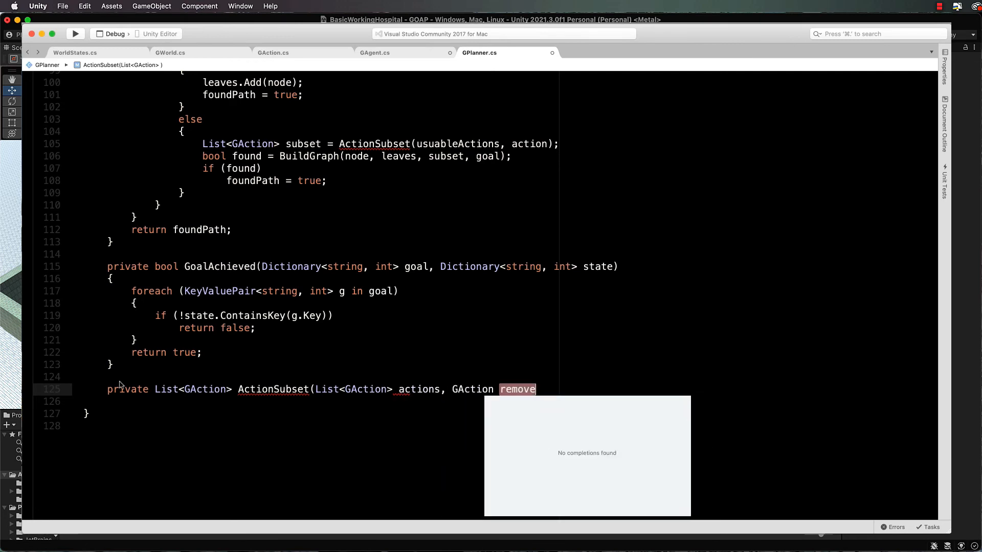
type("Me")
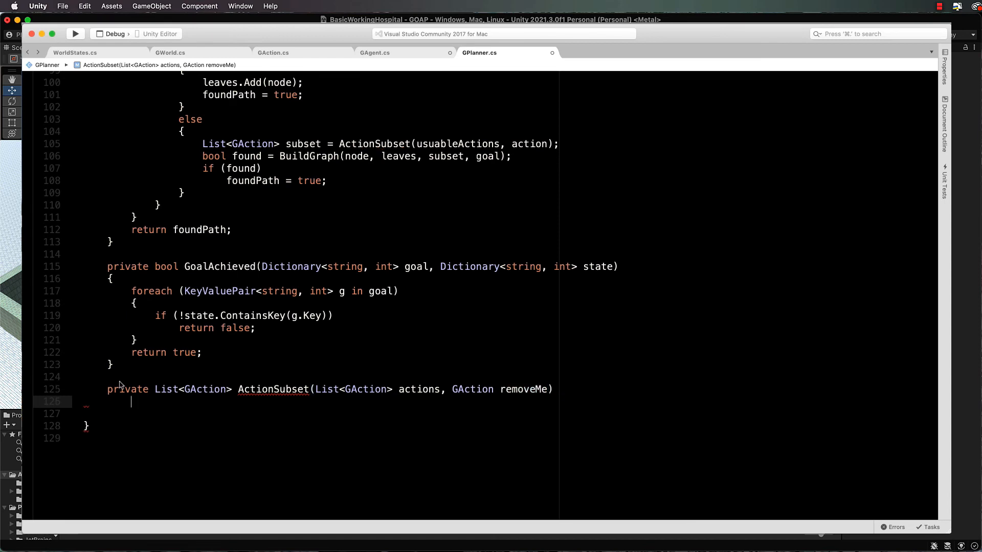
type("{")
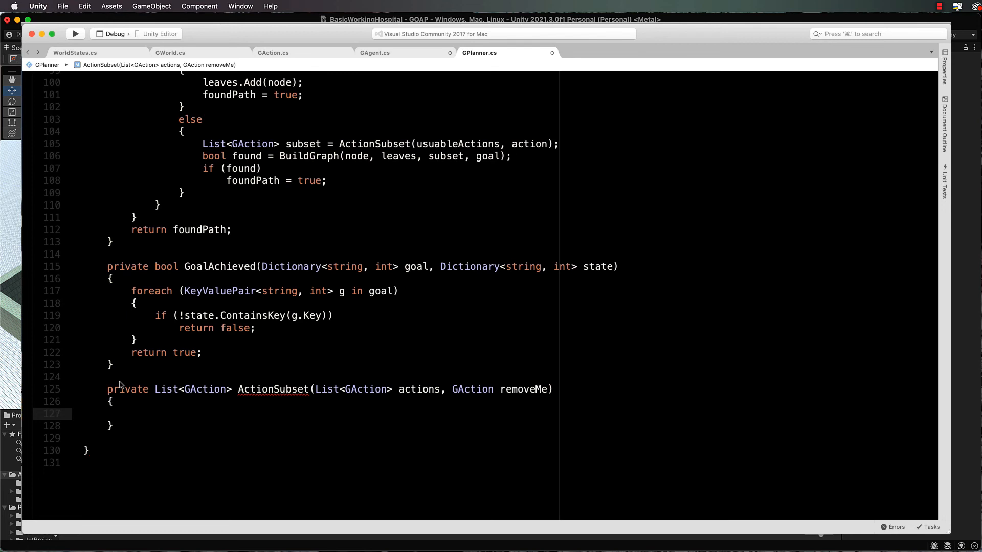
- Create a new List<GAction> subset inside ActionSubset
left_click(130, 413)
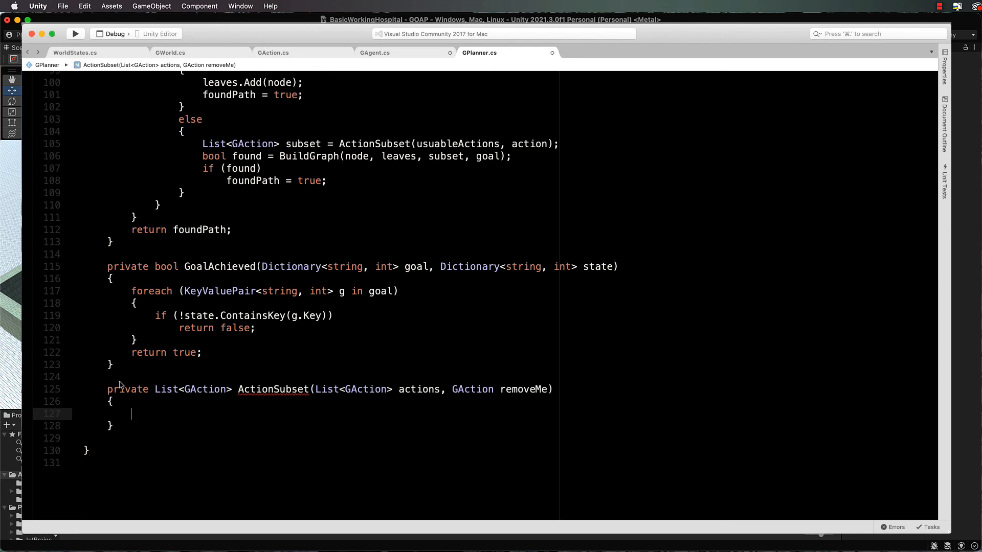
type("List")
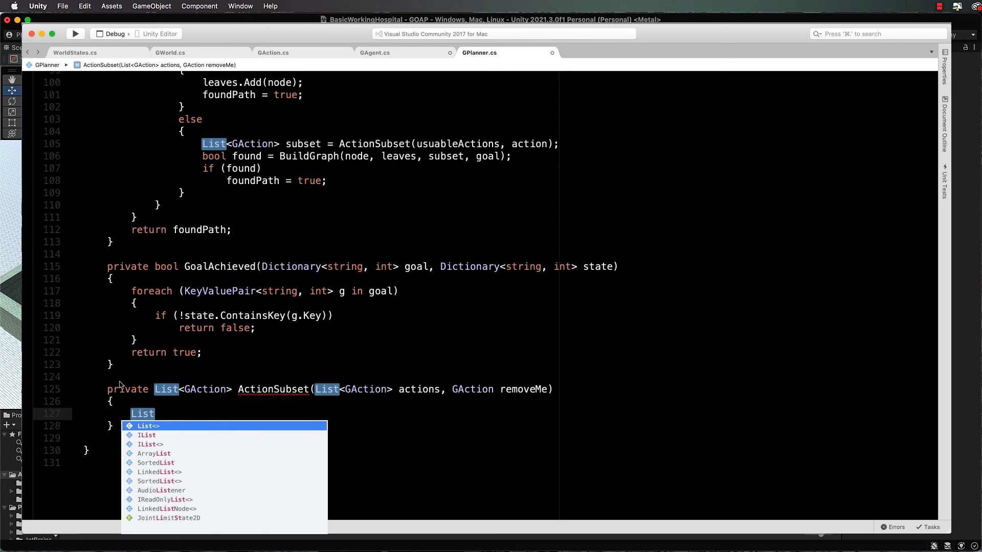
type("<Ga")
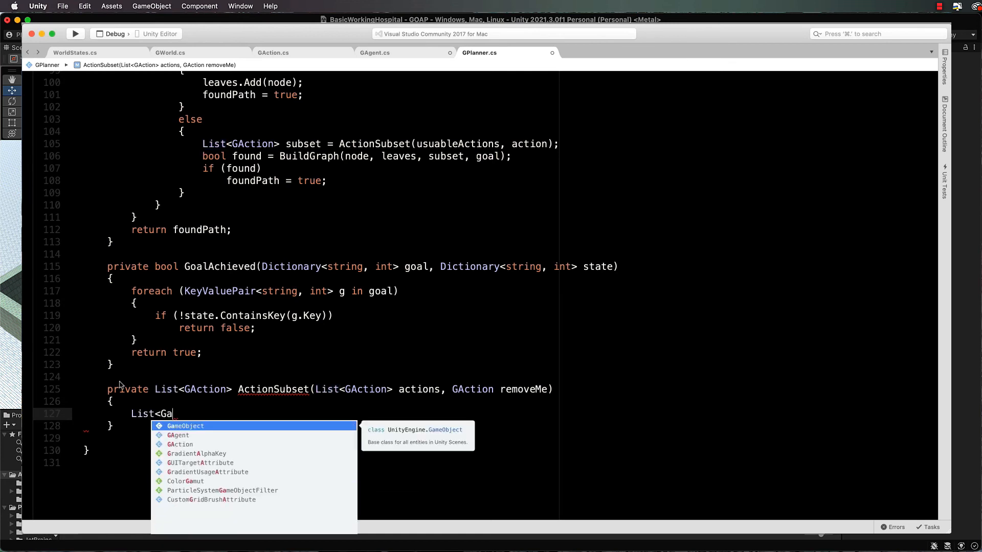
type("Action>")
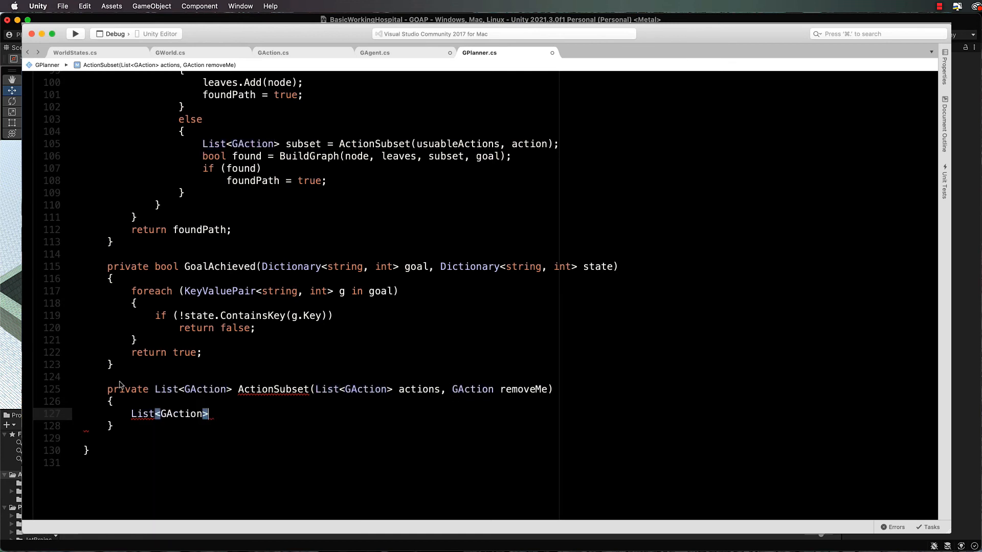
type("subset = ne")
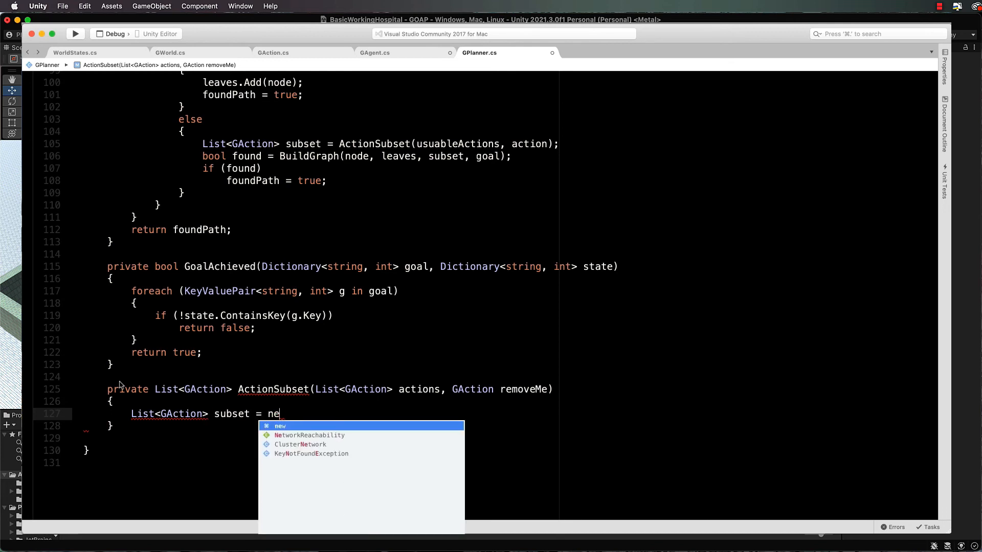
type("w List<GAction>();")
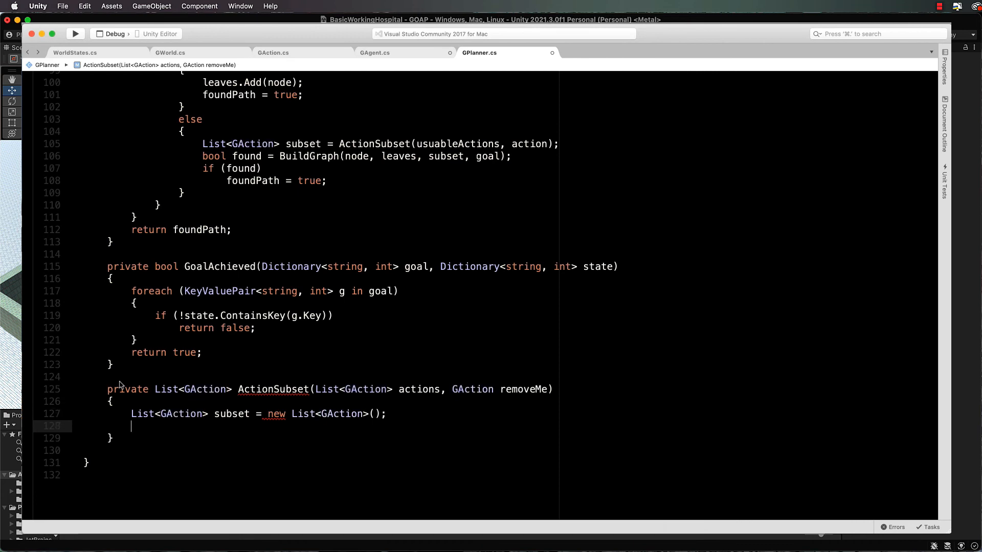
- Foreach GAction a in actions, add it to subset when !a.Equals(removeMe)
type("foreach")
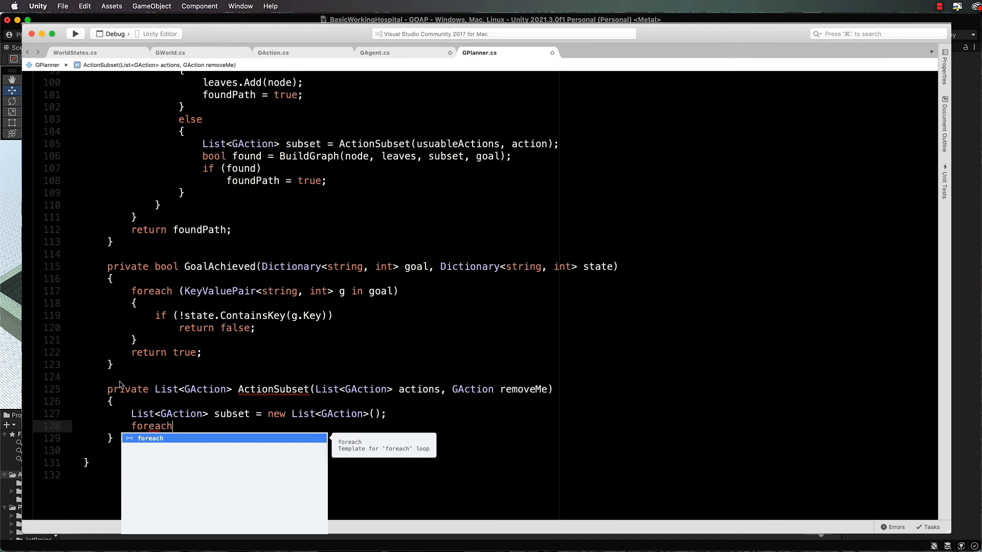
type("(GAction a in ac")
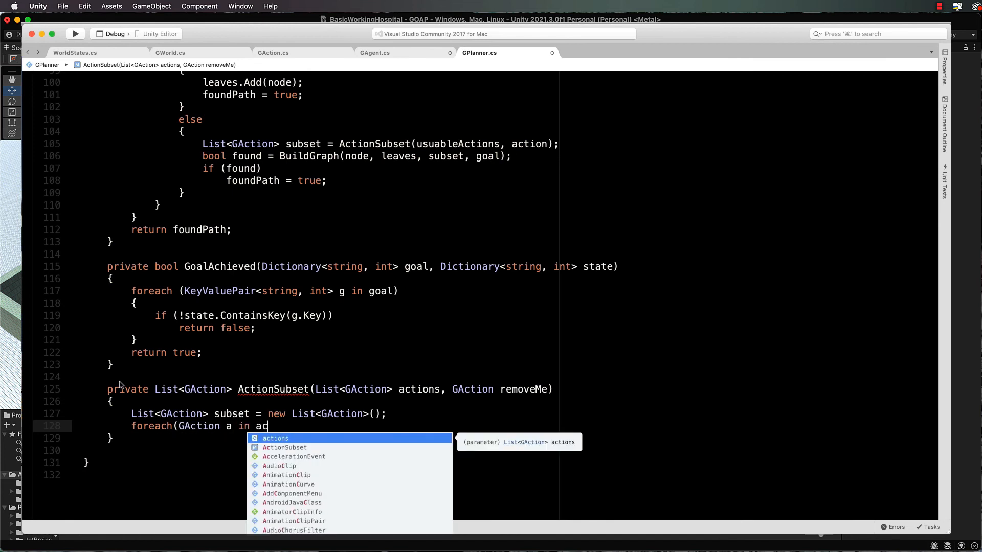
type("tions")
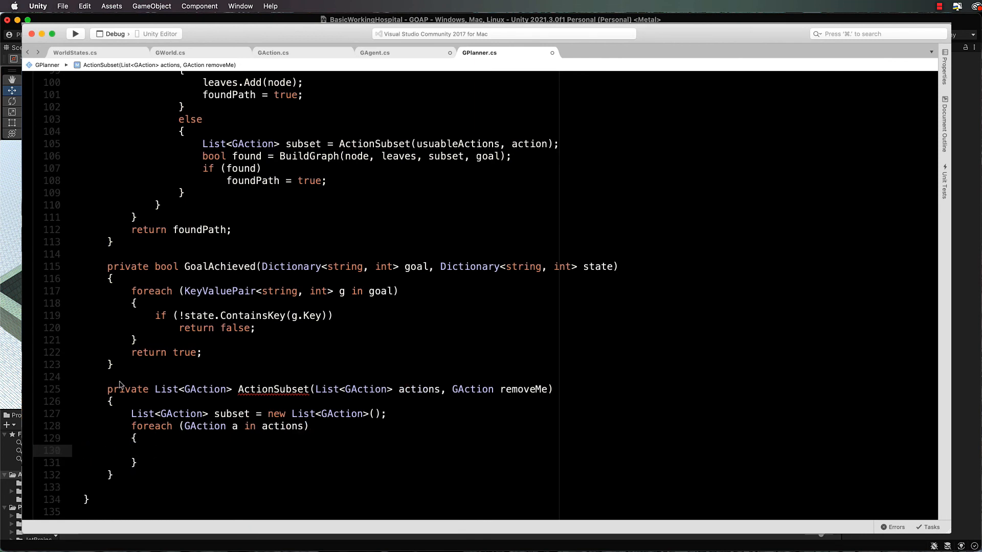
type("if(")
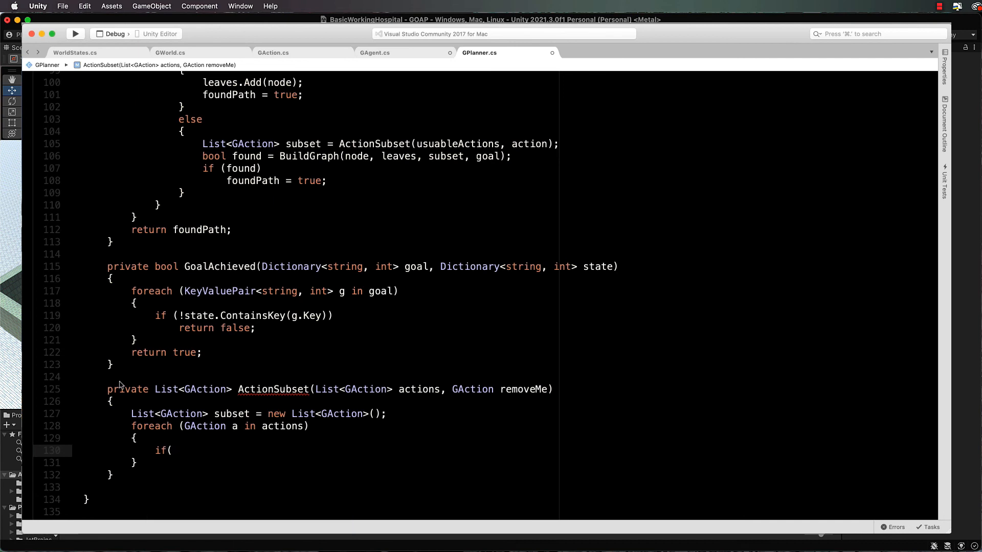
type("!")
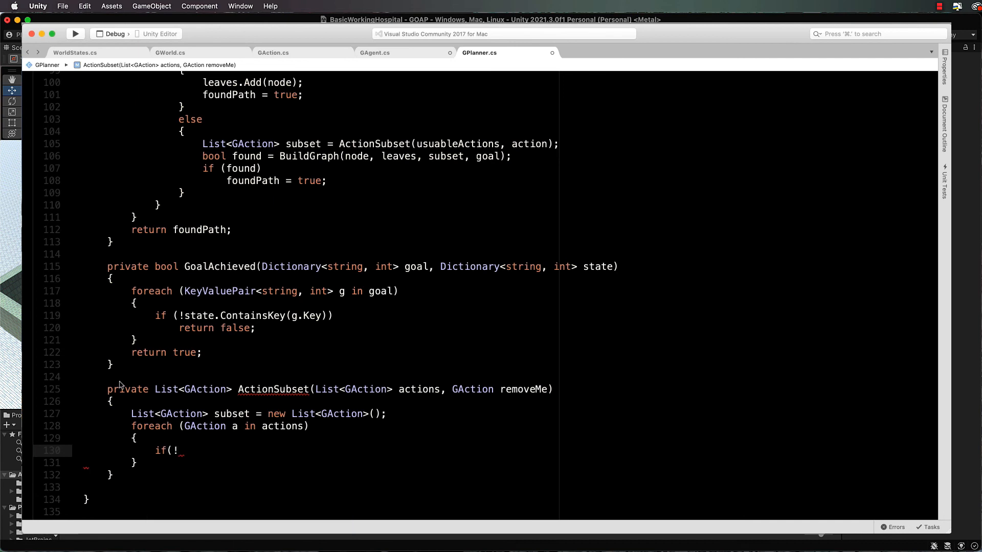
type("a.Equals")
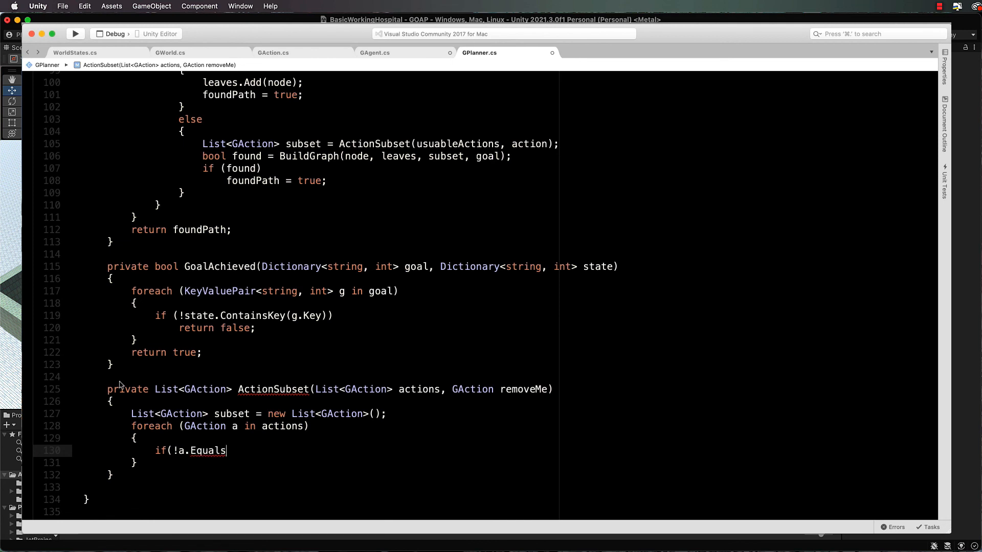
type("(removeMe")
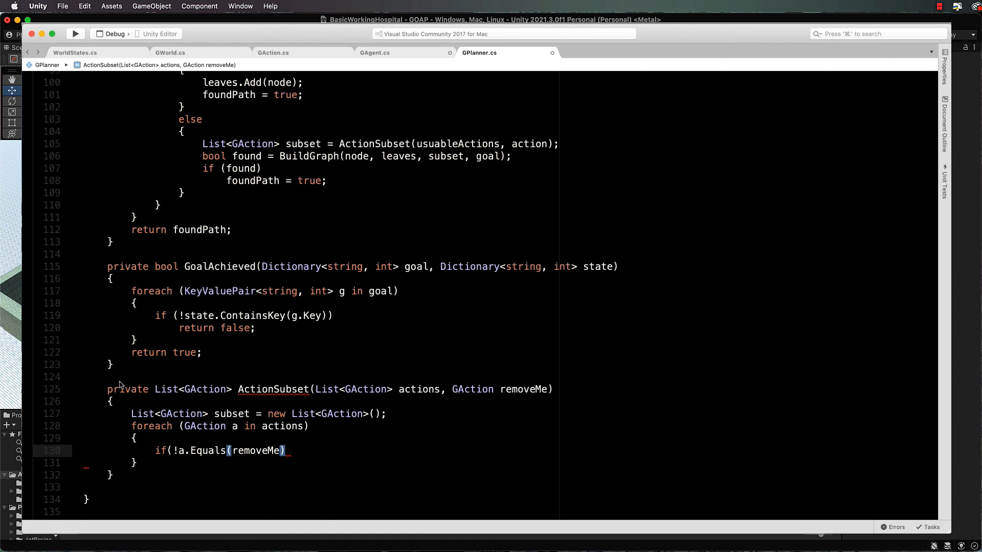
type("s")
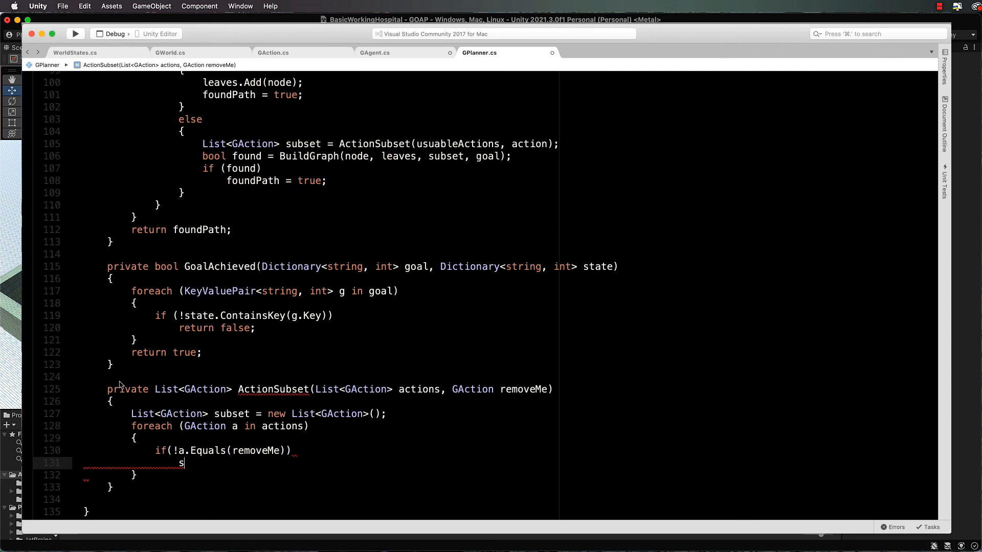
type("ubset.")
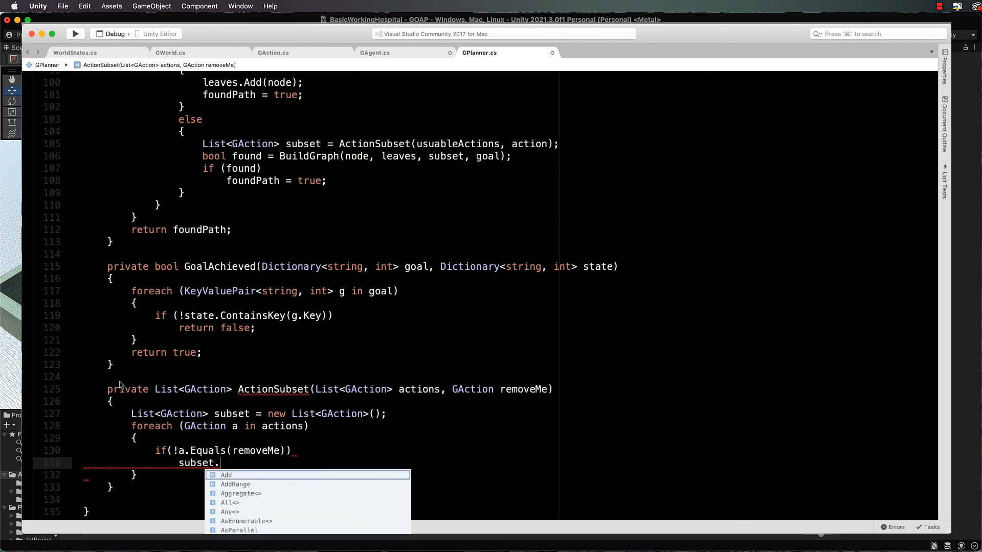
type("Add(cw)")
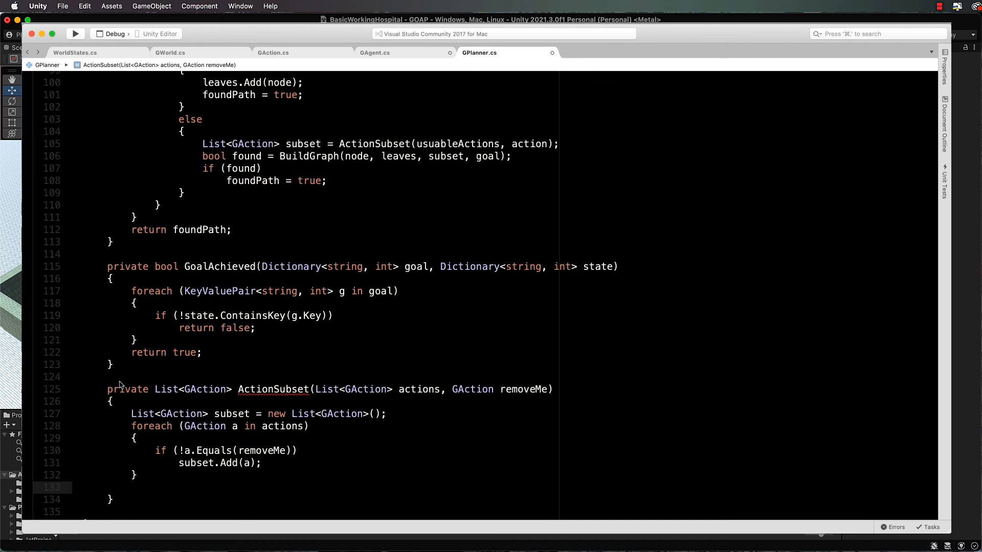
- Return subset at the end of ActionSubset
type("return subset;")
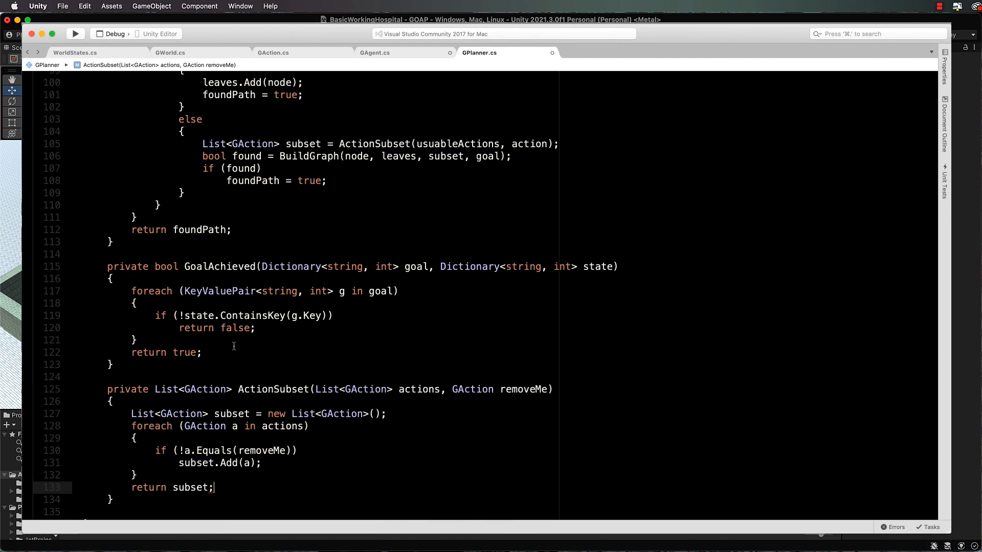
scroll("down", 3)
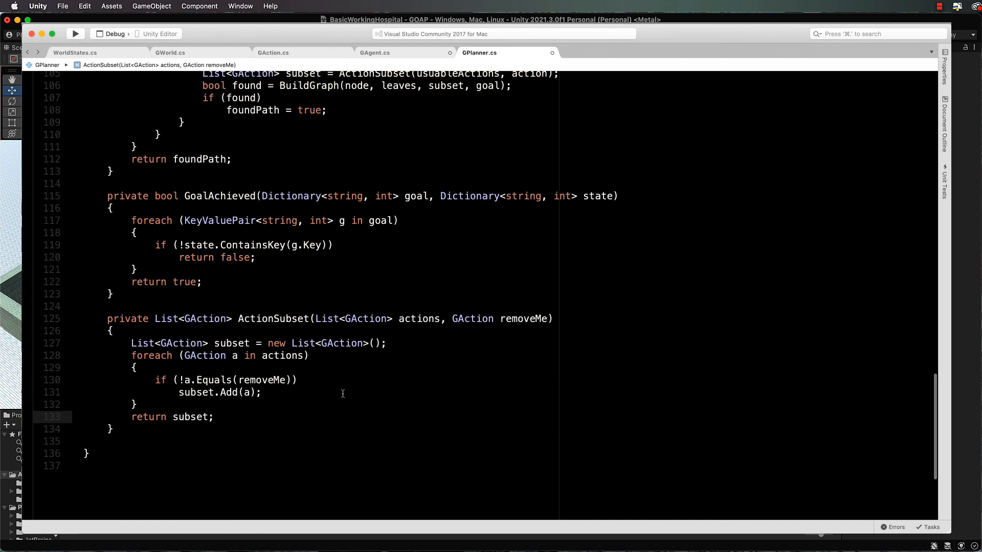
left_click(214, 417)
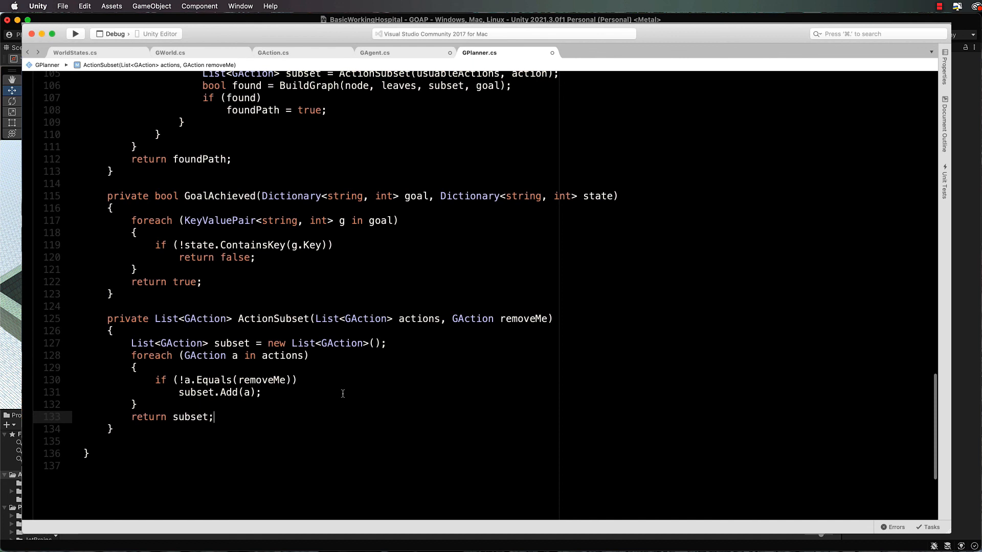